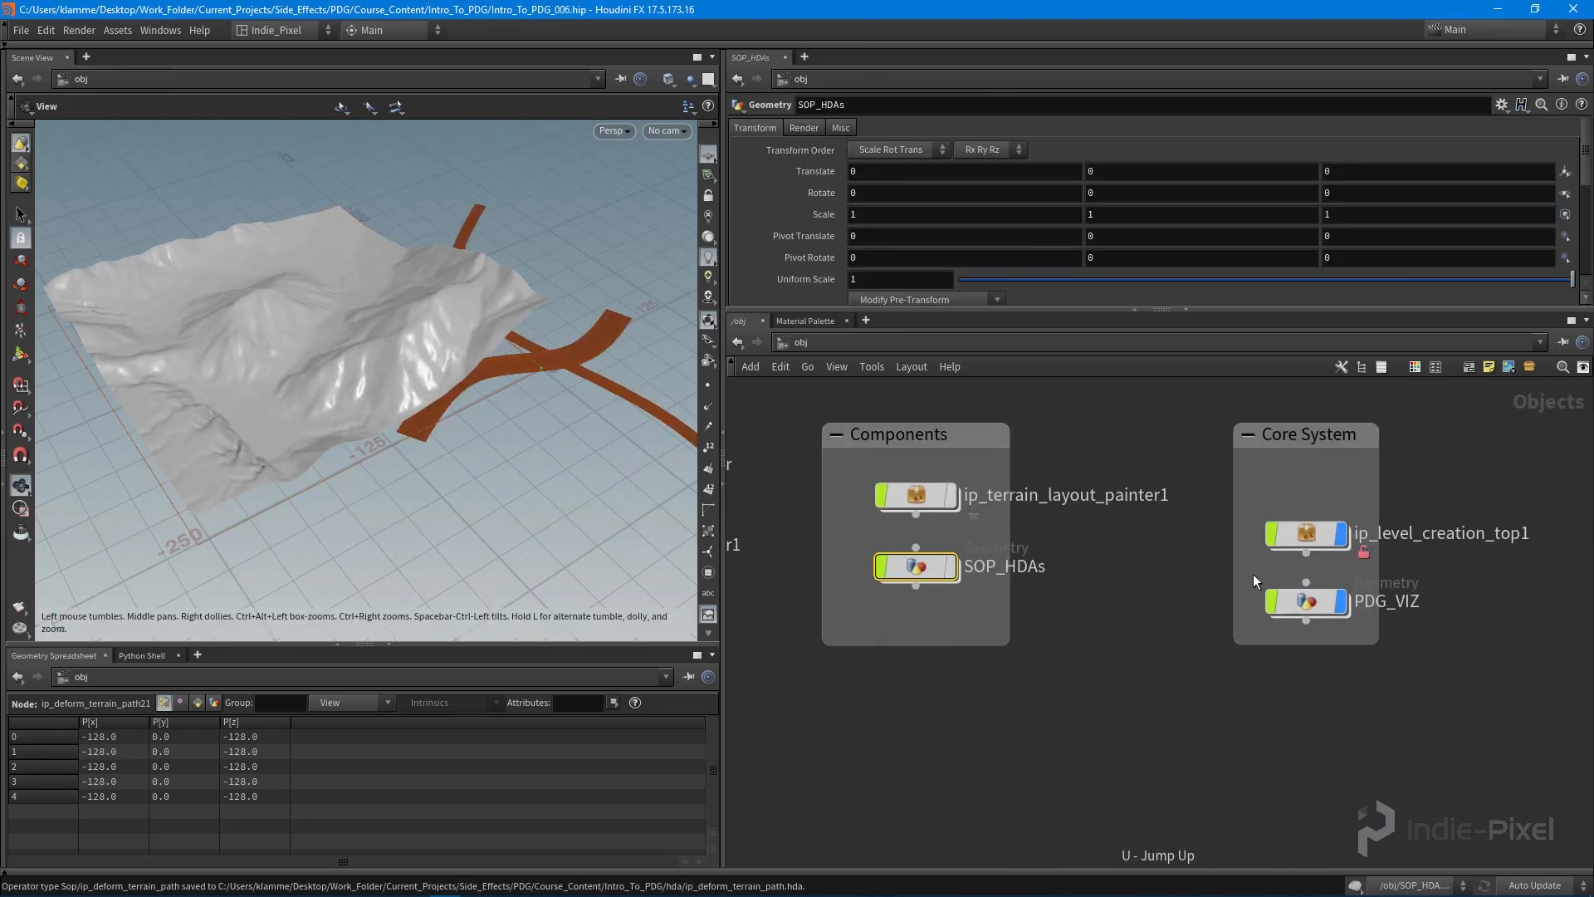
# Step: Dive into ip_level_creation_top1 and show the deform_from_paths processor's parameters
pyautogui.doubleClick(1307, 533)
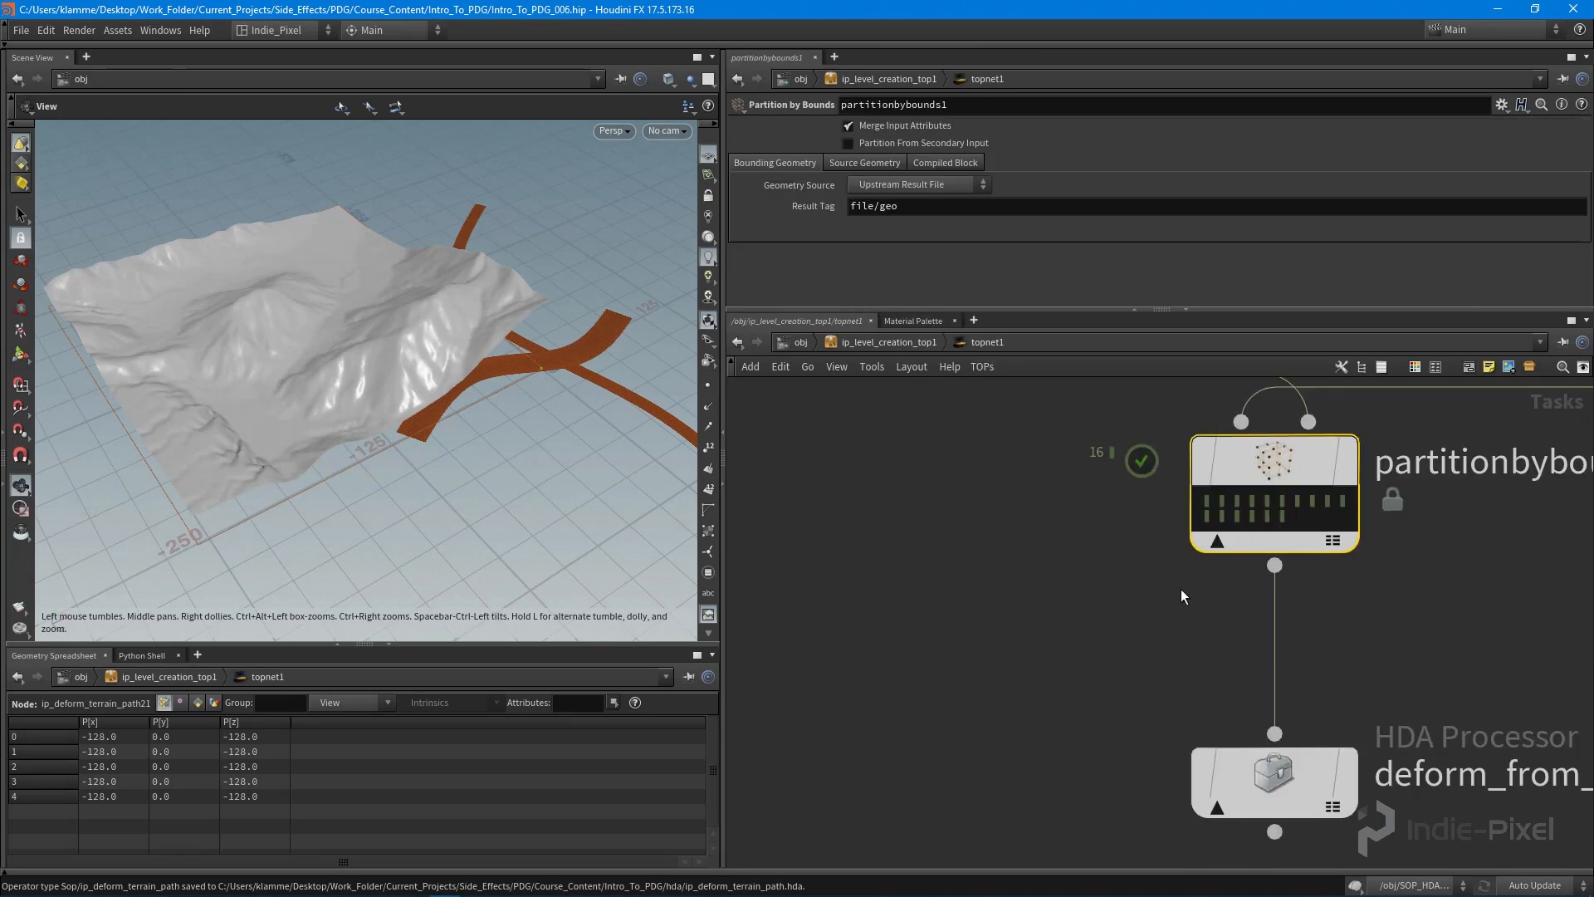
pyautogui.click(1274, 777)
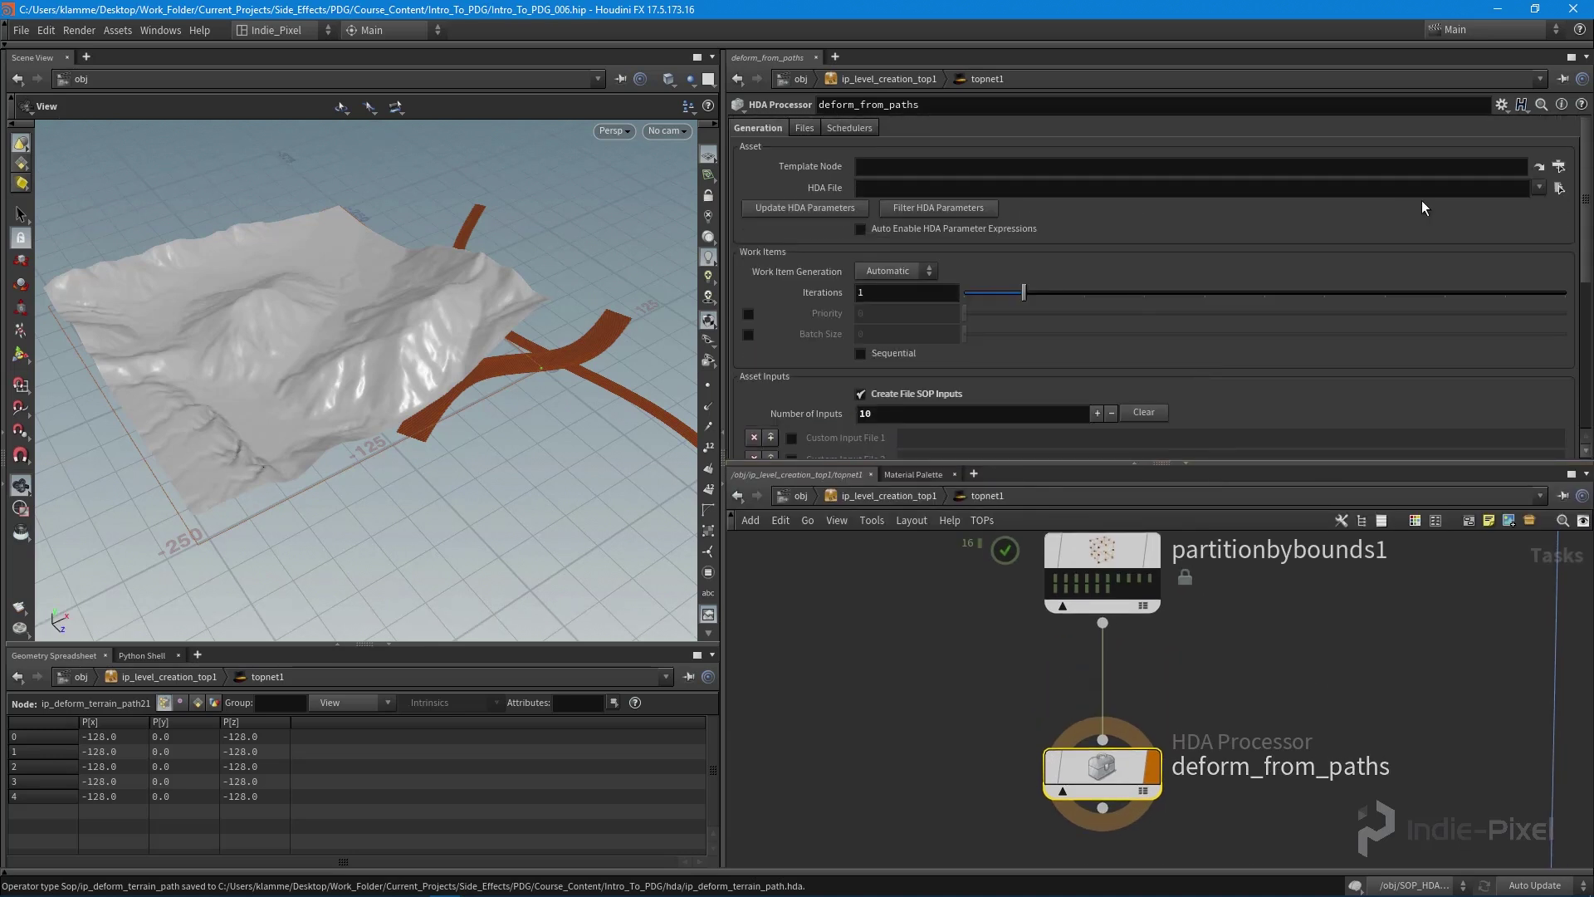
# Step: Point the processor's HDA File at $PDG_DIR/hda/ip_deform_terrain_path.hda
pyautogui.click(1558, 188)
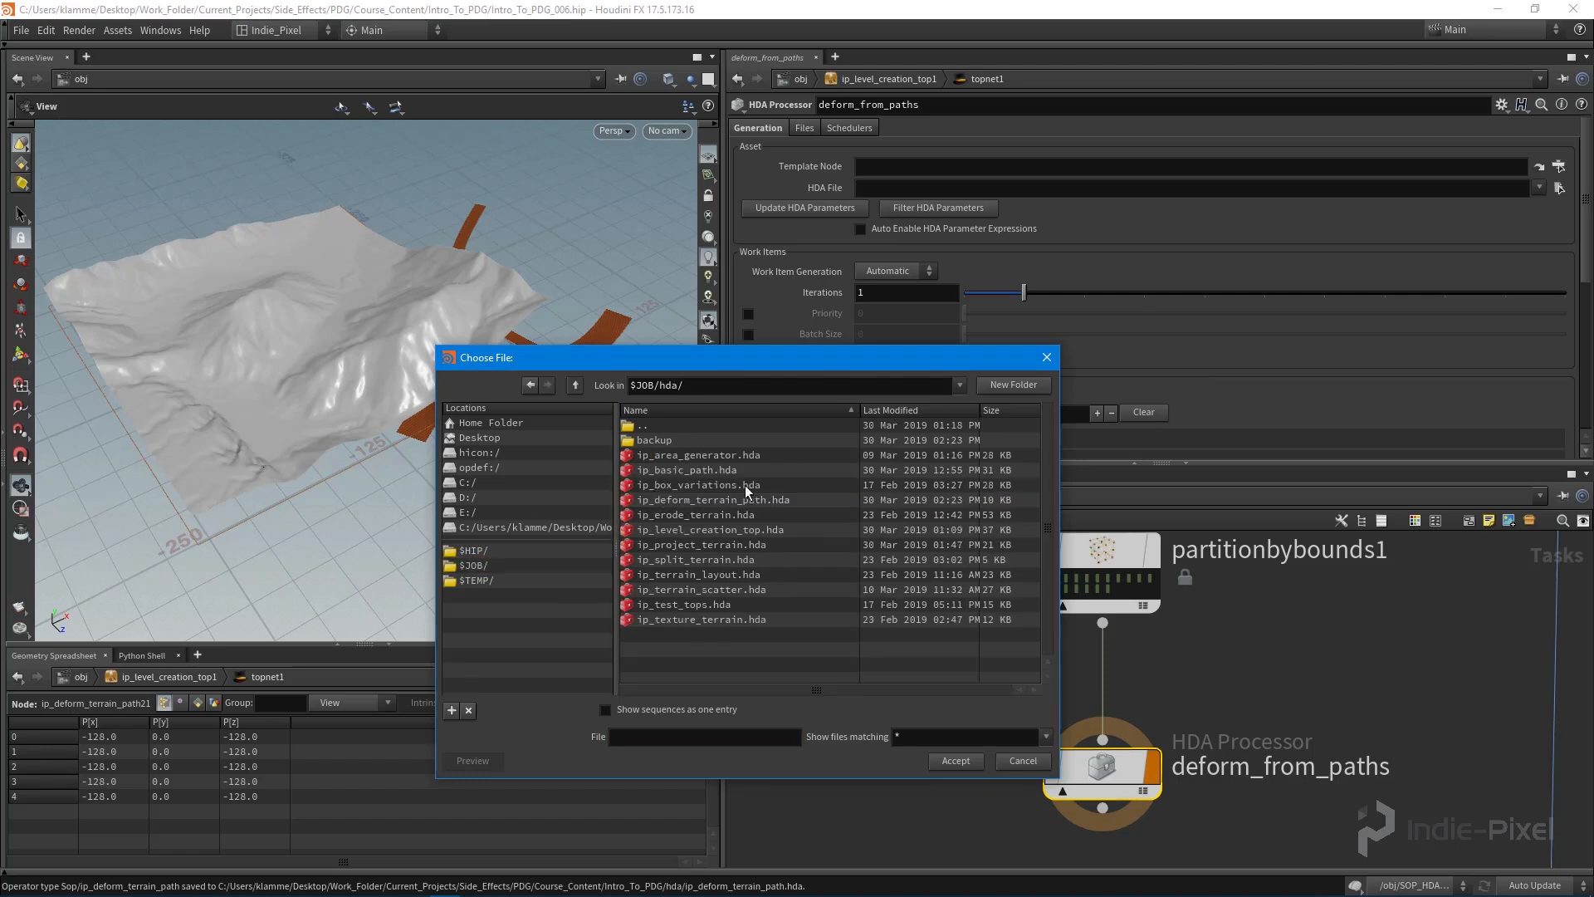
pyautogui.click(712, 500)
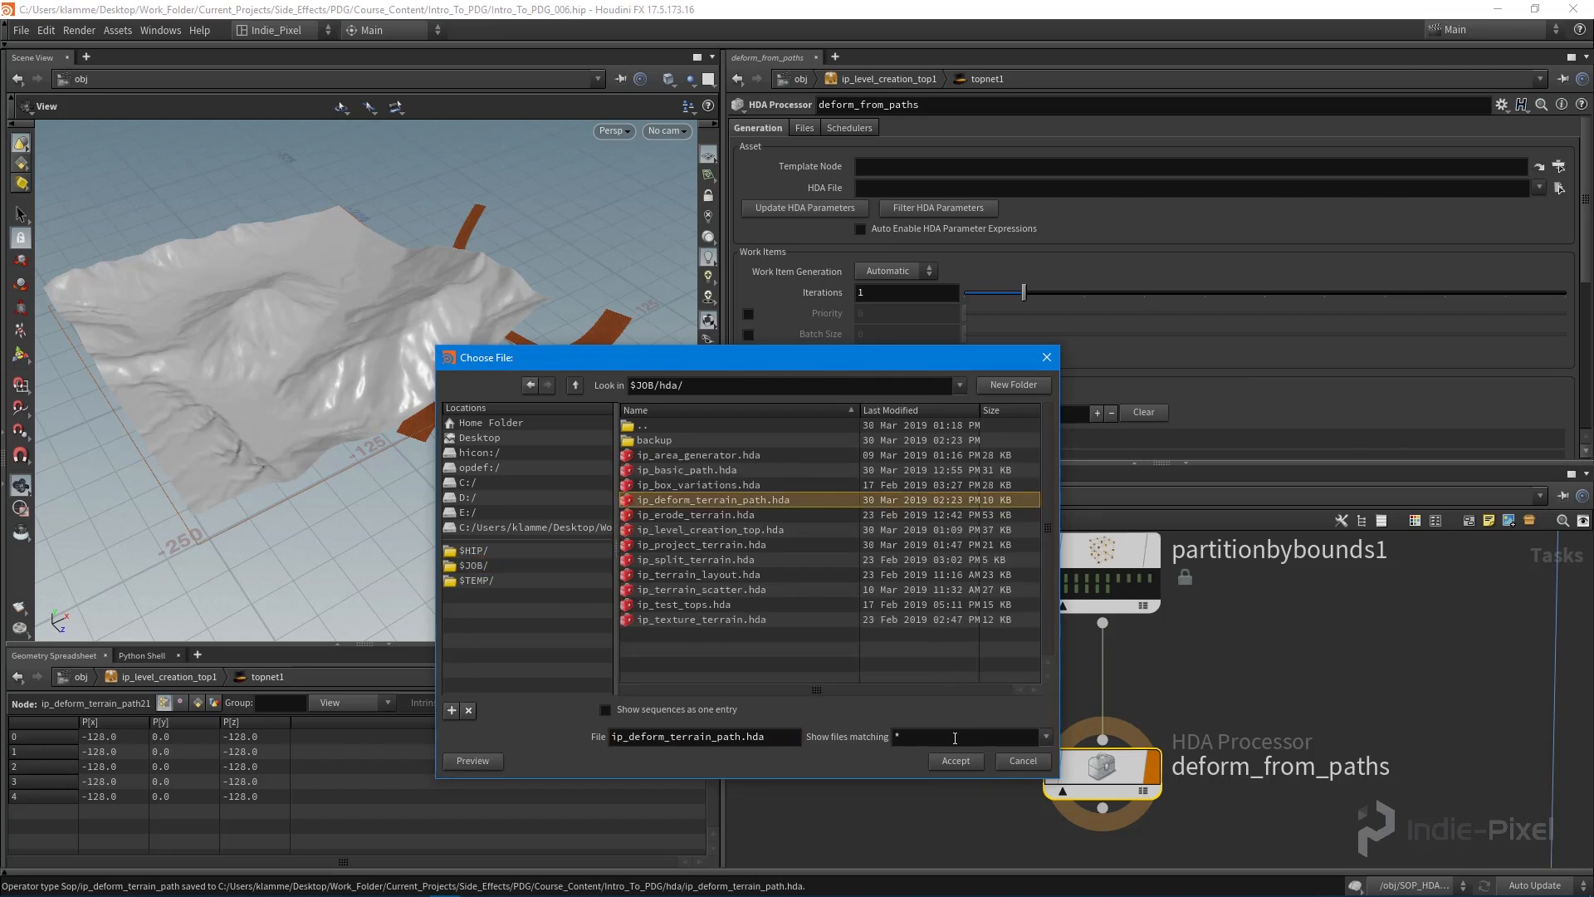
pyautogui.click(954, 761)
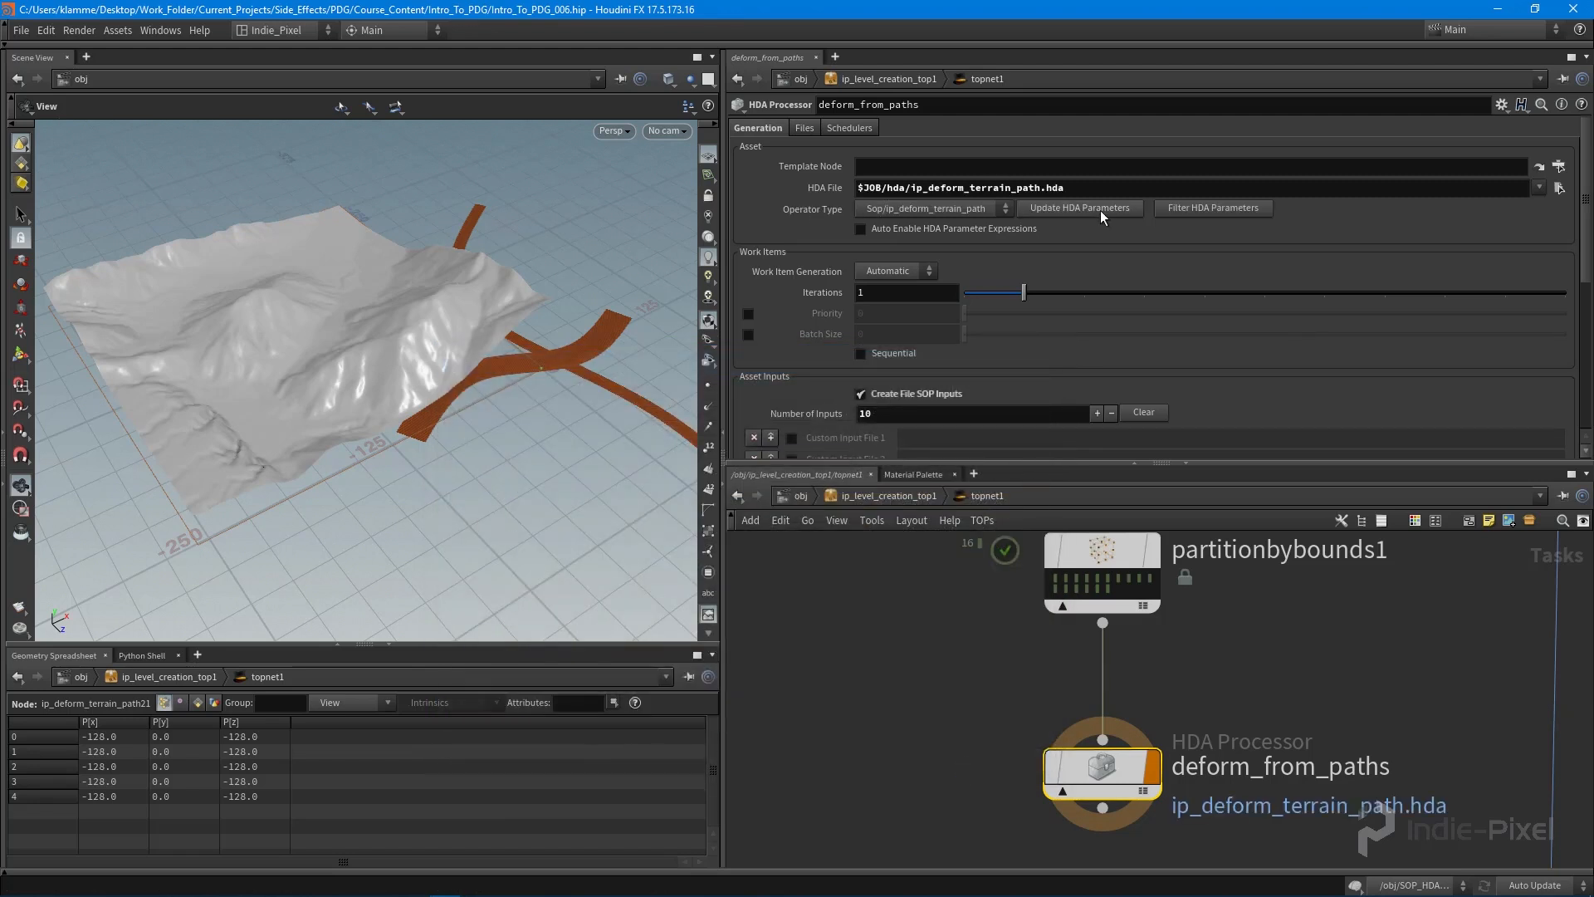
pyautogui.moveTo(808, 128)
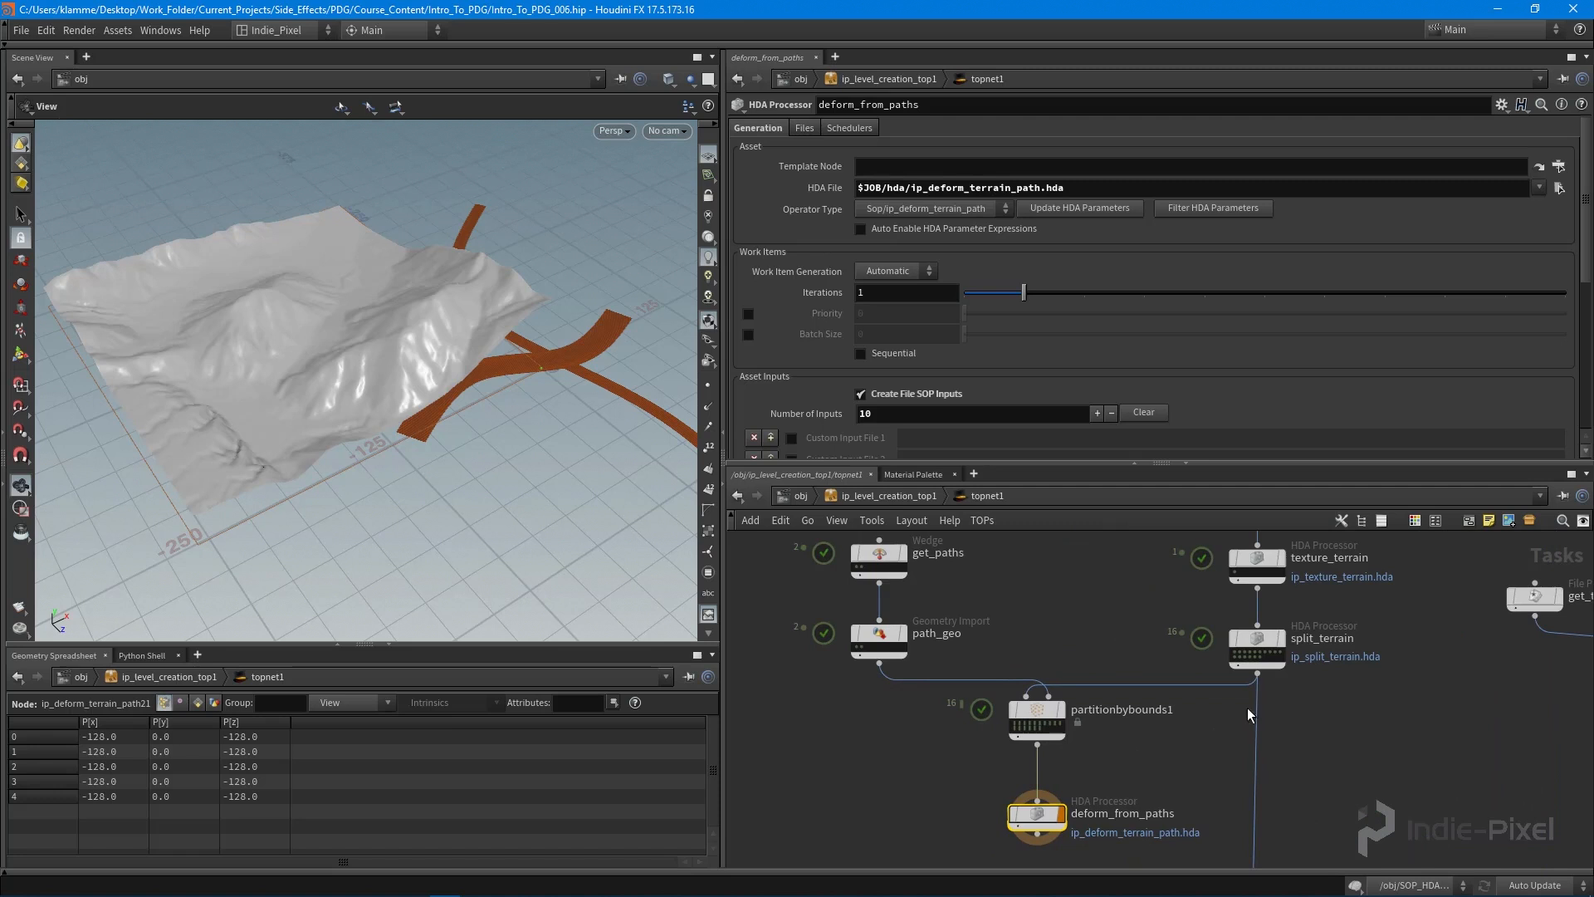
pyautogui.click(1255, 638)
pyautogui.write('PDG_DIR')
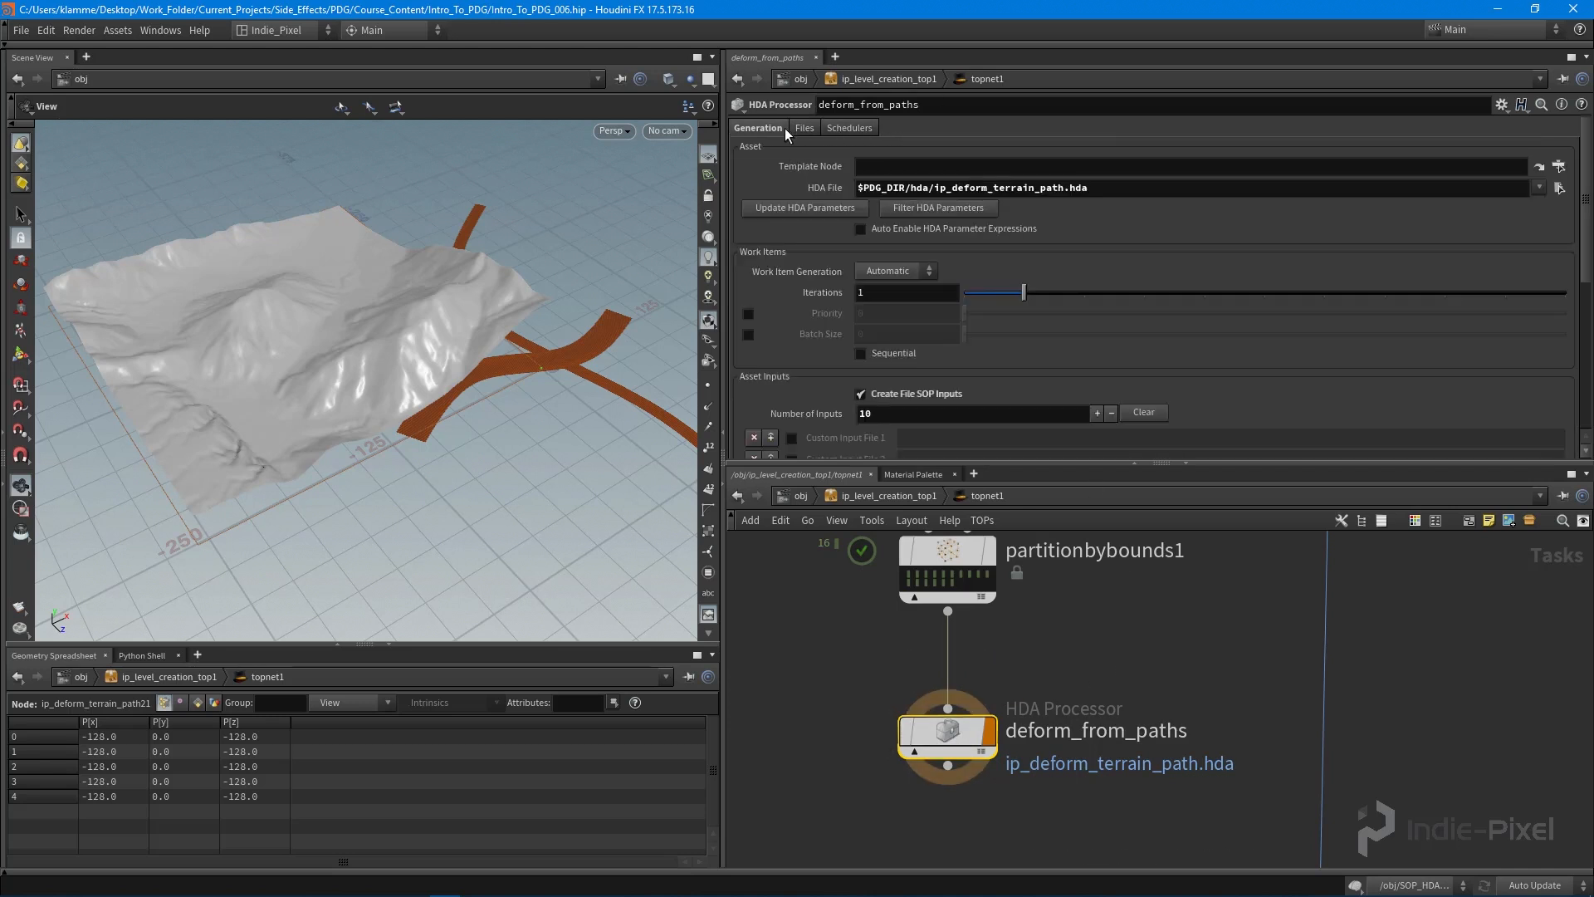
pyautogui.moveTo(844, 259)
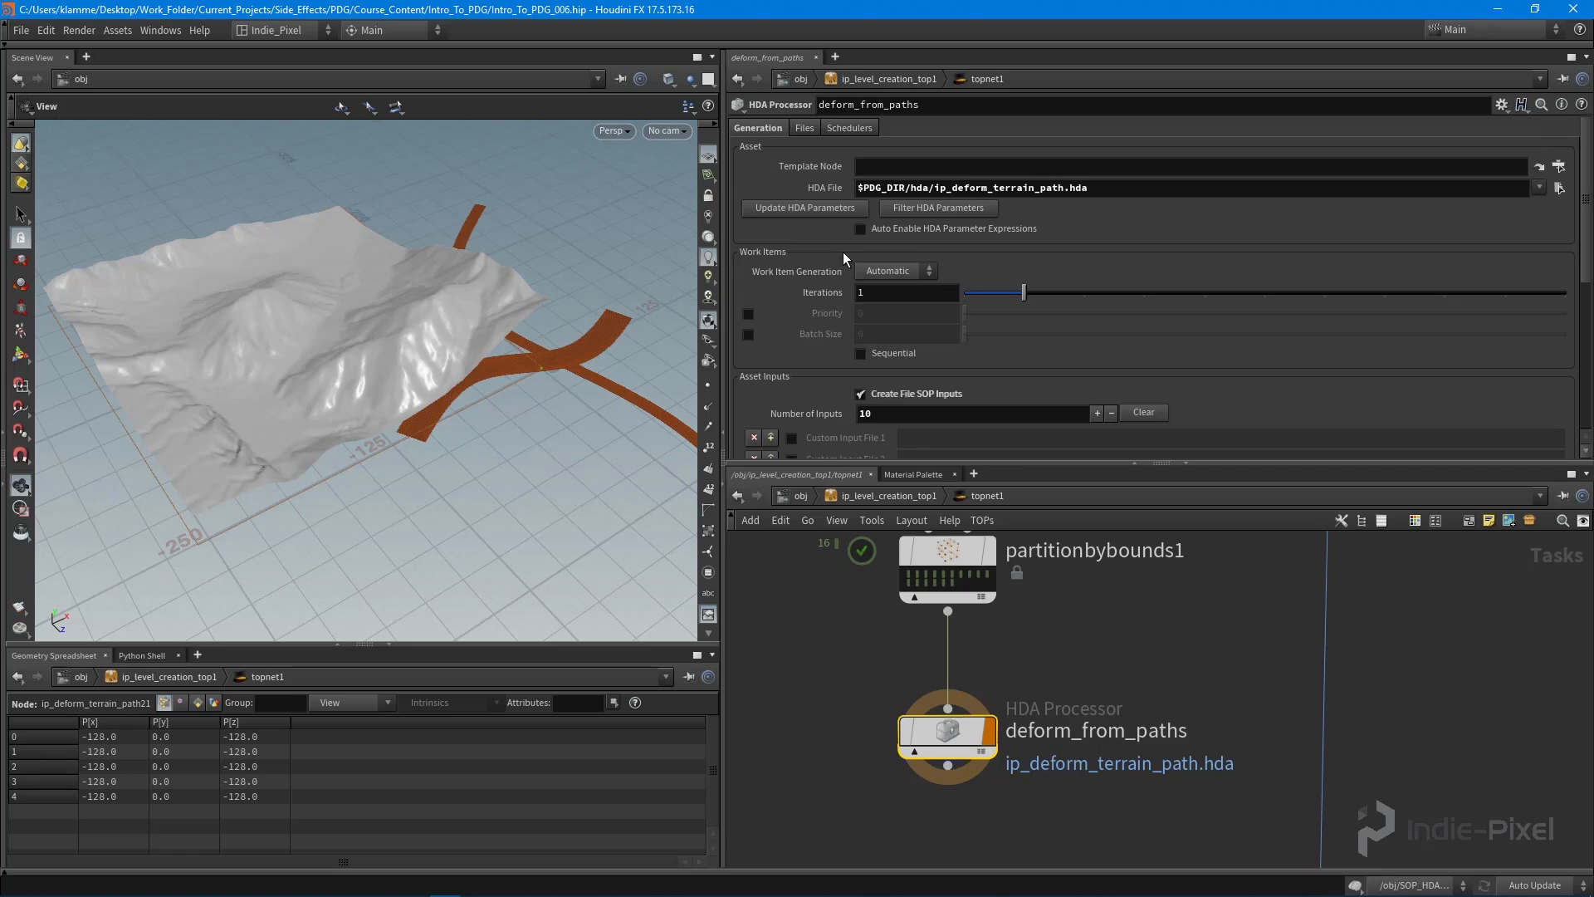
pyautogui.scroll(-3)
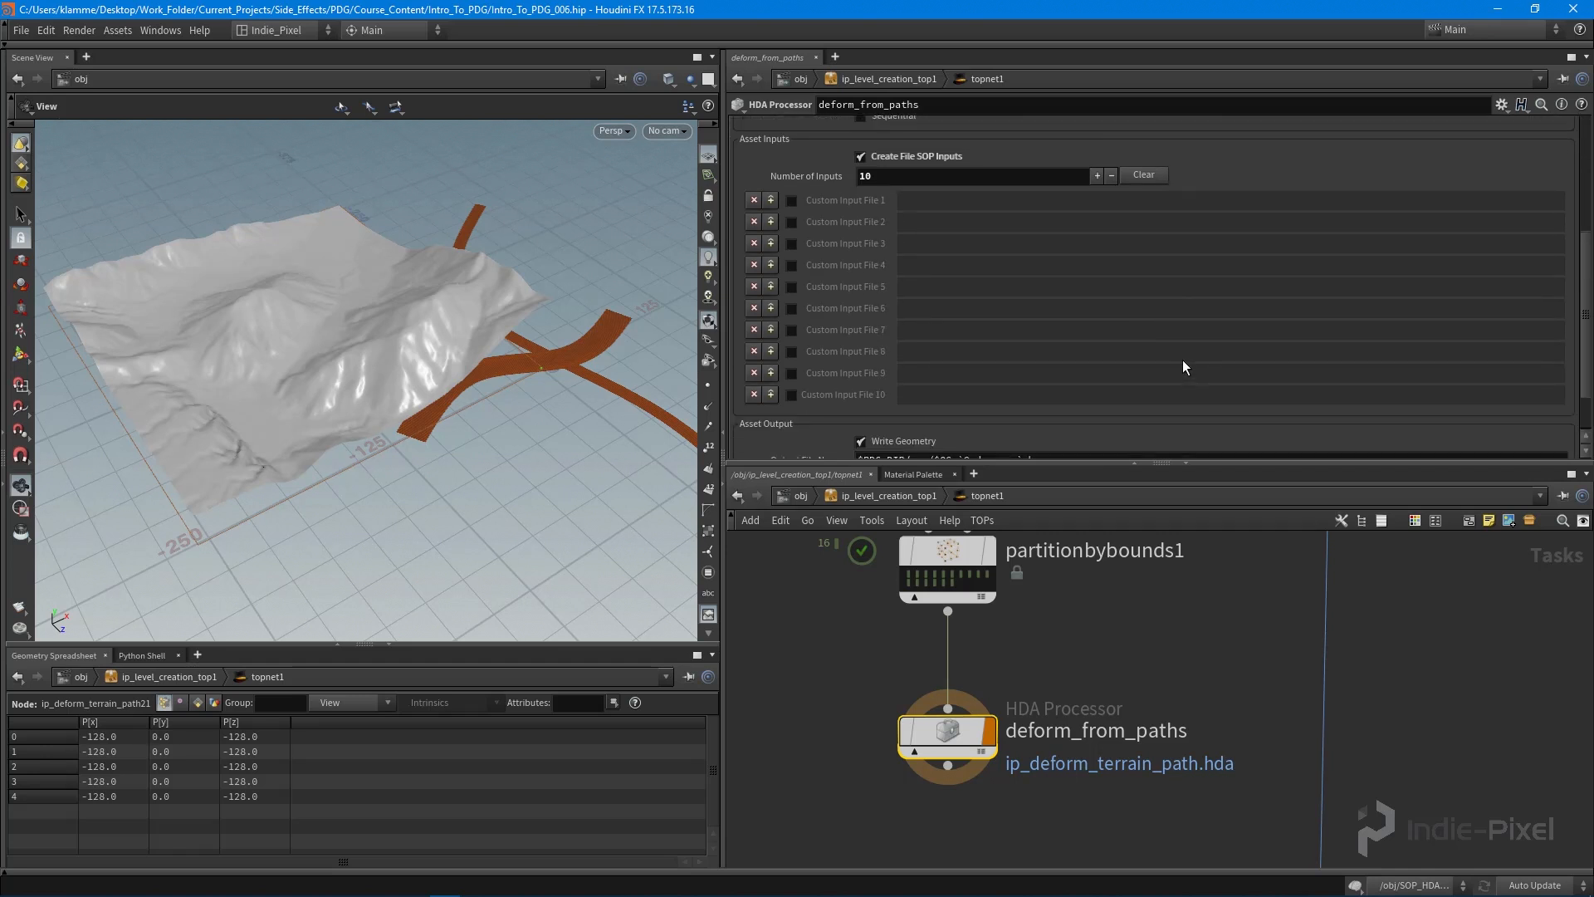
pyautogui.scroll(3)
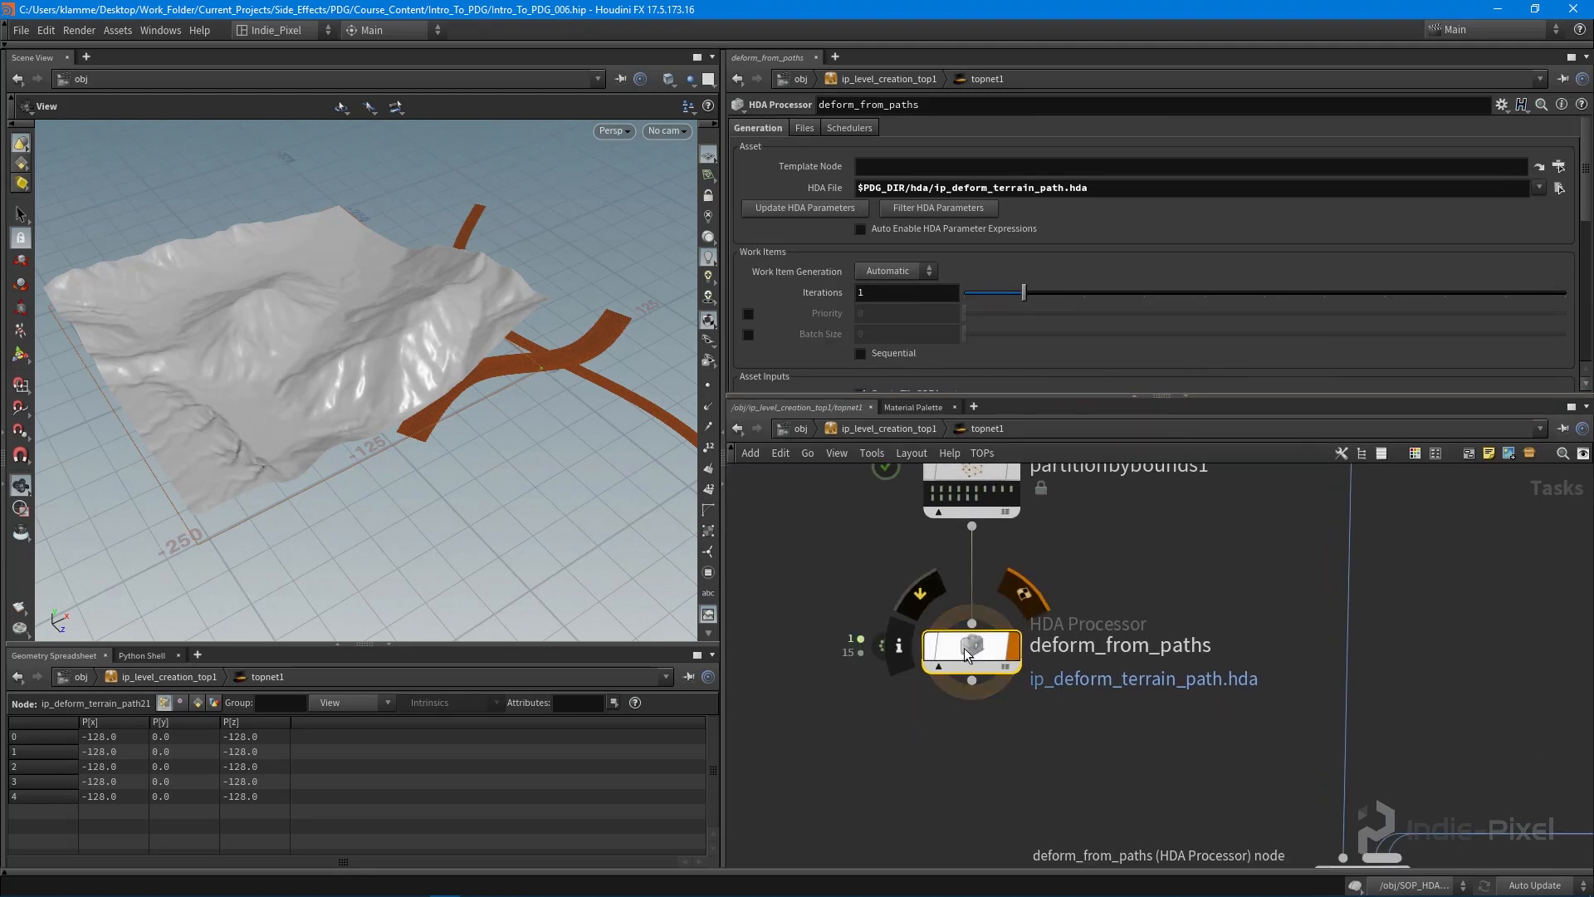
# Step: Cook deform_from_paths into 16 work items and preview one deformed tile in the viewport
pyautogui.click(970, 648)
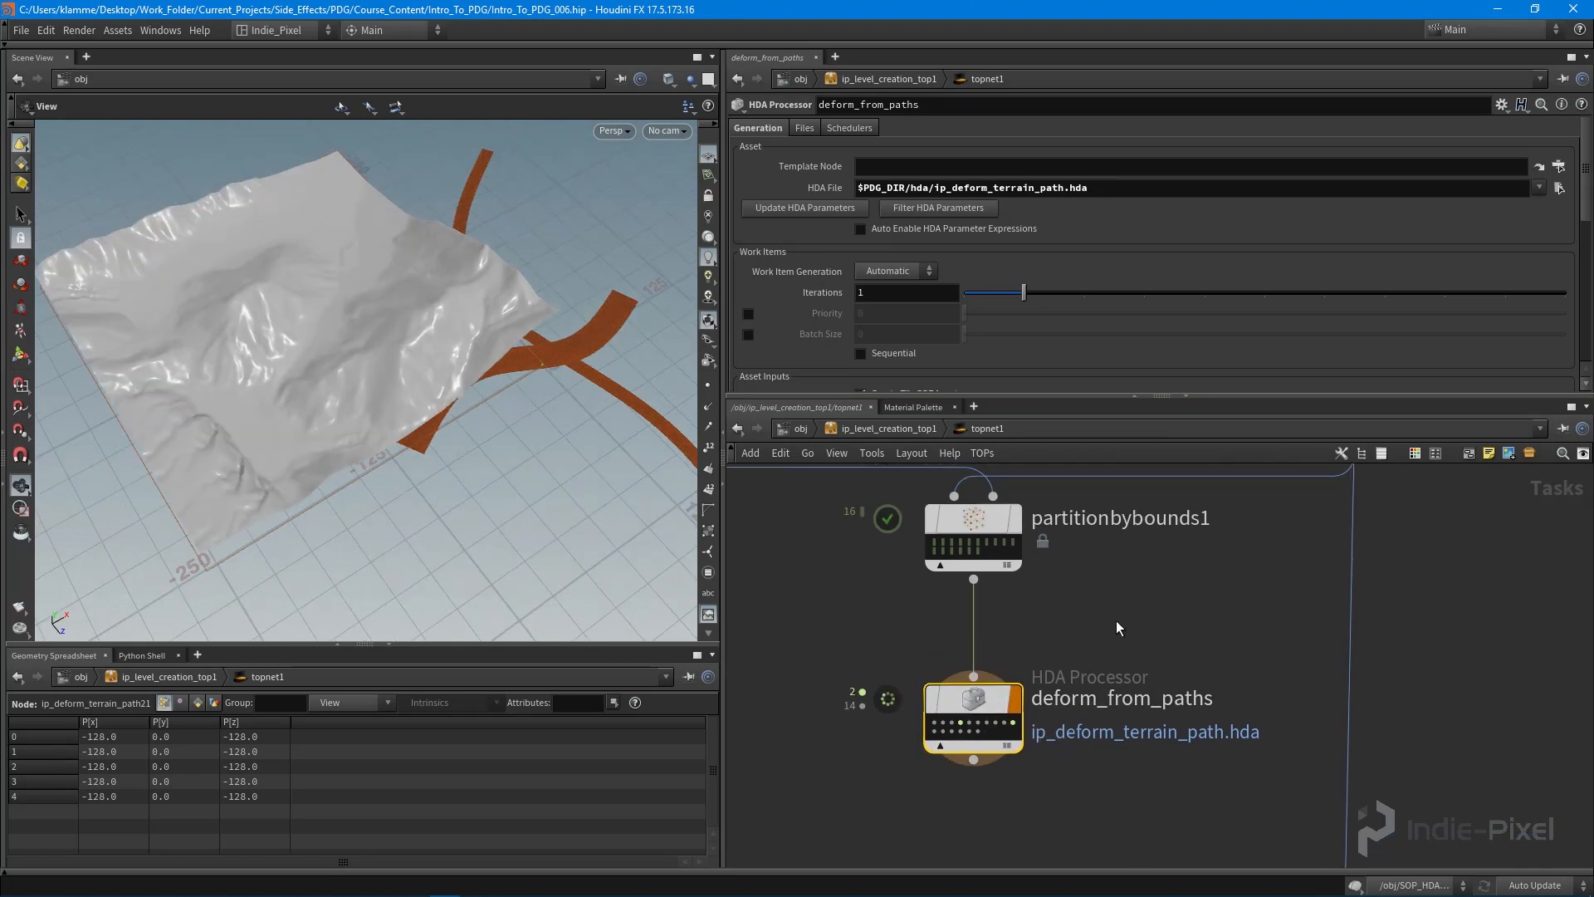
pyautogui.moveTo(1004, 546)
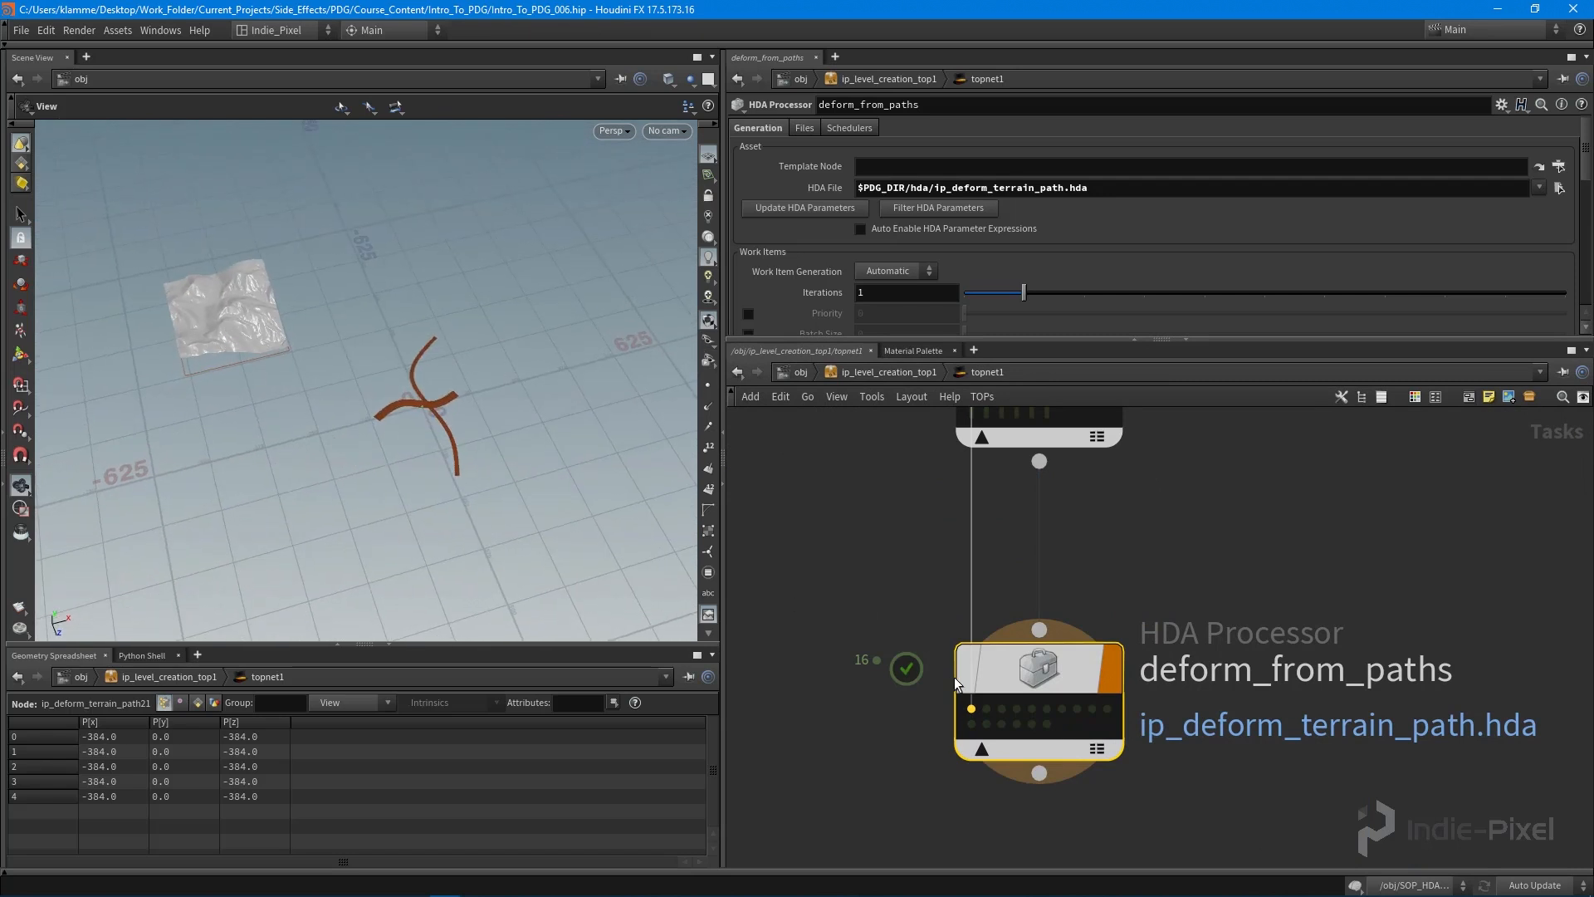
pyautogui.click(1036, 707)
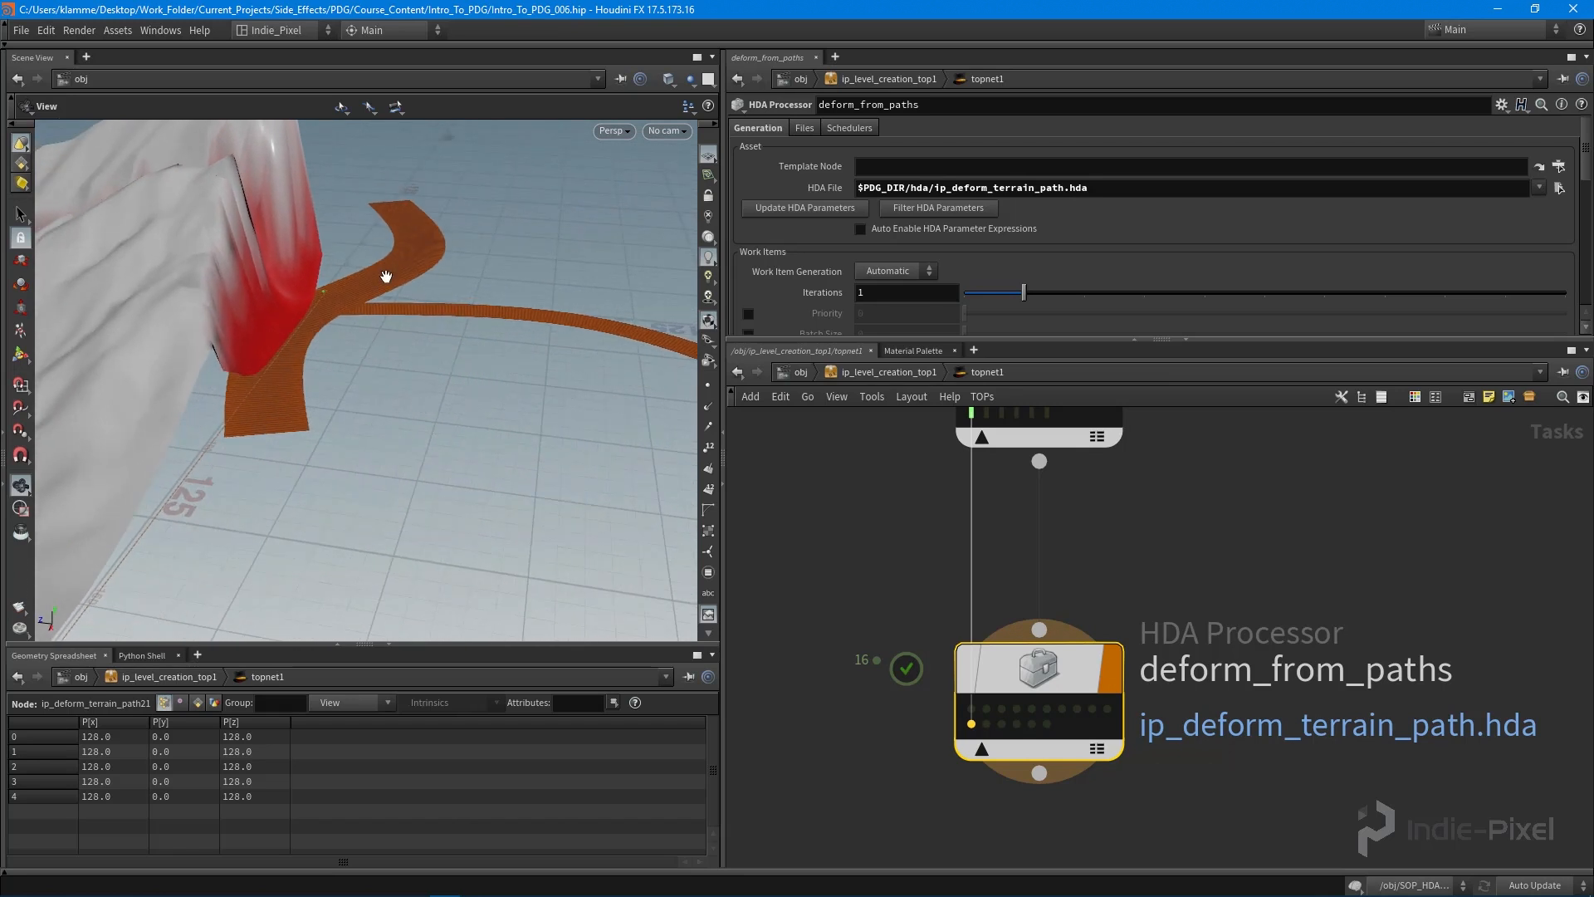
pyautogui.moveTo(364, 364)
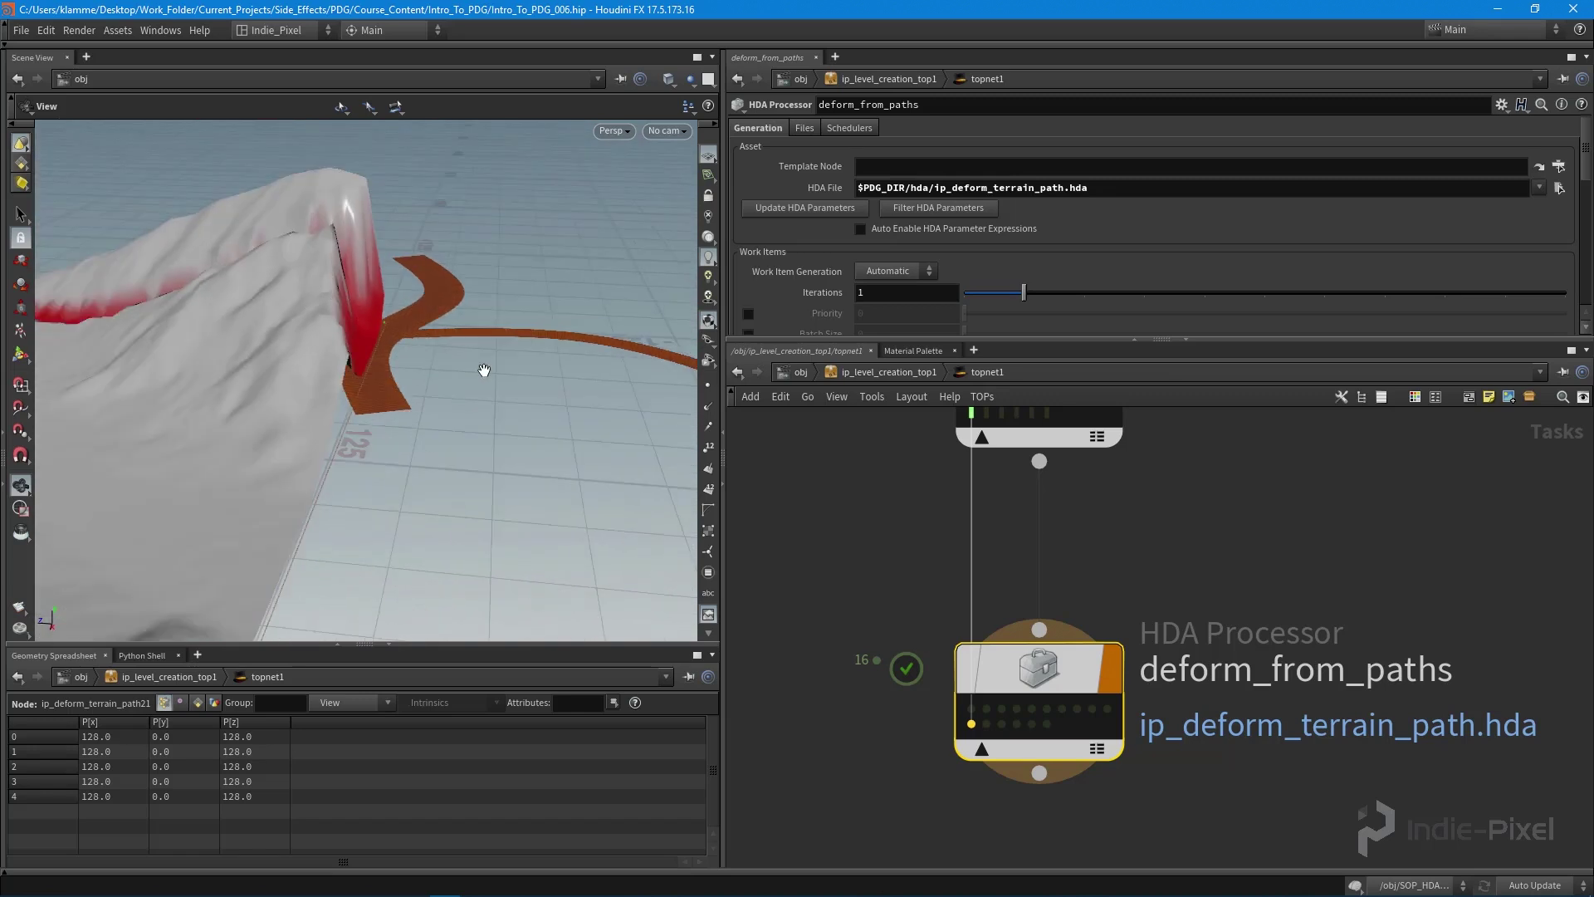
pyautogui.moveTo(483, 368); pyautogui.dragTo(273, 169)
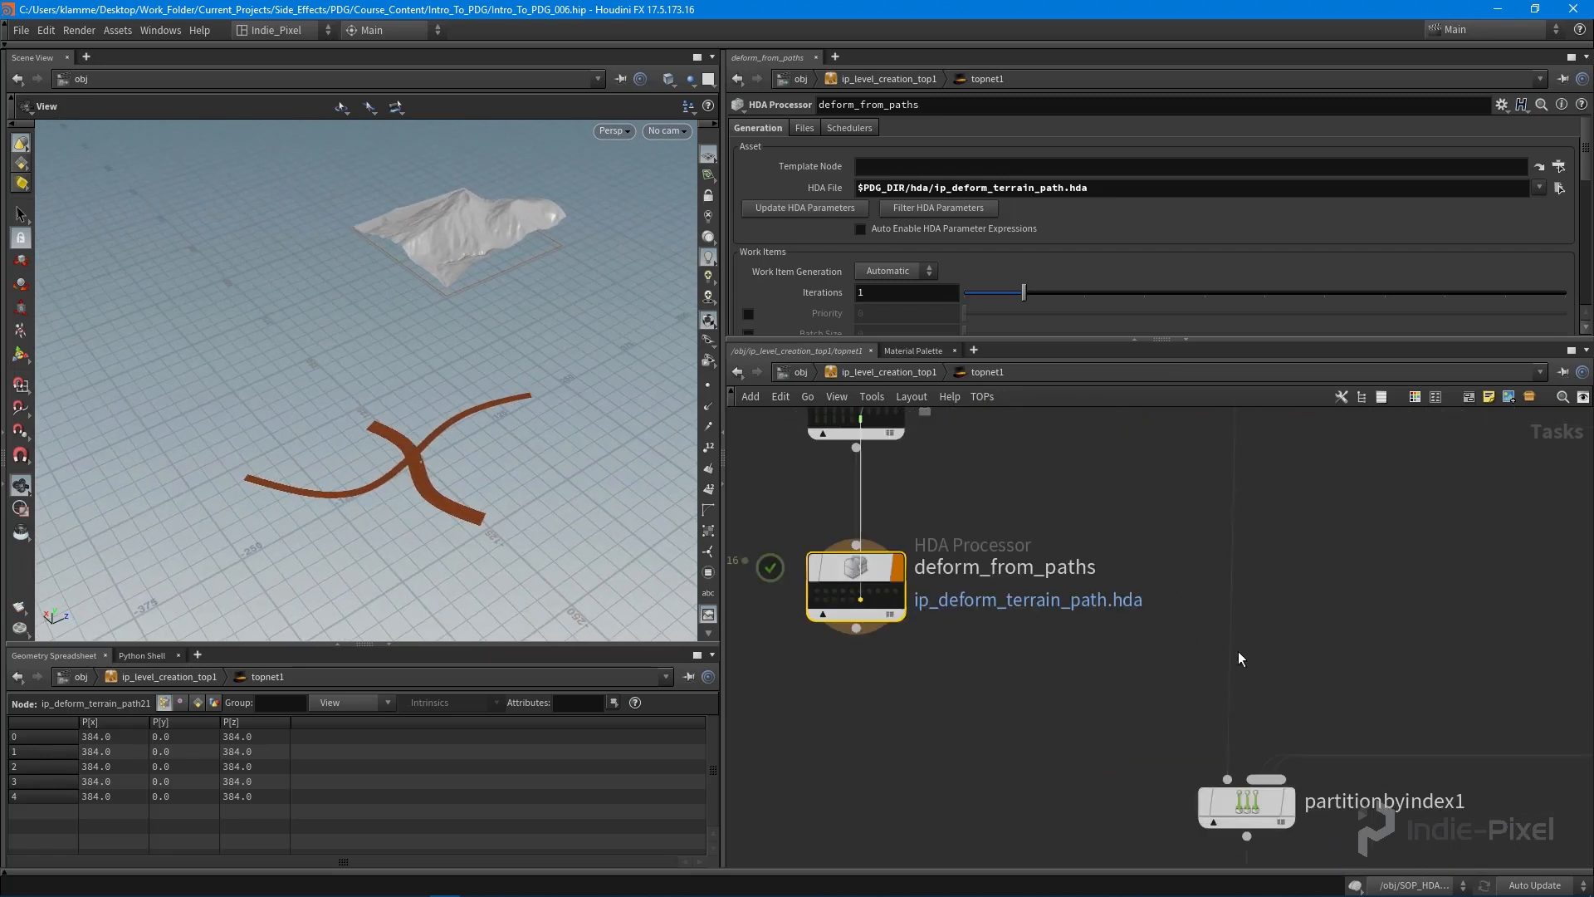
# Step: Select the terrain_scatter processor and cook it on the deformed tiles
pyautogui.scroll(-3)
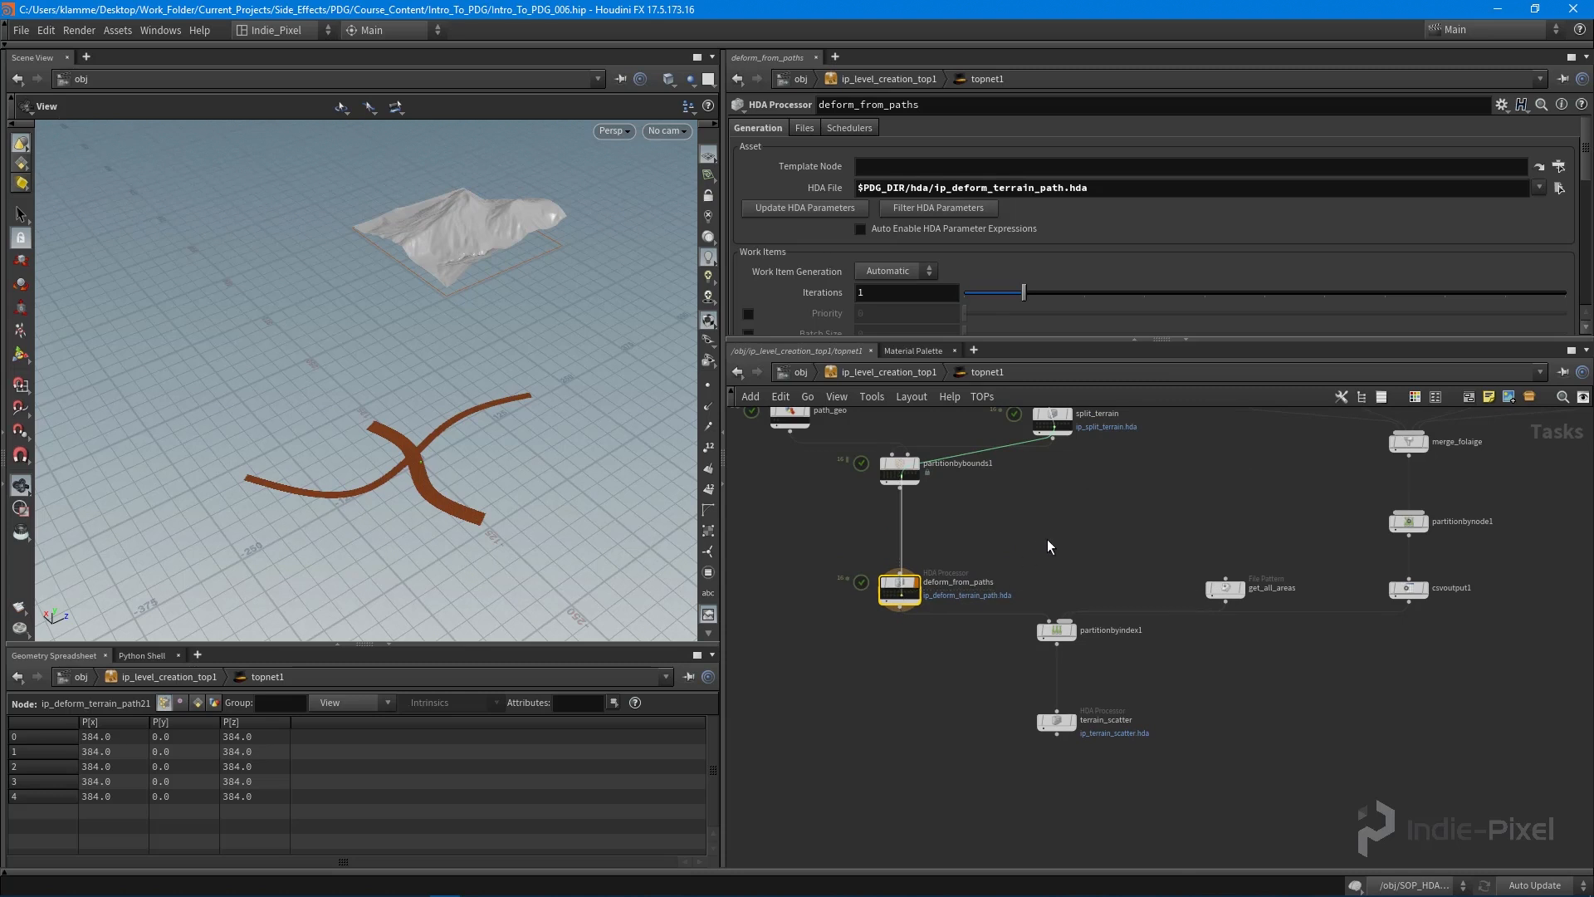
pyautogui.scroll(-3)
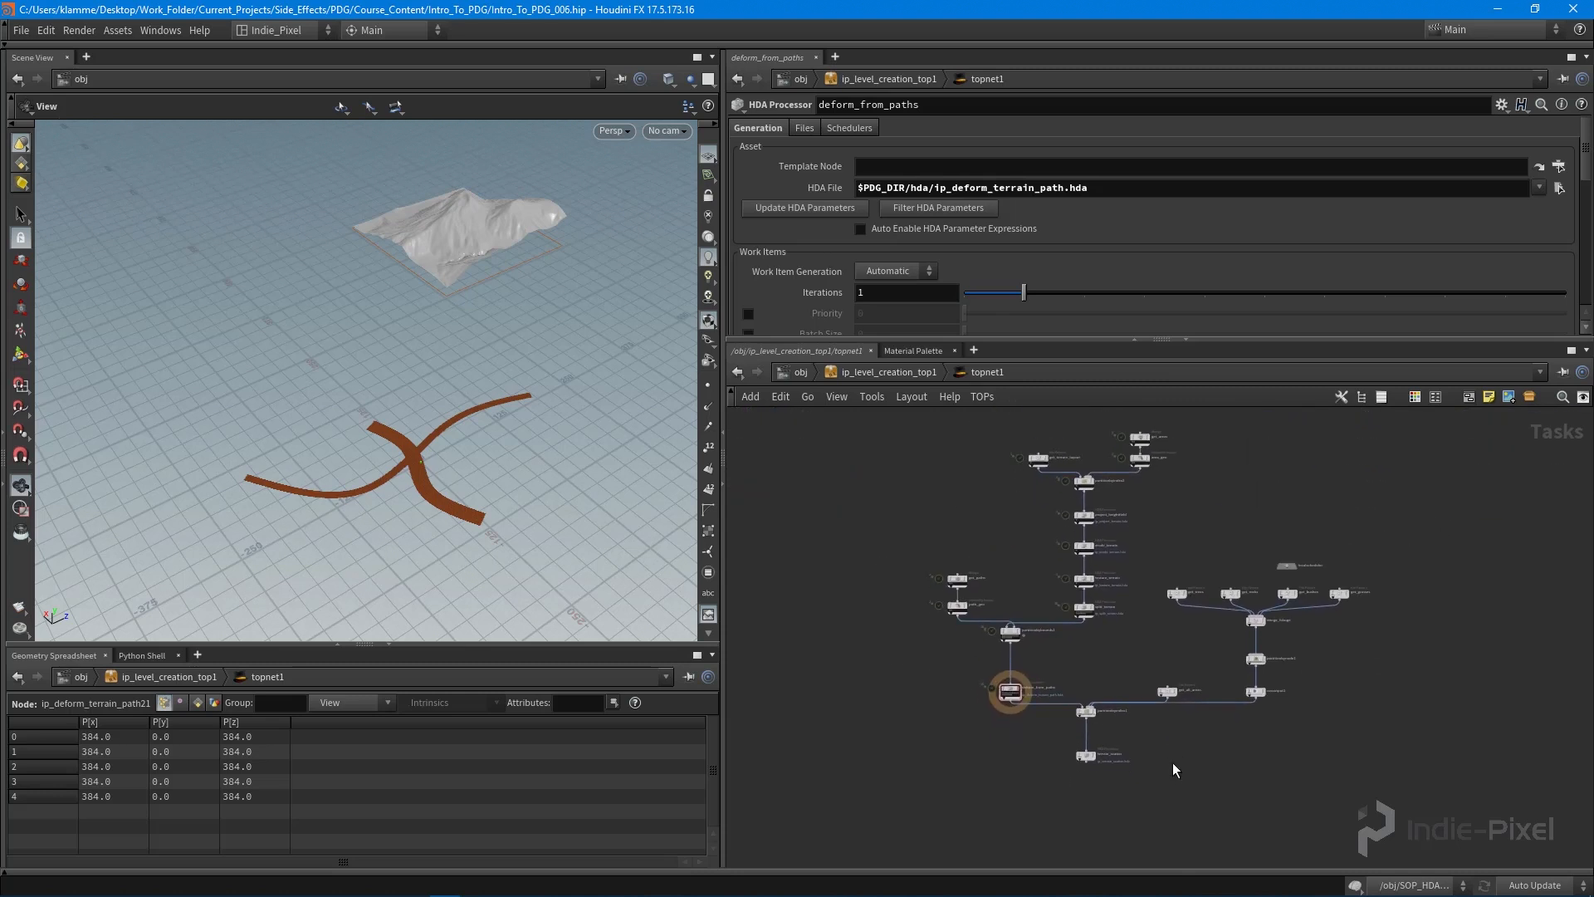
pyautogui.click(1068, 683)
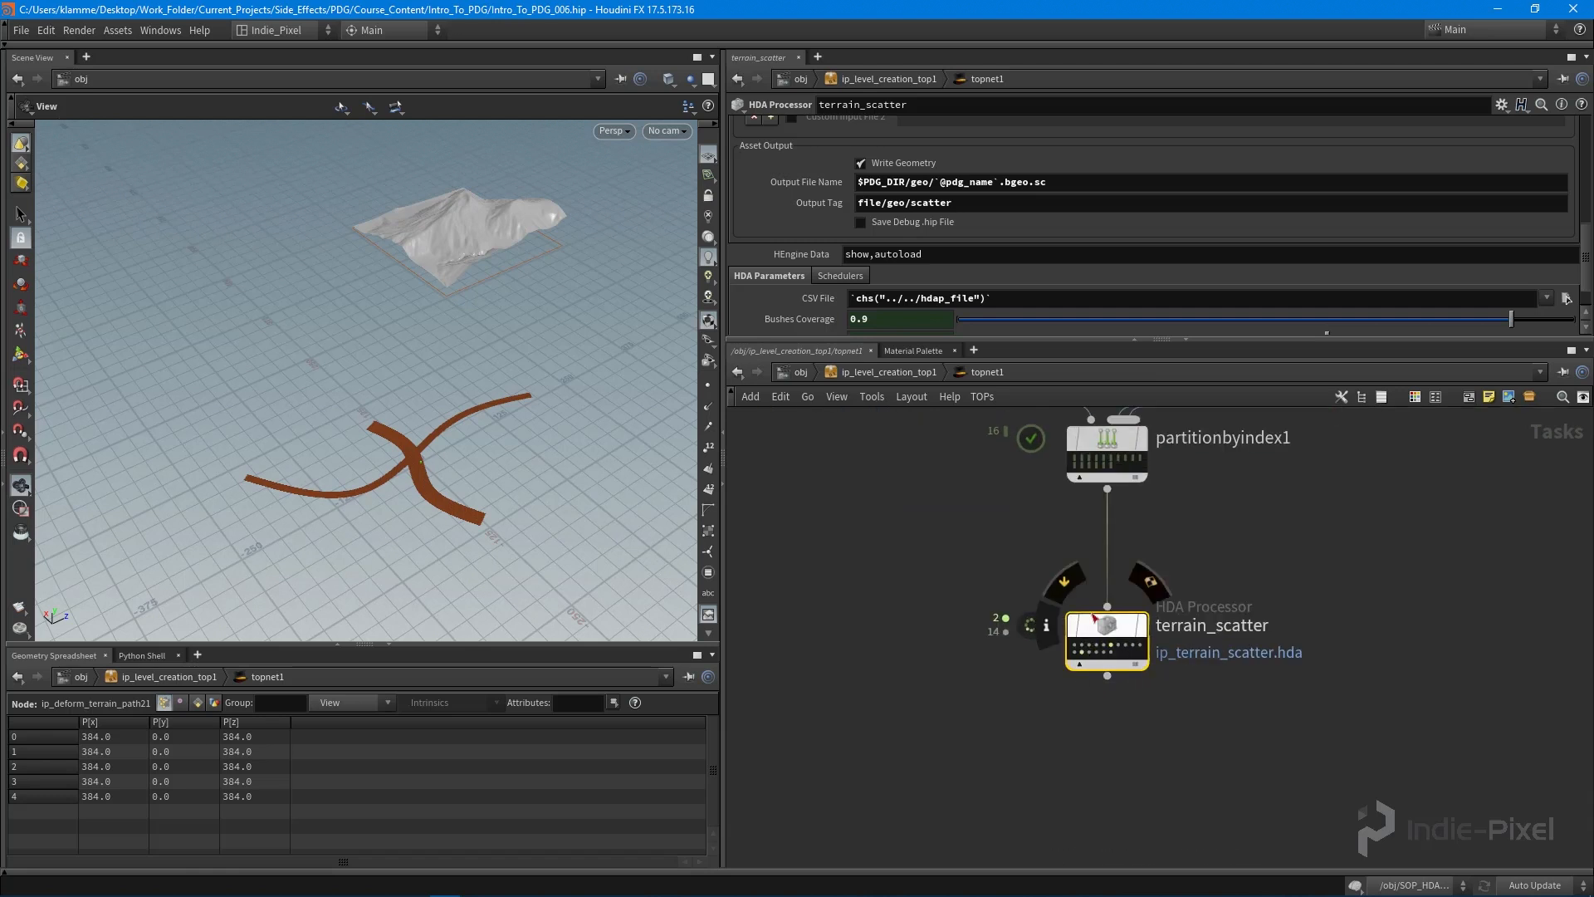
pyautogui.moveTo(1131, 654)
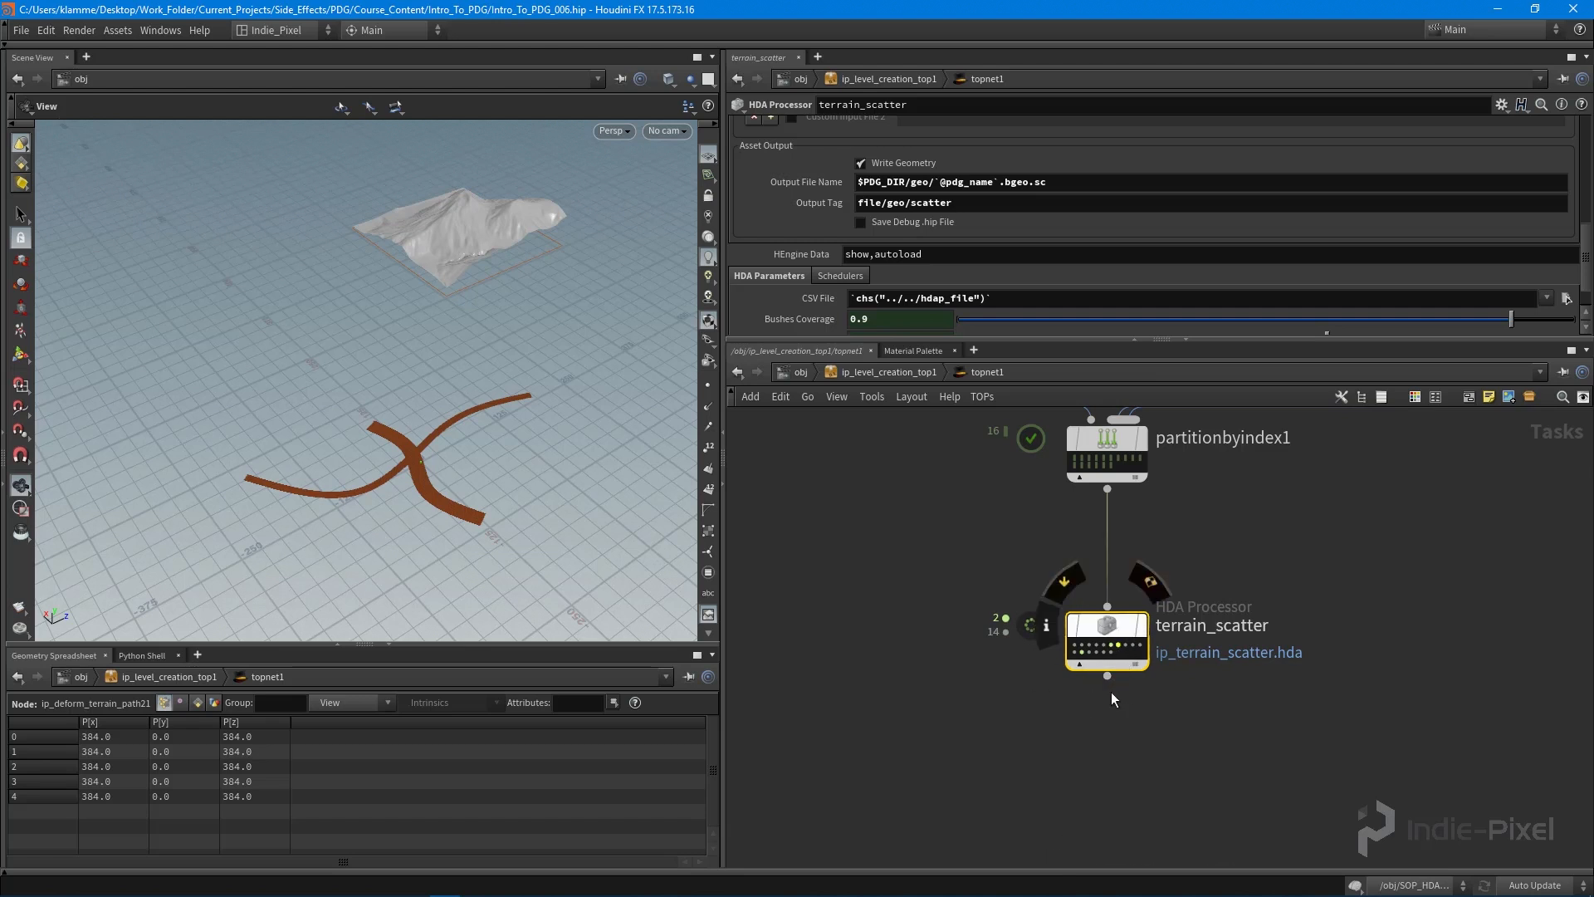
pyautogui.moveTo(1081, 654)
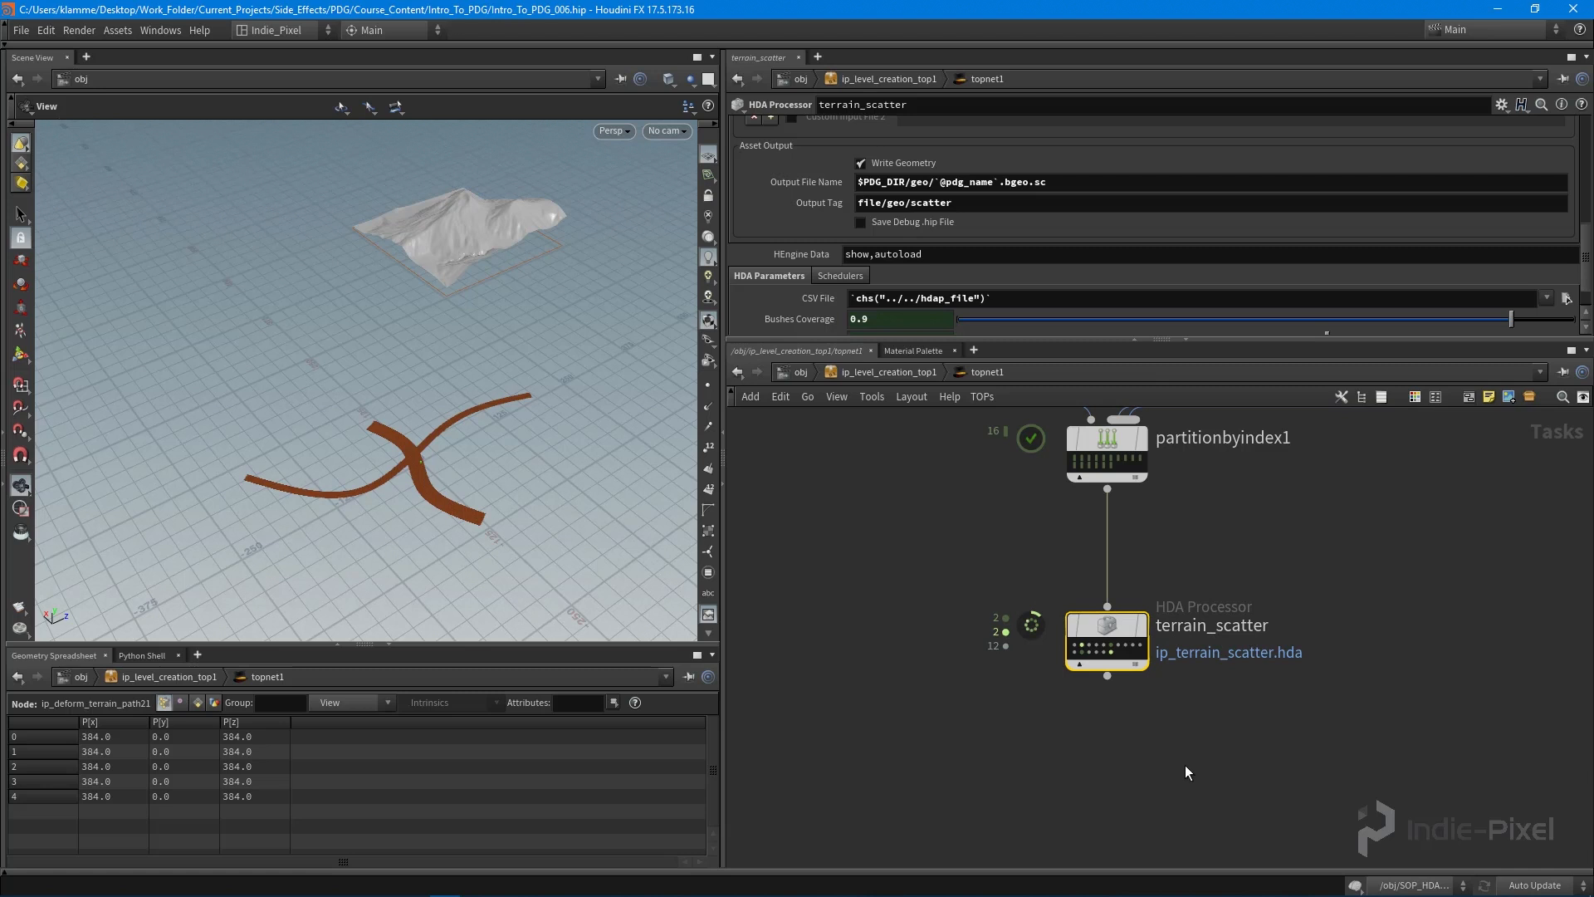
pyautogui.moveTo(1126, 764)
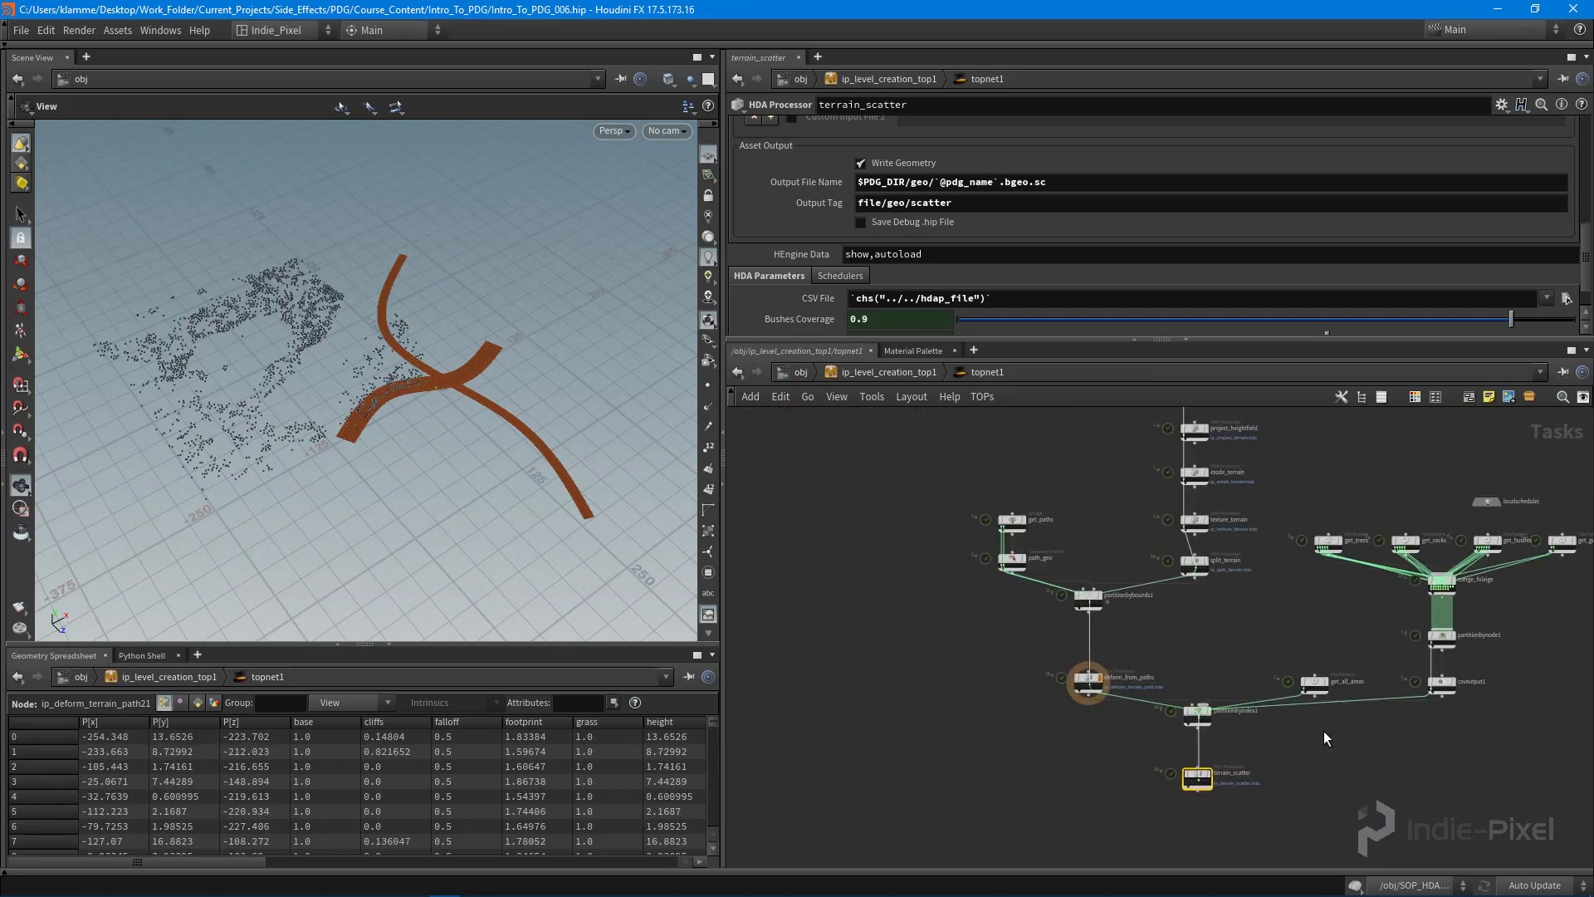
pyautogui.moveTo(1162, 352)
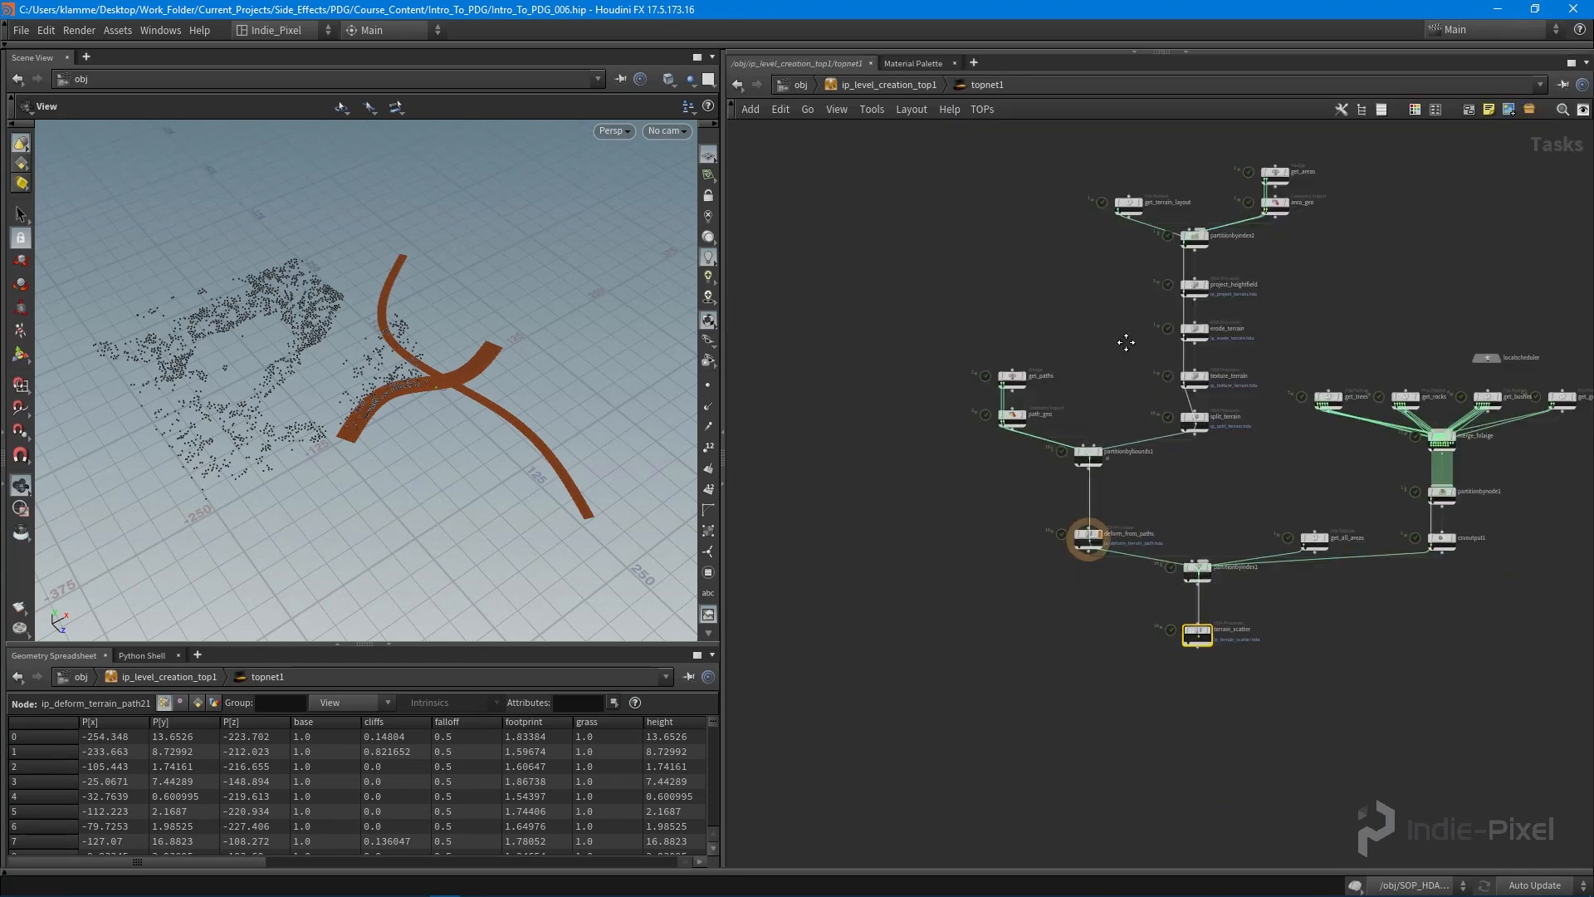
# Step: Save the ip_level_creation_top1 node type definition from /obj via Save Node Type
pyautogui.scroll(3)
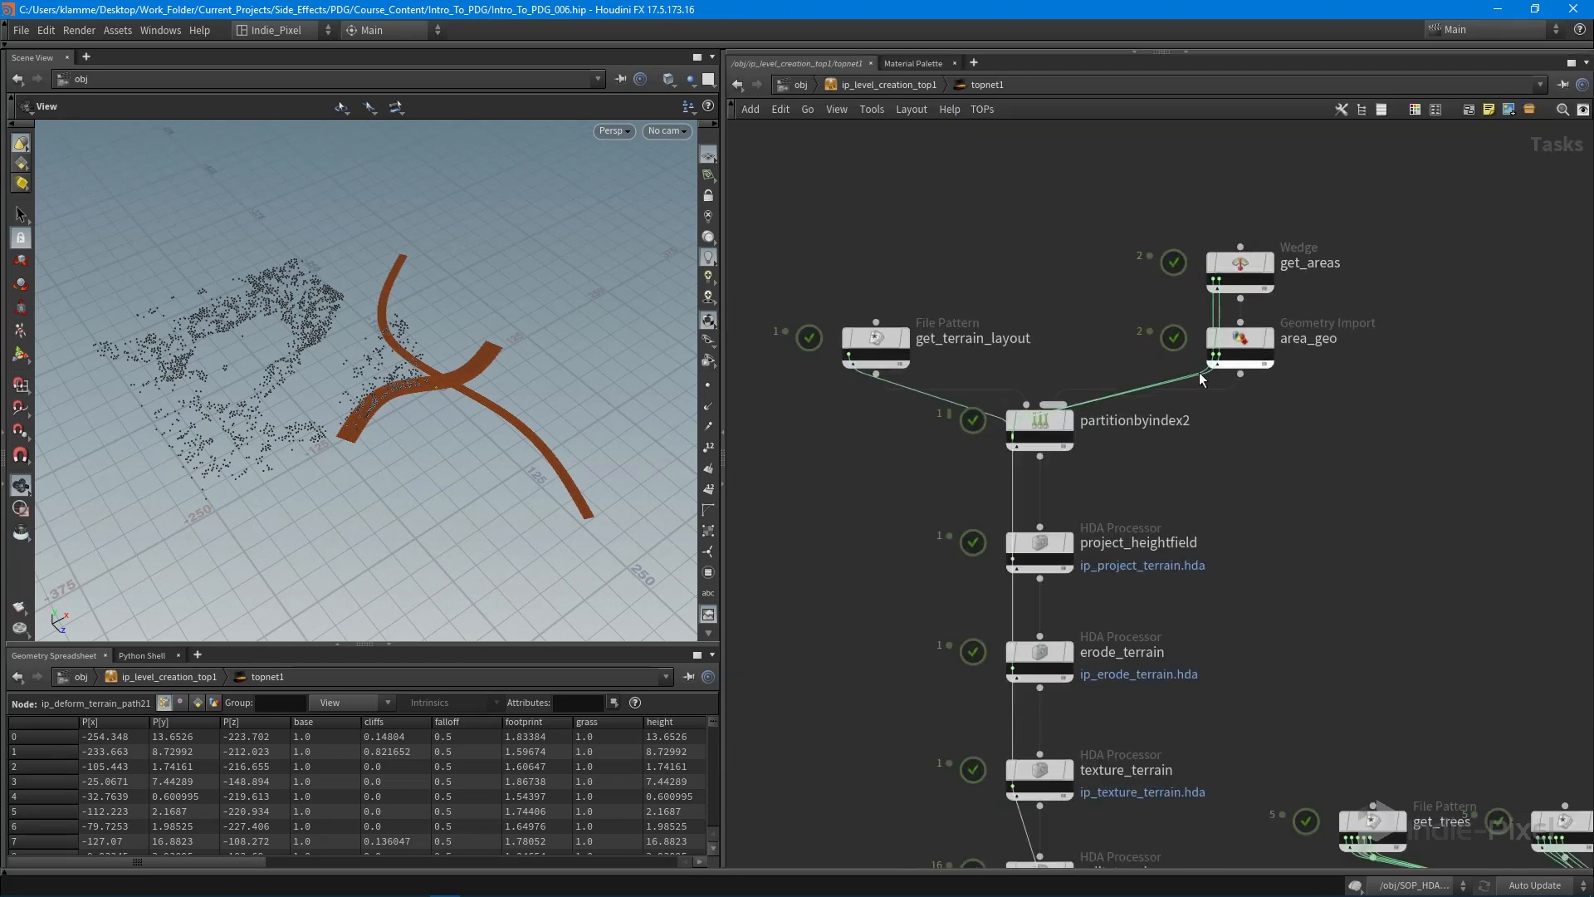
pyautogui.scroll(-3)
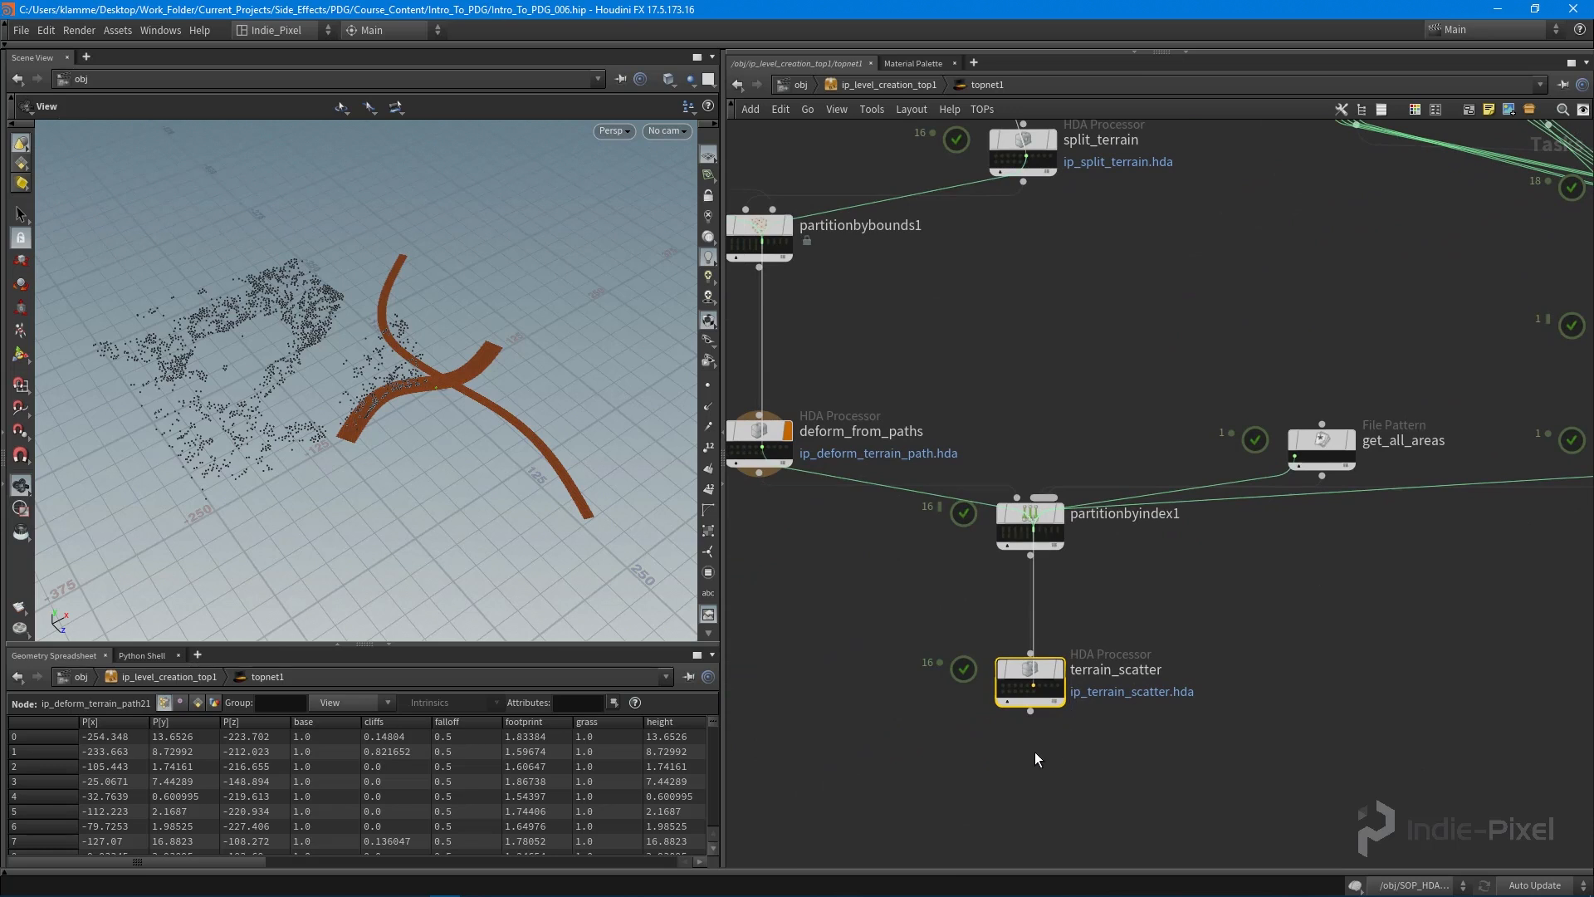
pyautogui.scroll(-3)
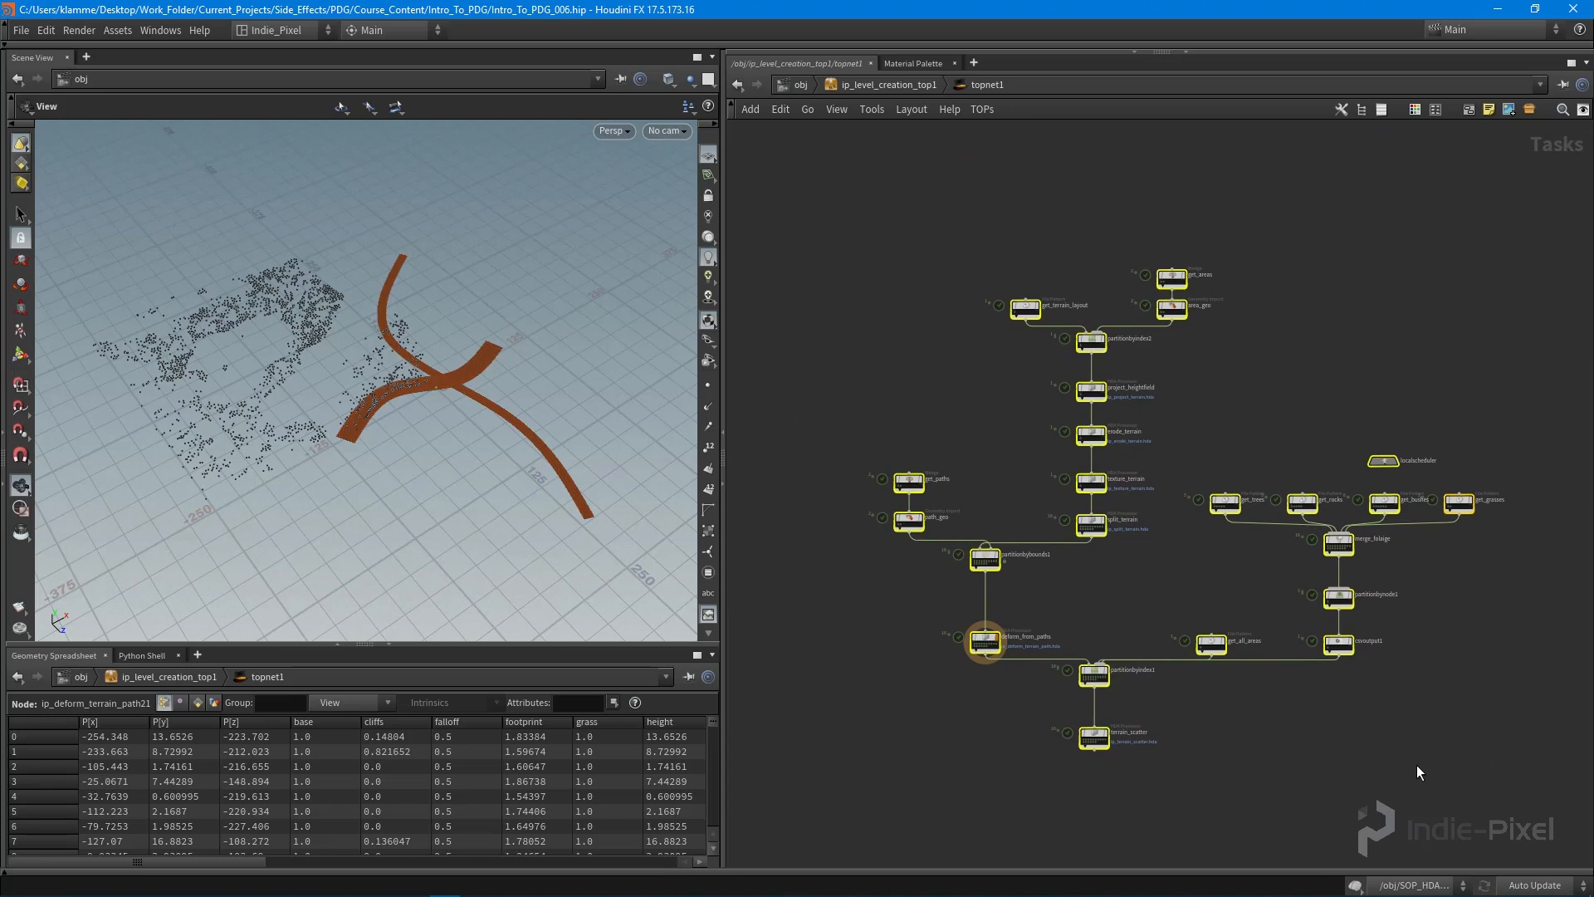
pyautogui.scroll(3)
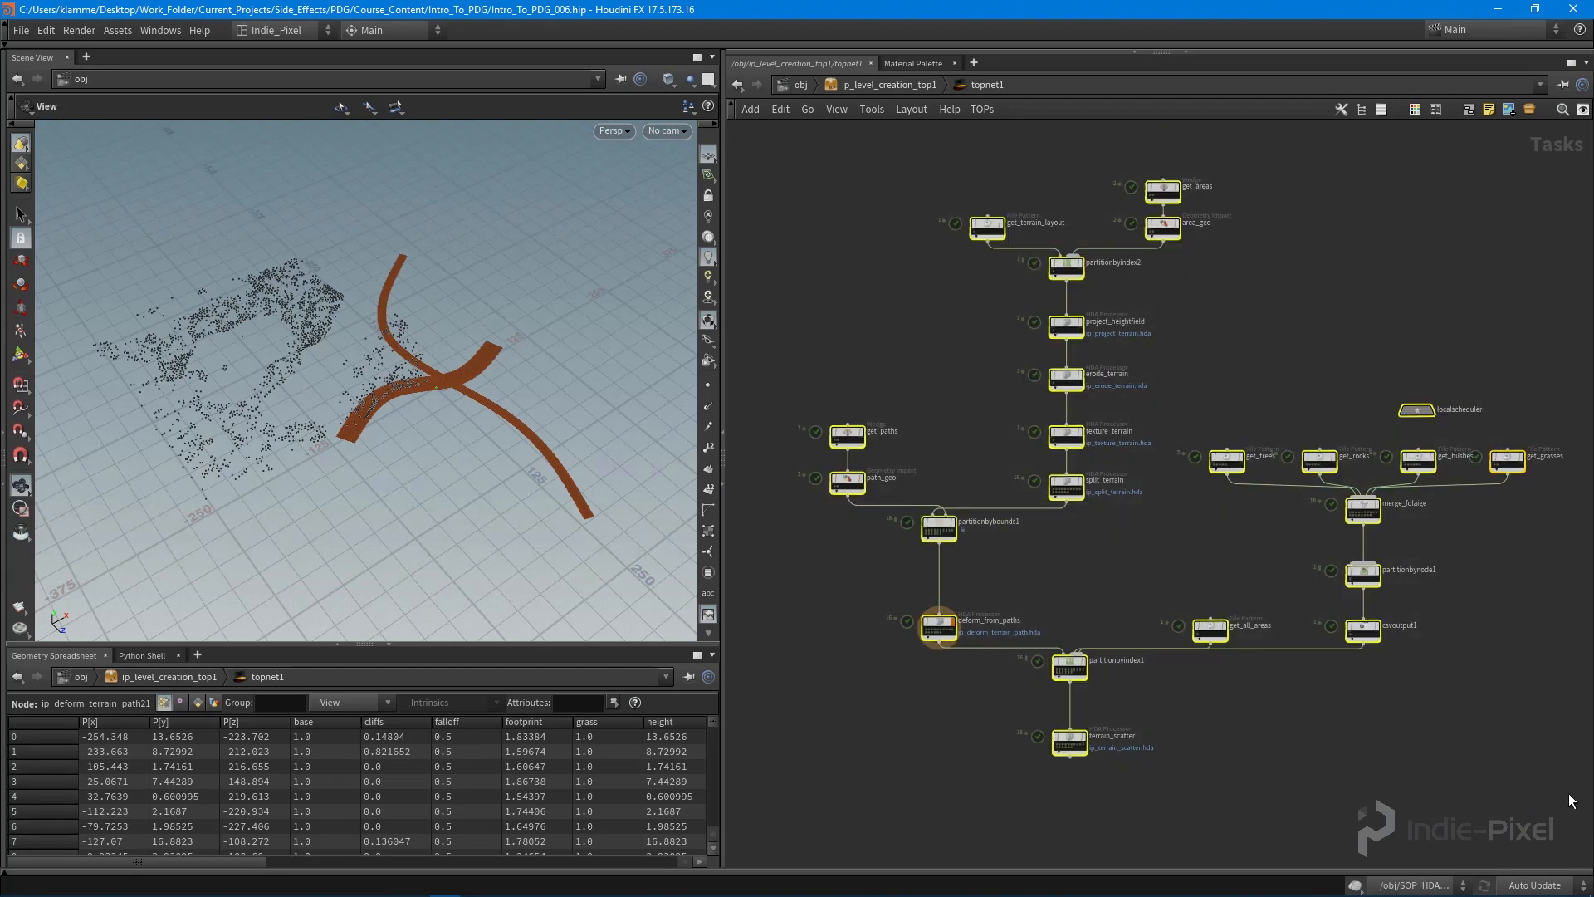
pyautogui.moveTo(1438, 779)
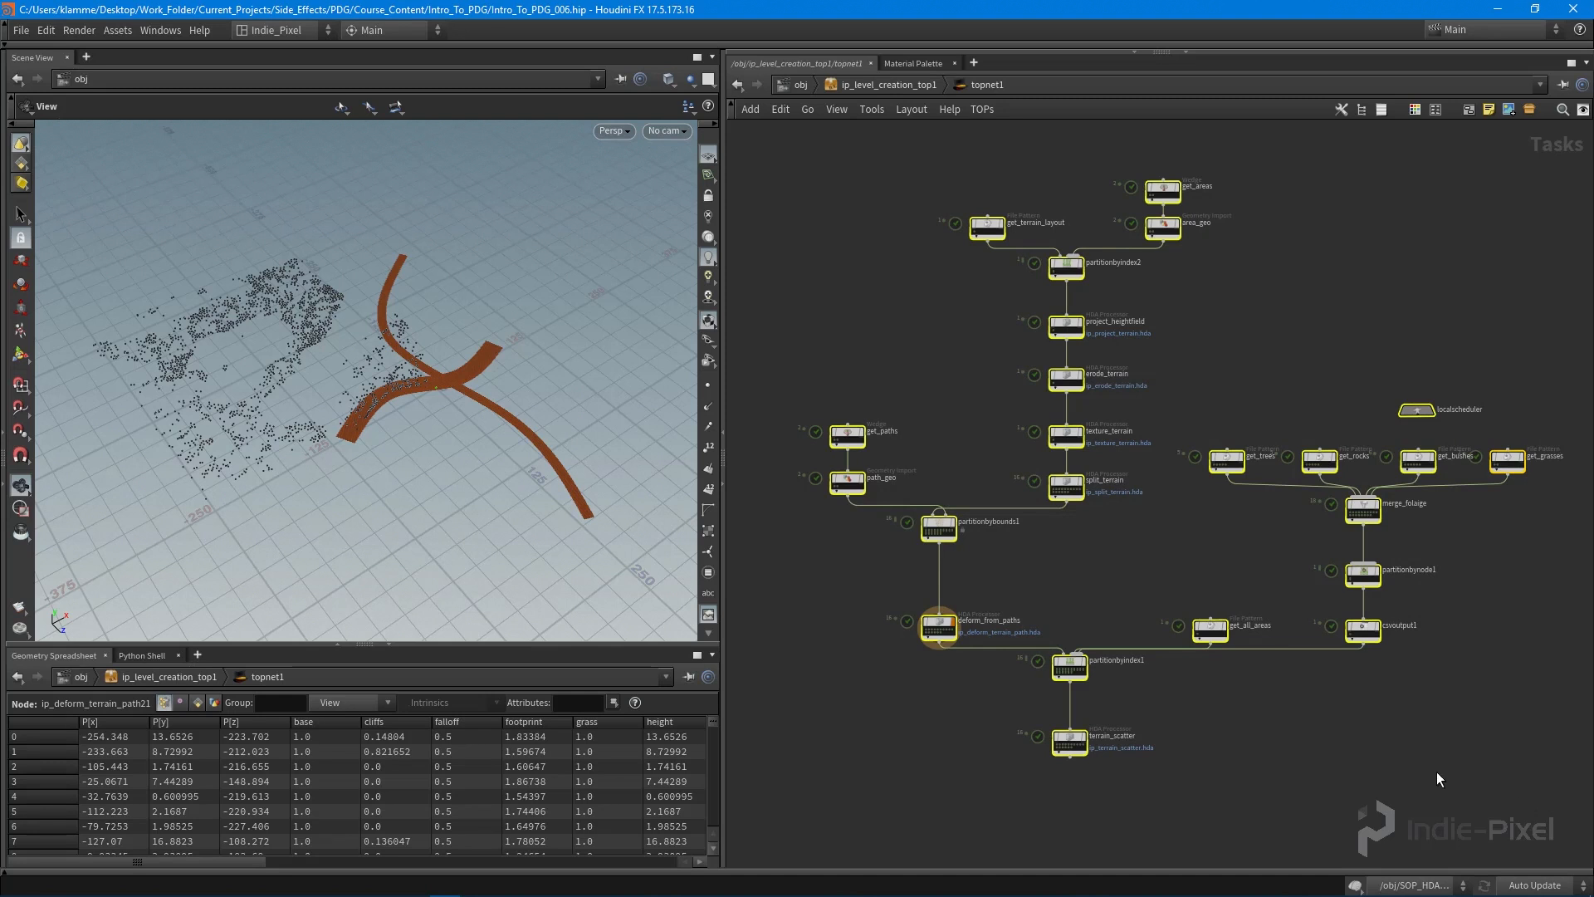
pyautogui.moveTo(1441, 776)
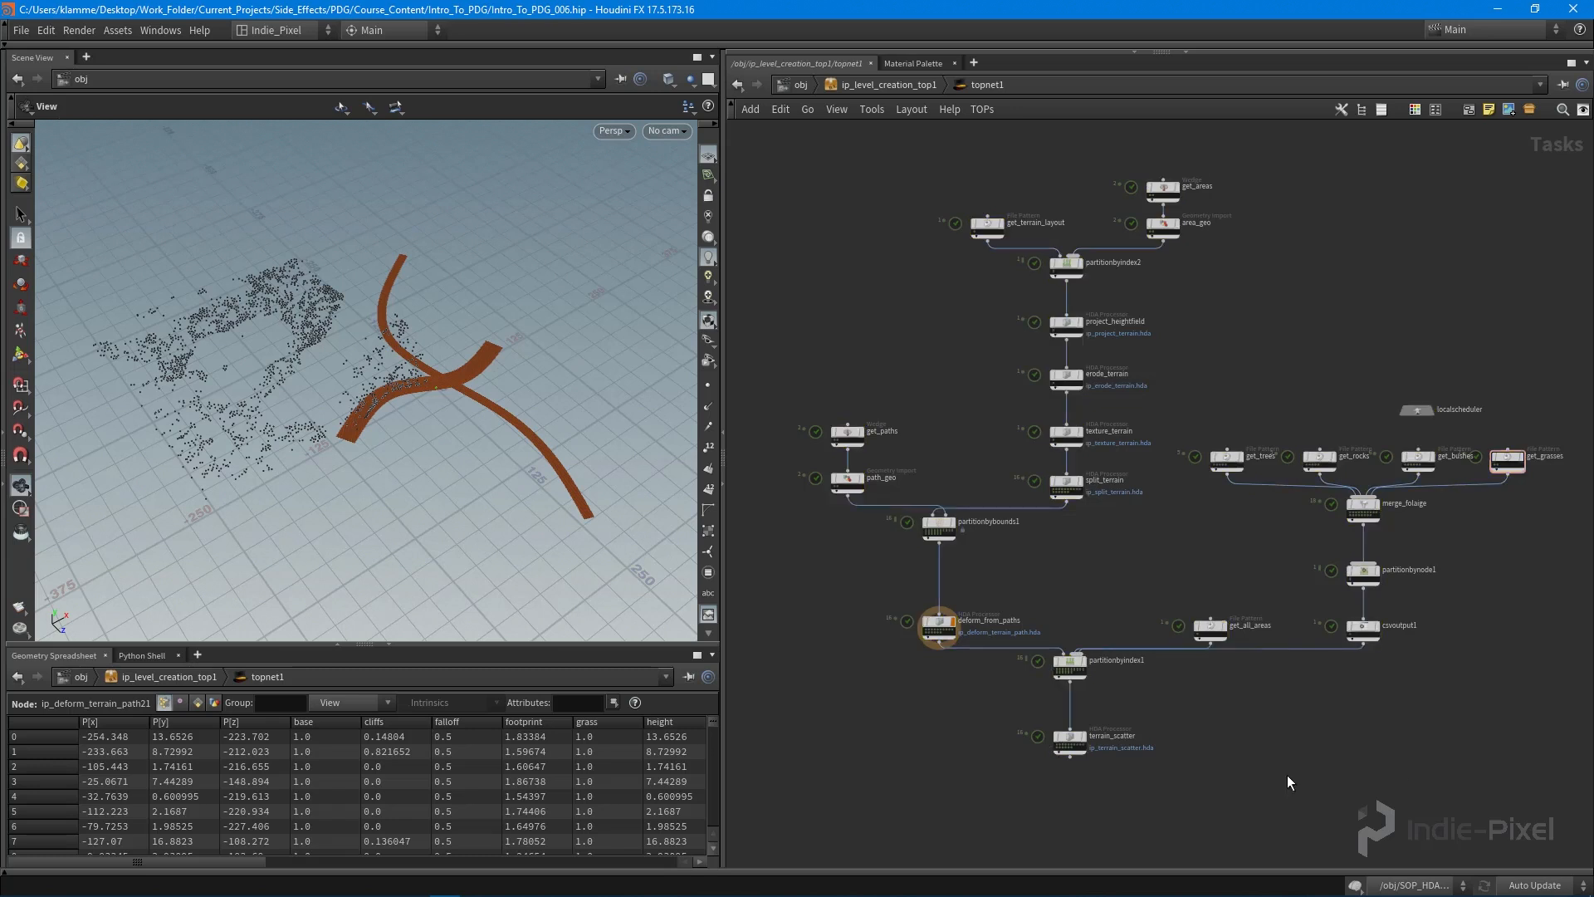
pyautogui.scroll(3)
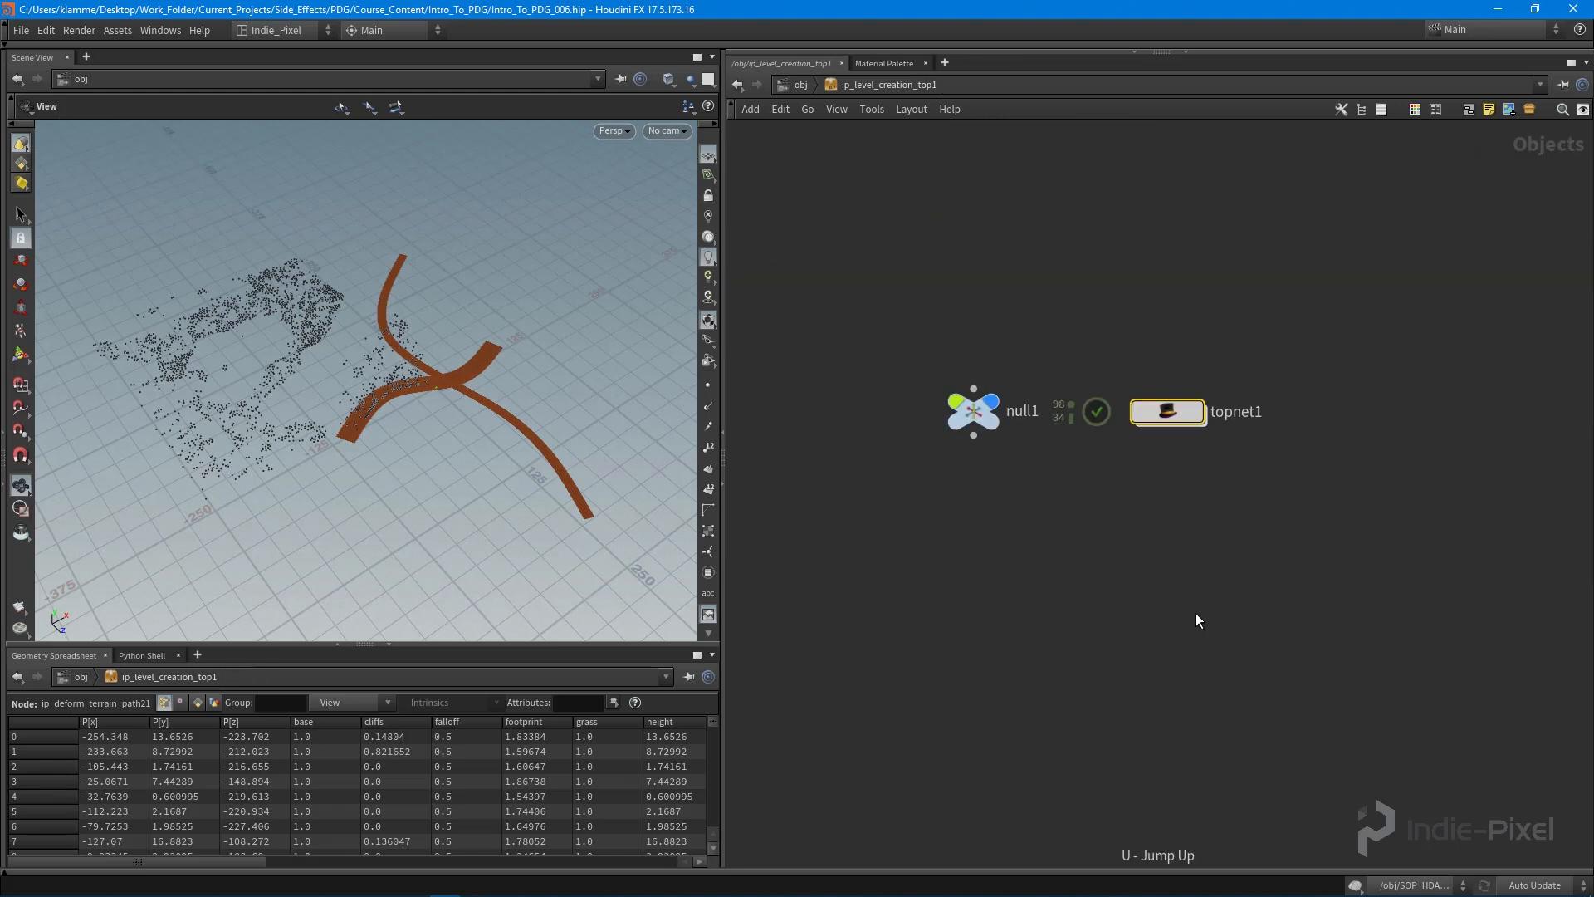
pyautogui.rightClick(1167, 410)
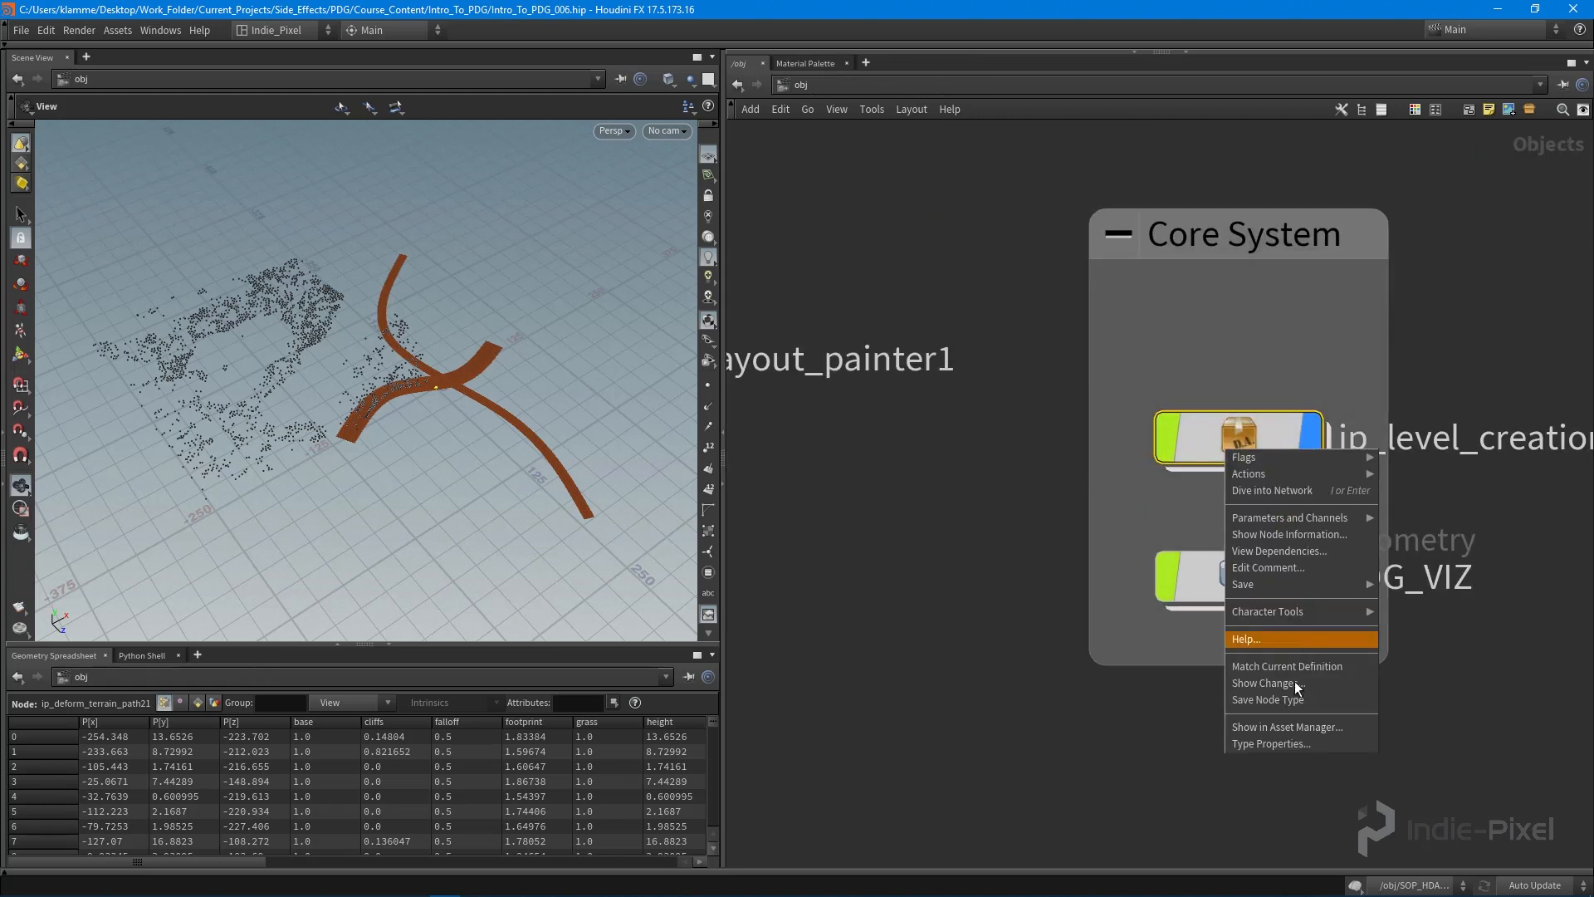
pyautogui.click(1267, 699)
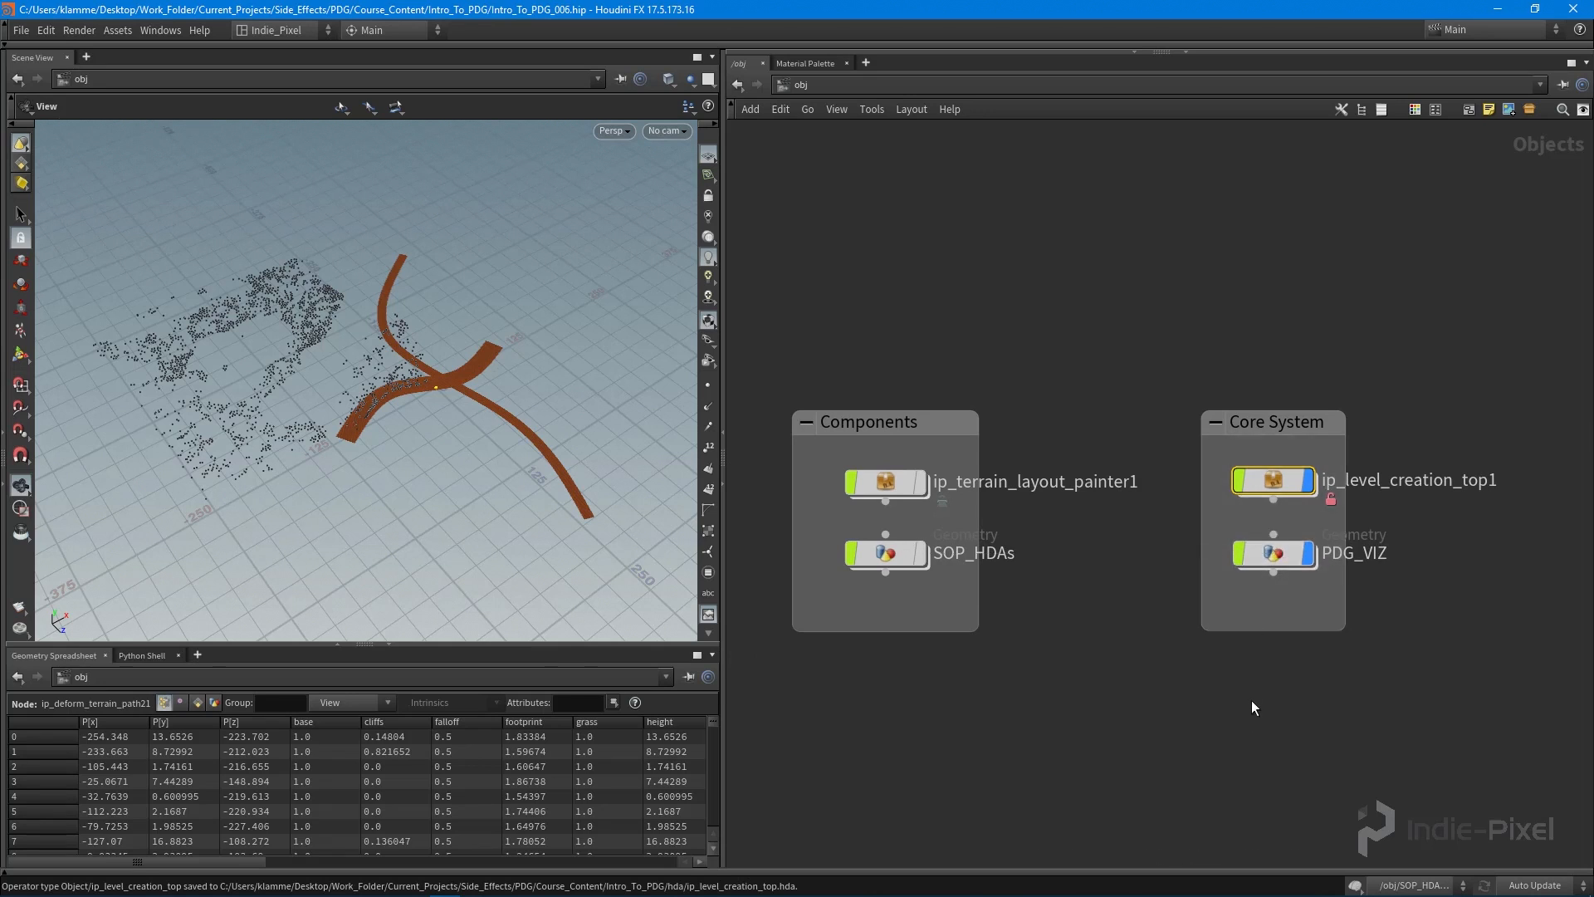
pyautogui.moveTo(1237, 714)
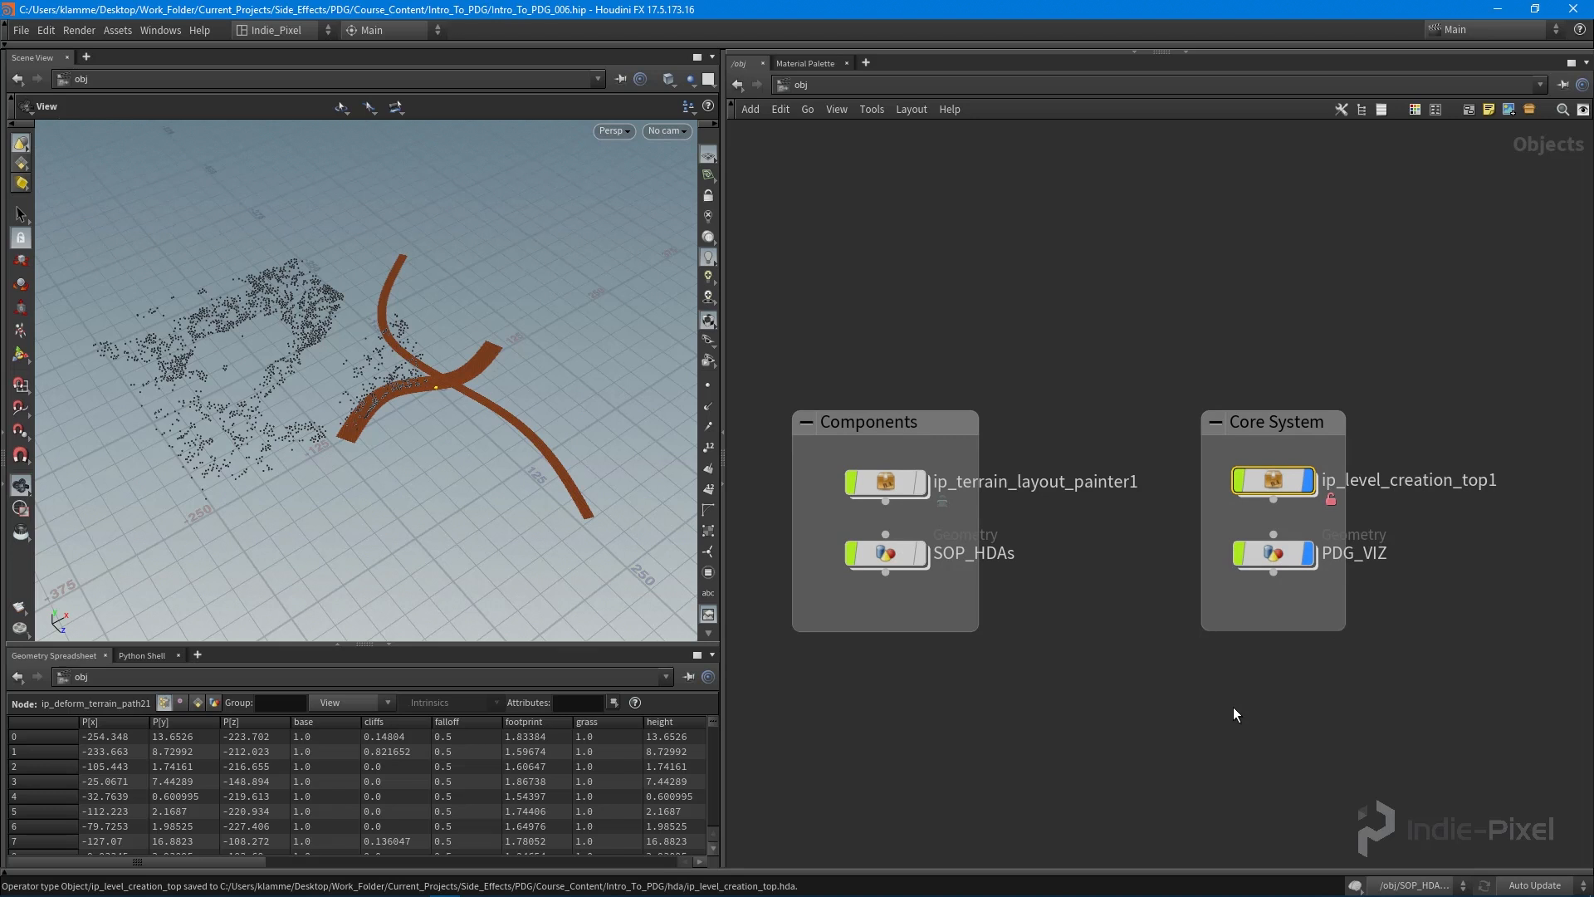
pyautogui.moveTo(1256, 437)
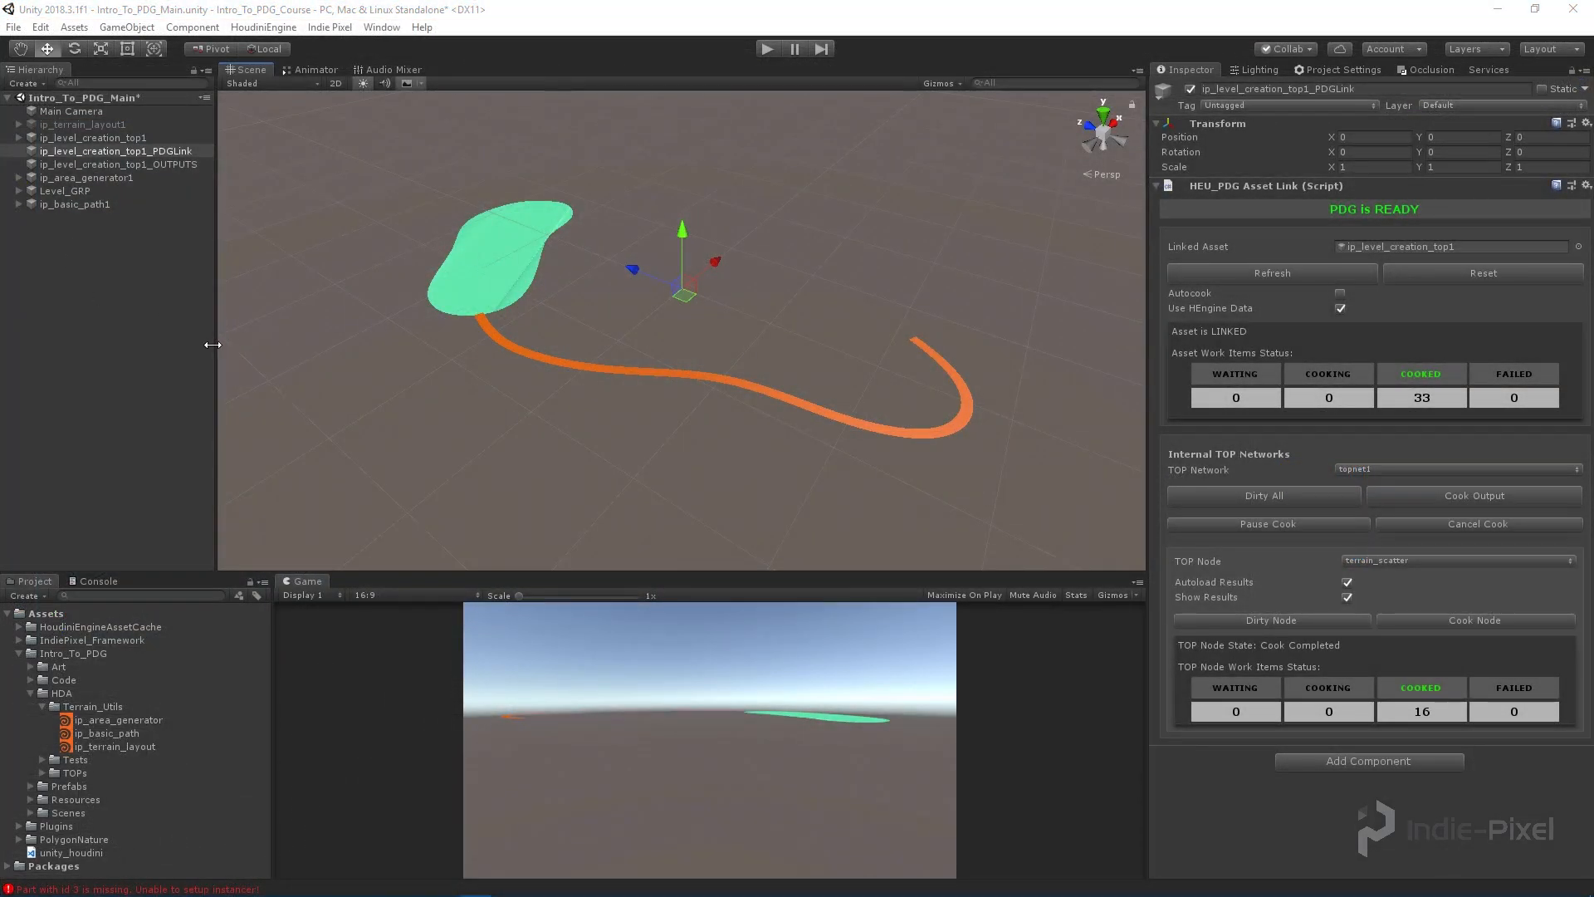
pyautogui.click(93, 138)
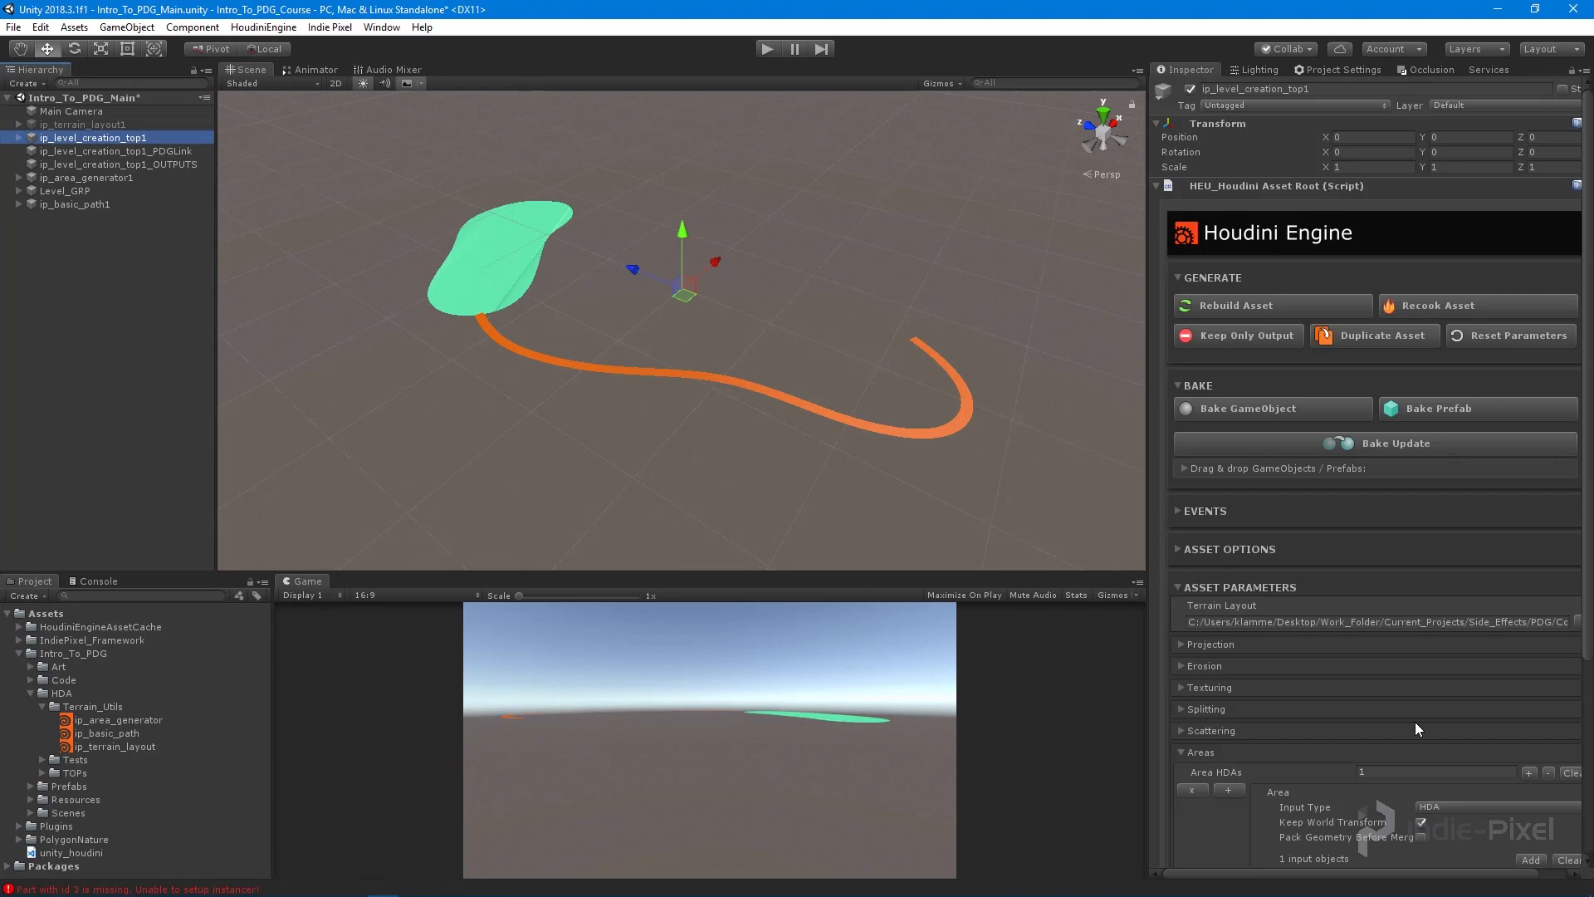
pyautogui.scroll(-3)
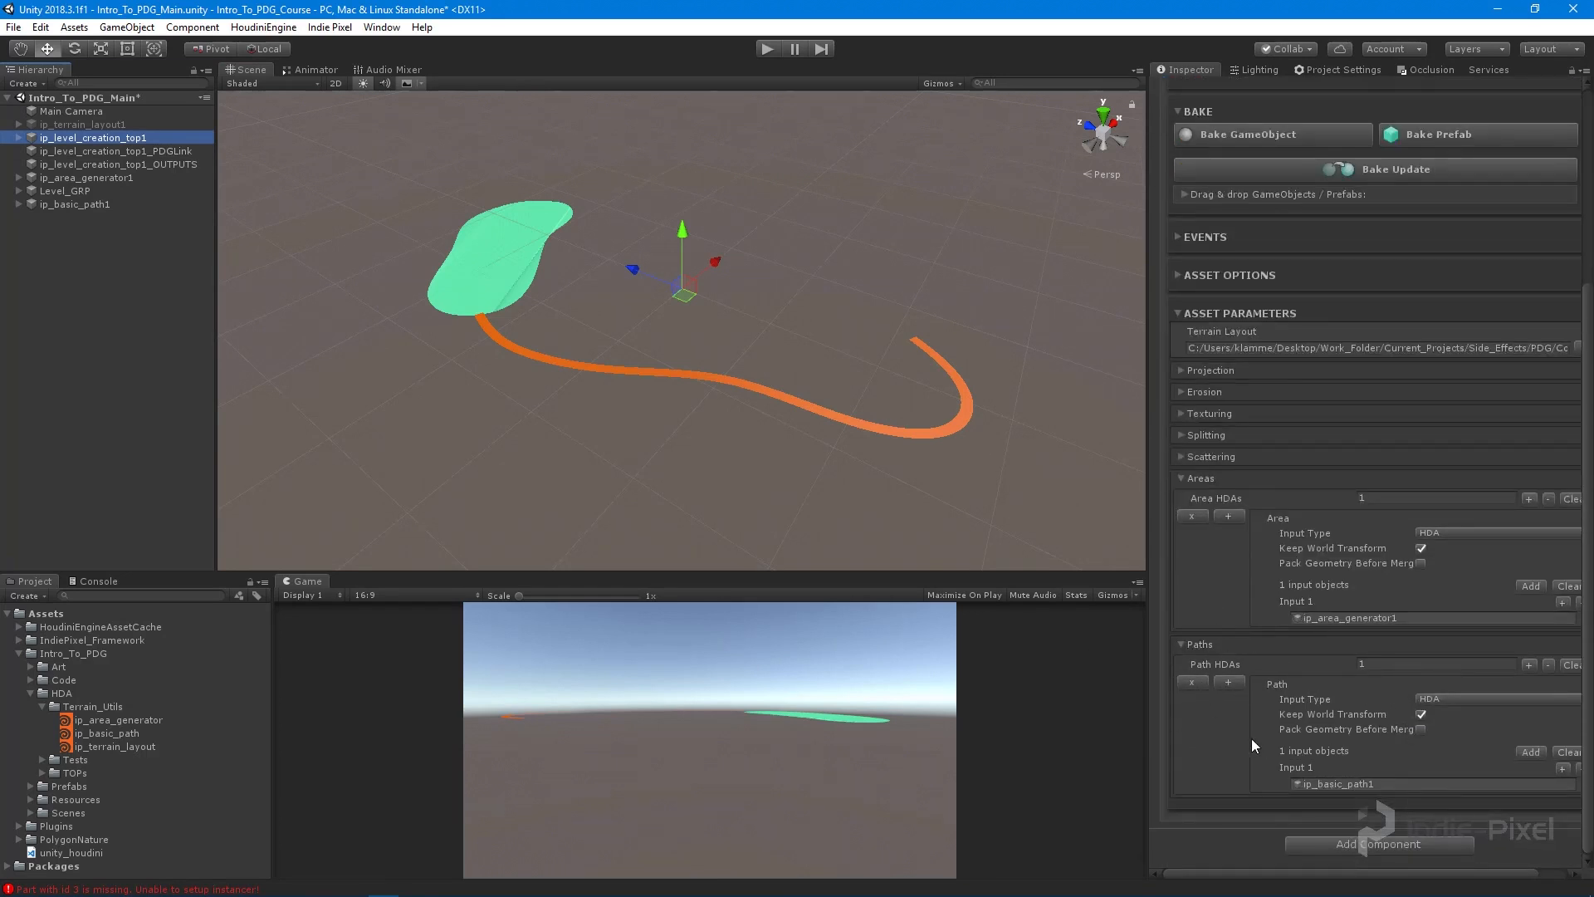
pyautogui.moveTo(1325, 695)
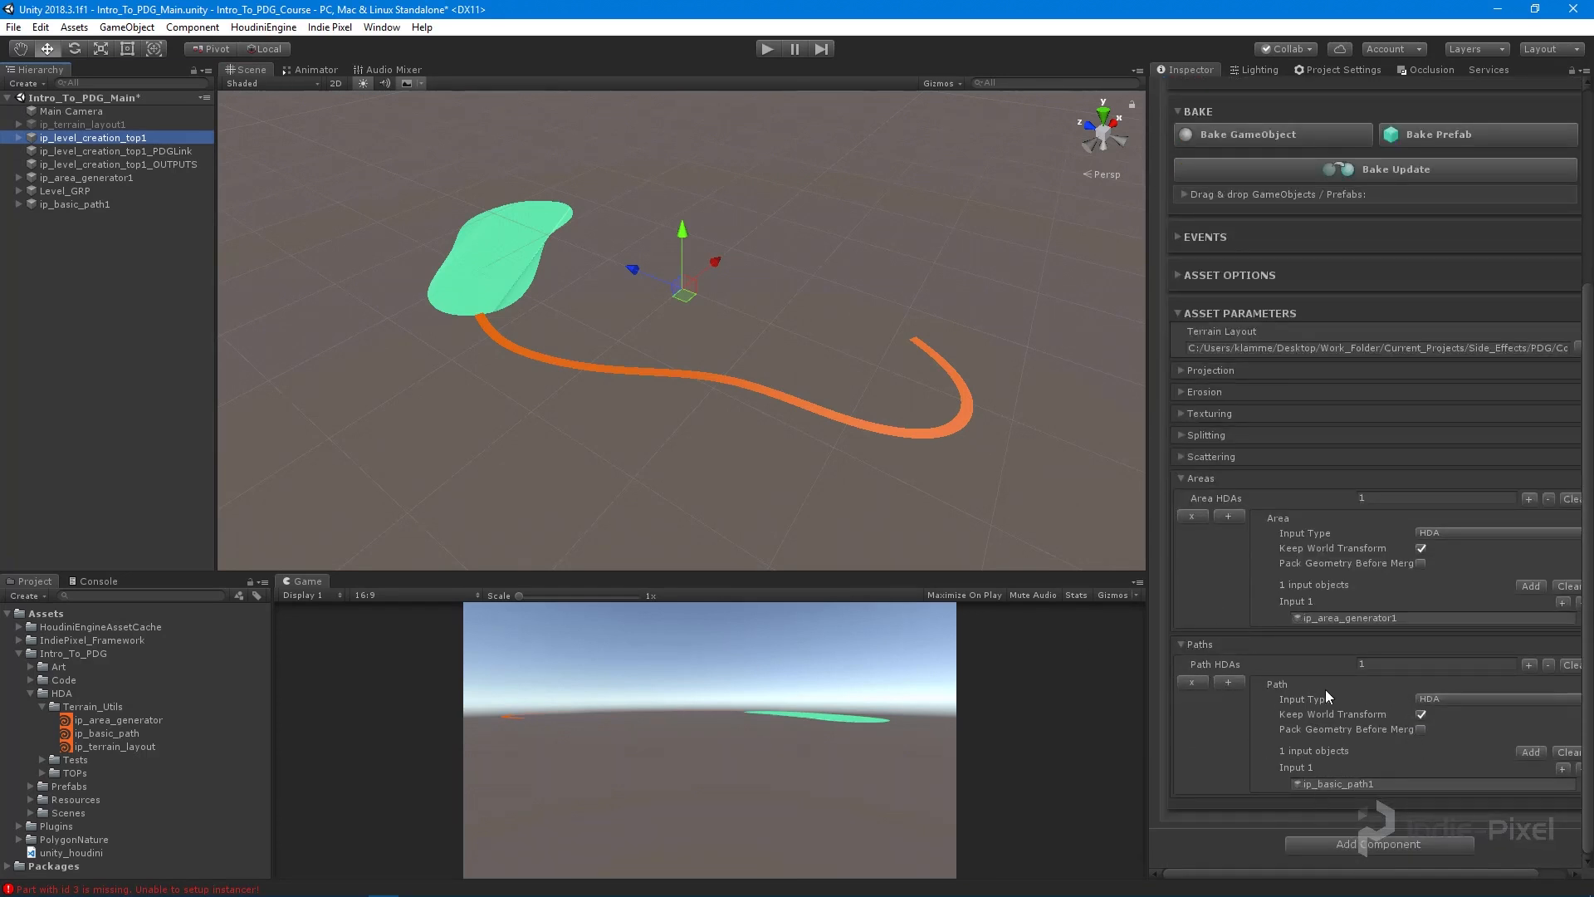
pyautogui.moveTo(1366, 784)
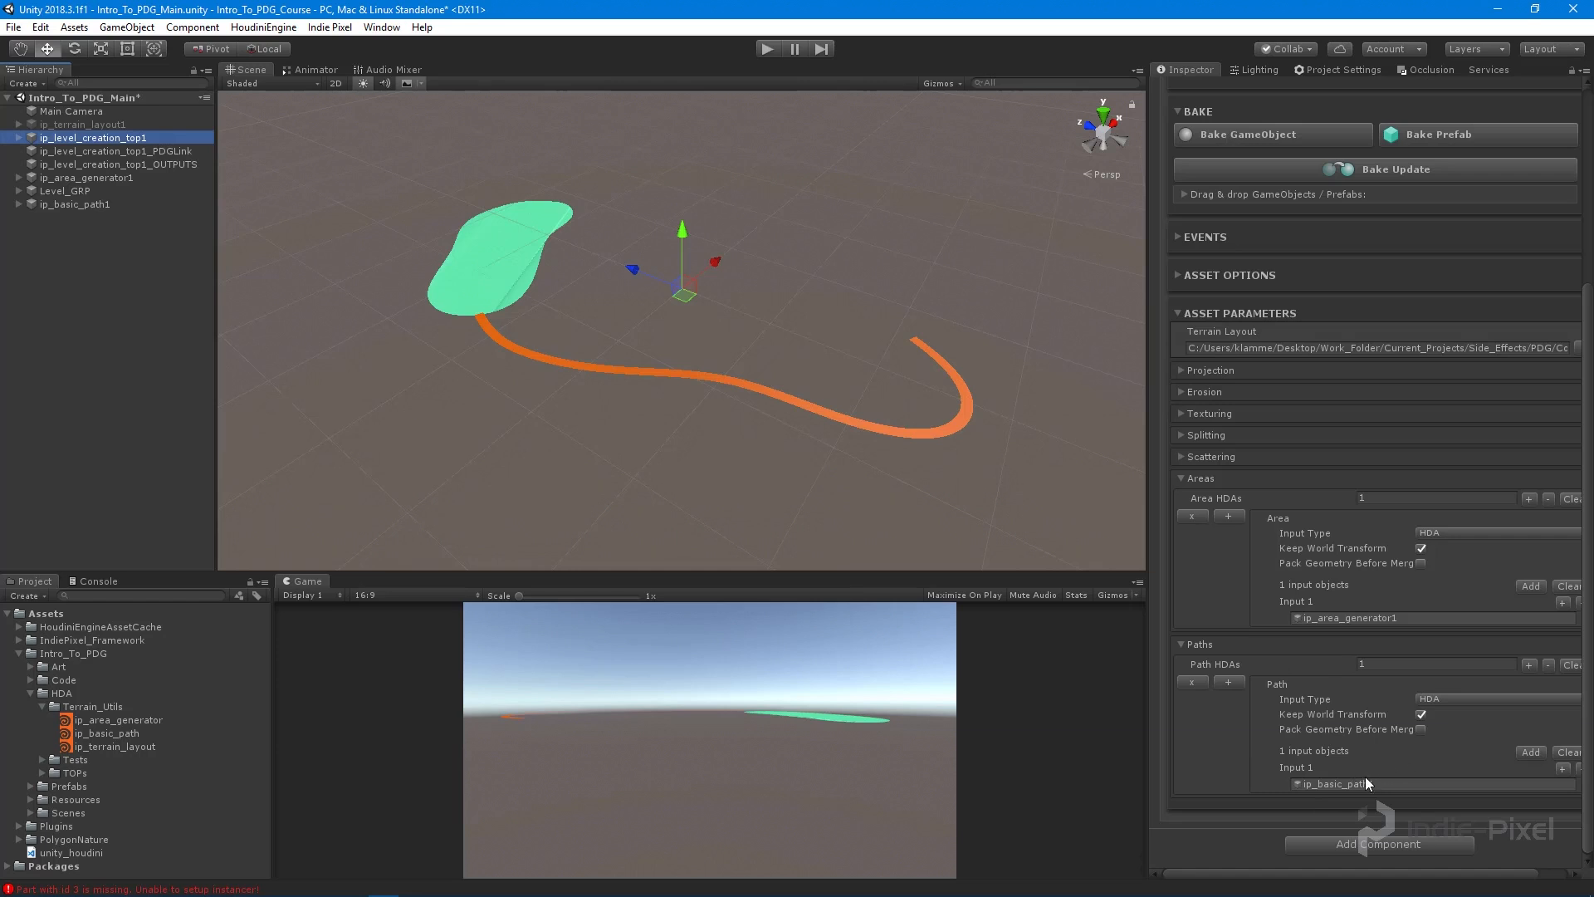
pyautogui.moveTo(1396, 628)
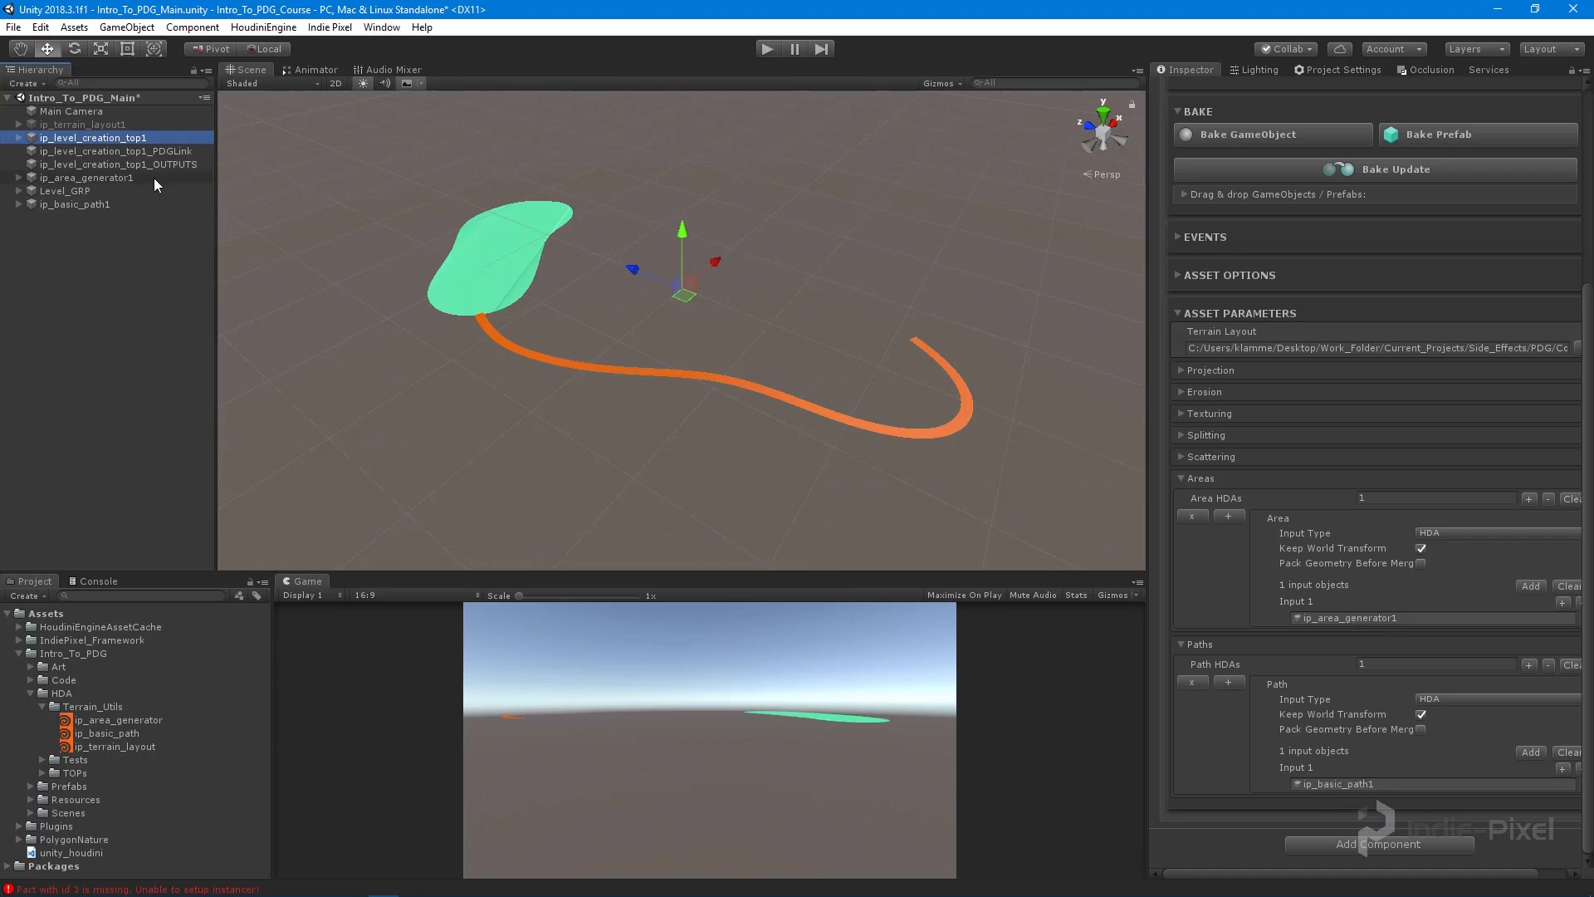
pyautogui.click(73, 203)
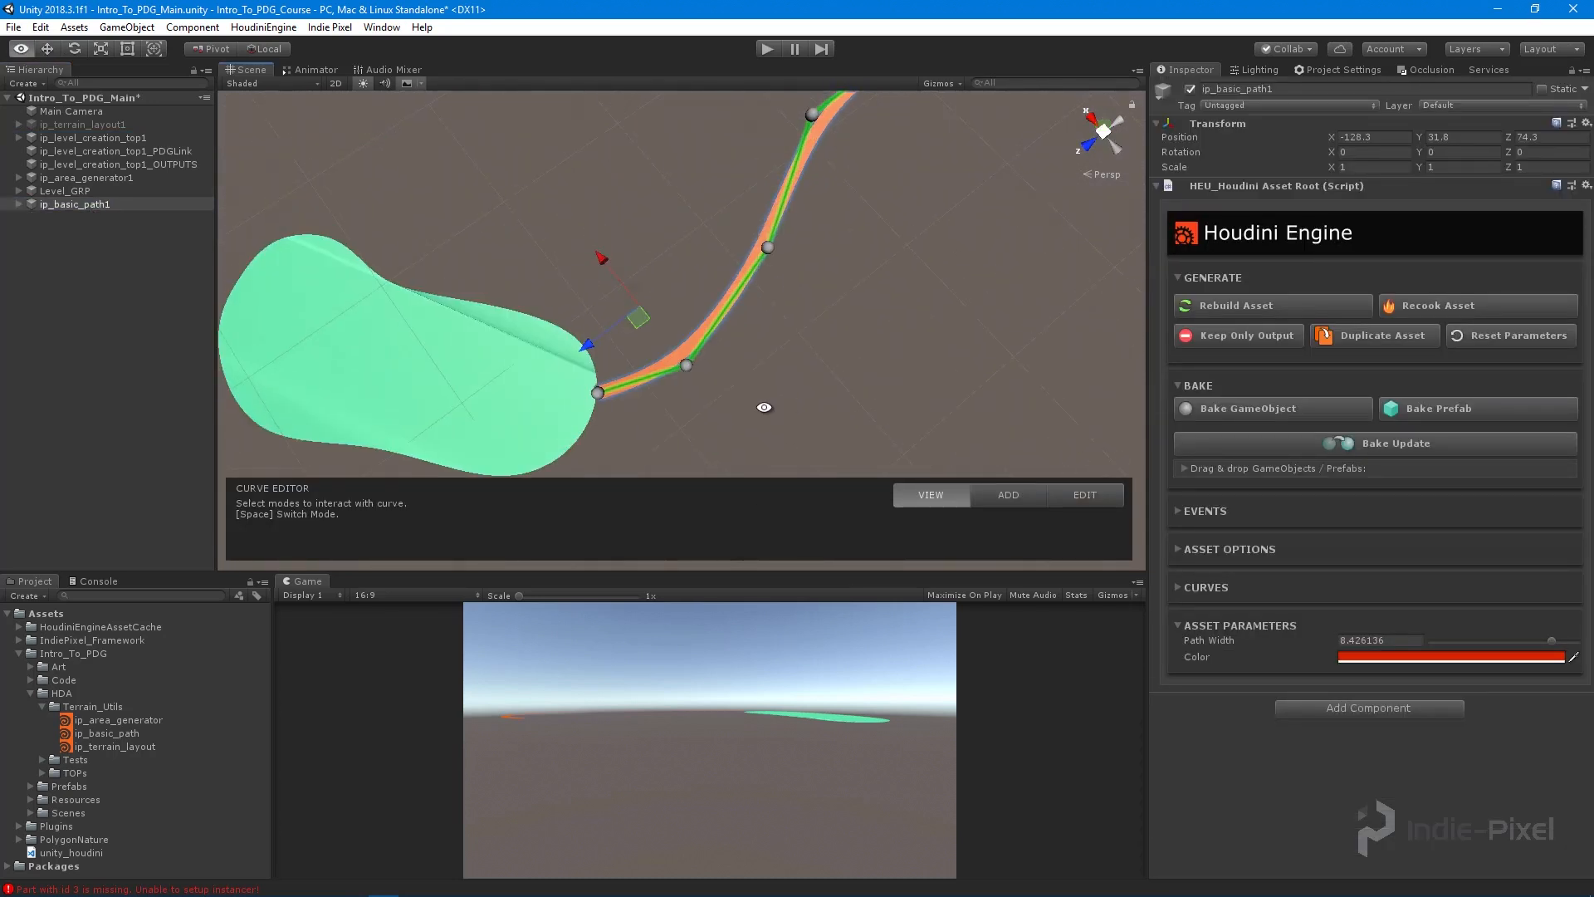
pyautogui.click(1084, 495)
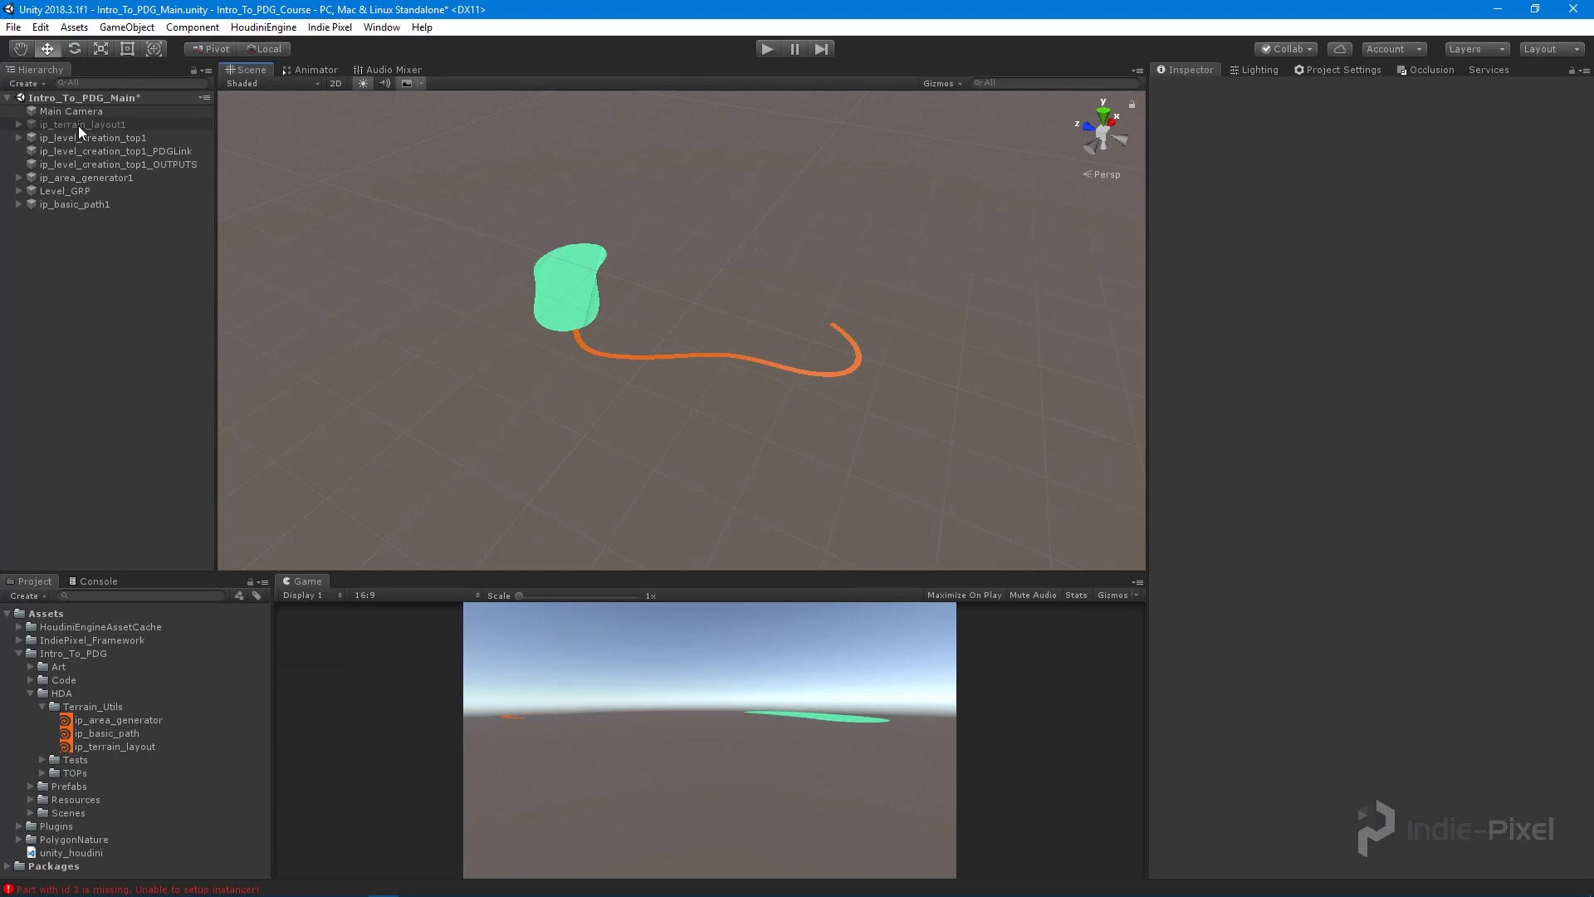
pyautogui.click(82, 123)
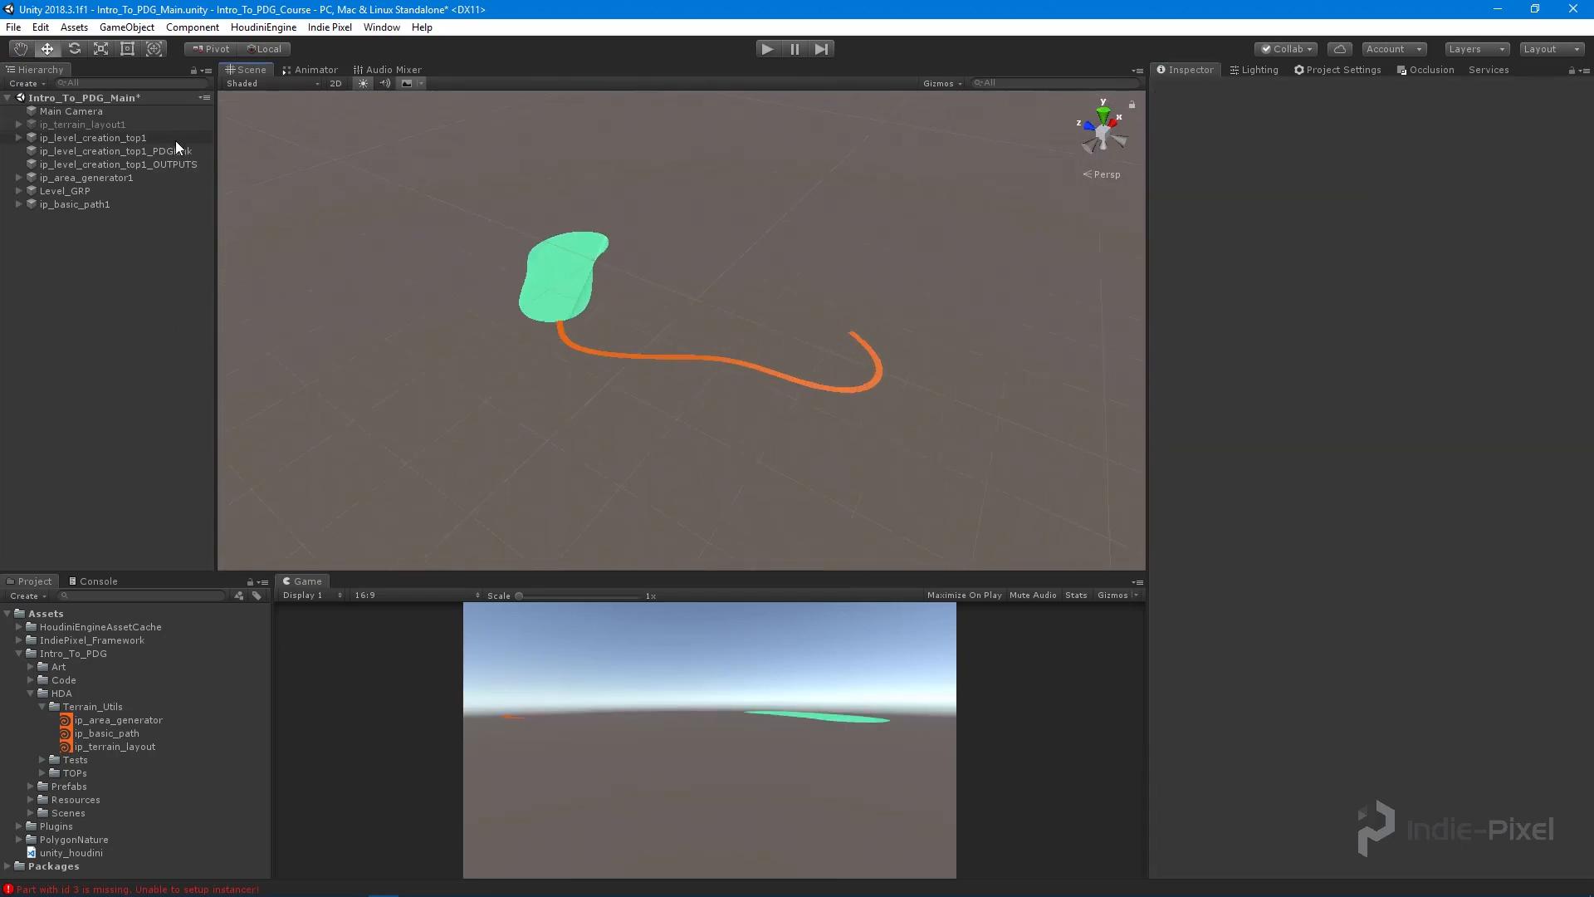
# Step: Run Cook Output on the PDGLink to build the textured terrain with scattered trees
pyautogui.click(115, 151)
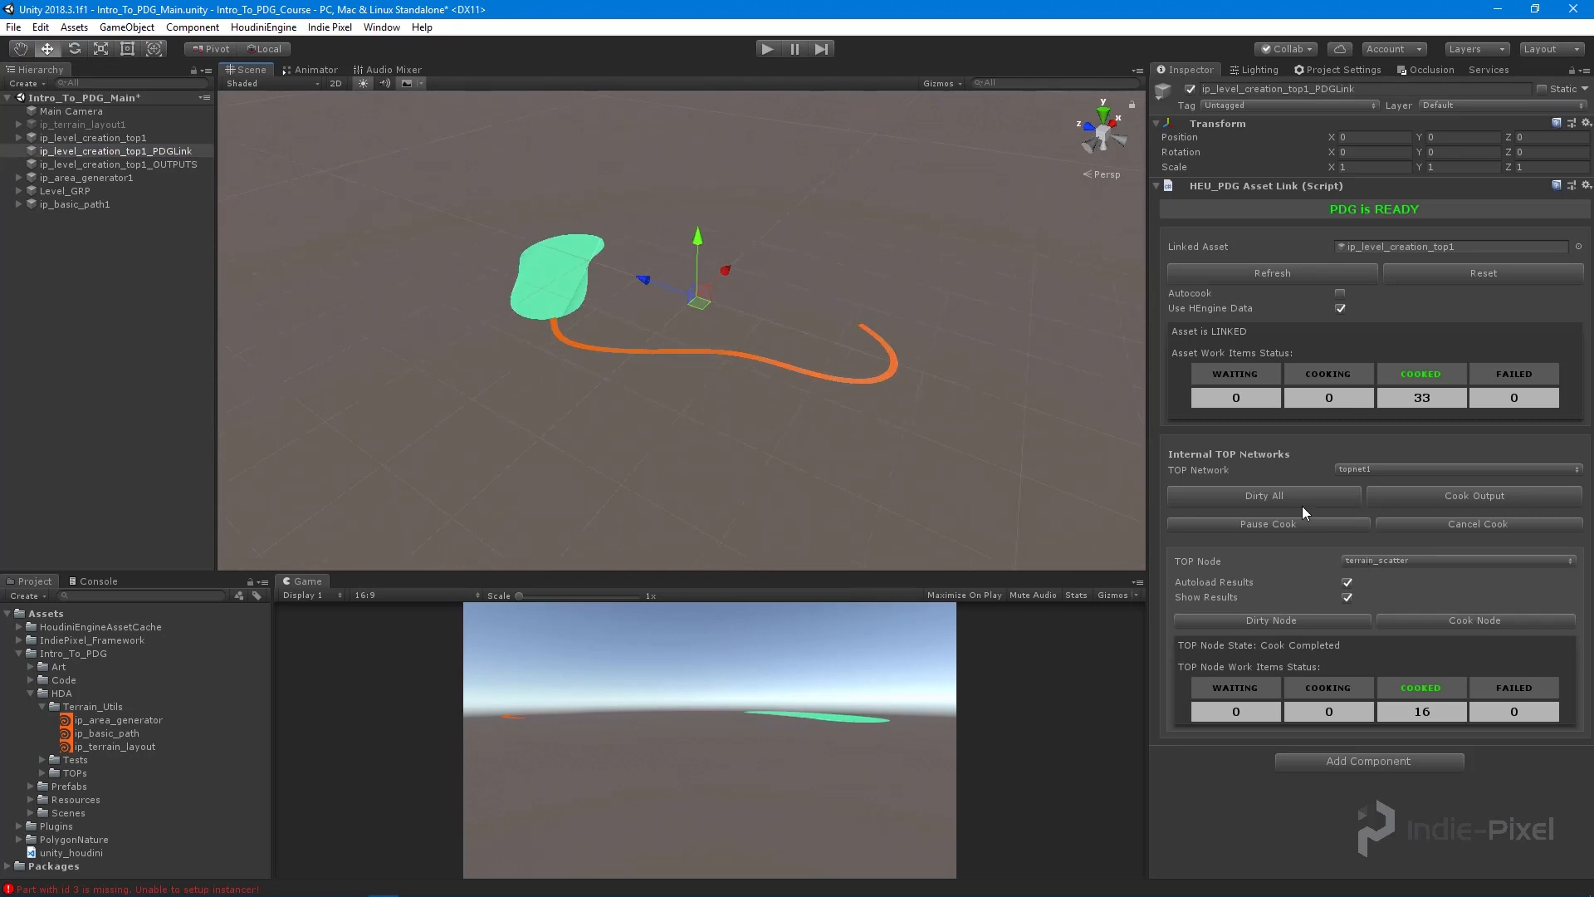
pyautogui.moveTo(1412, 566)
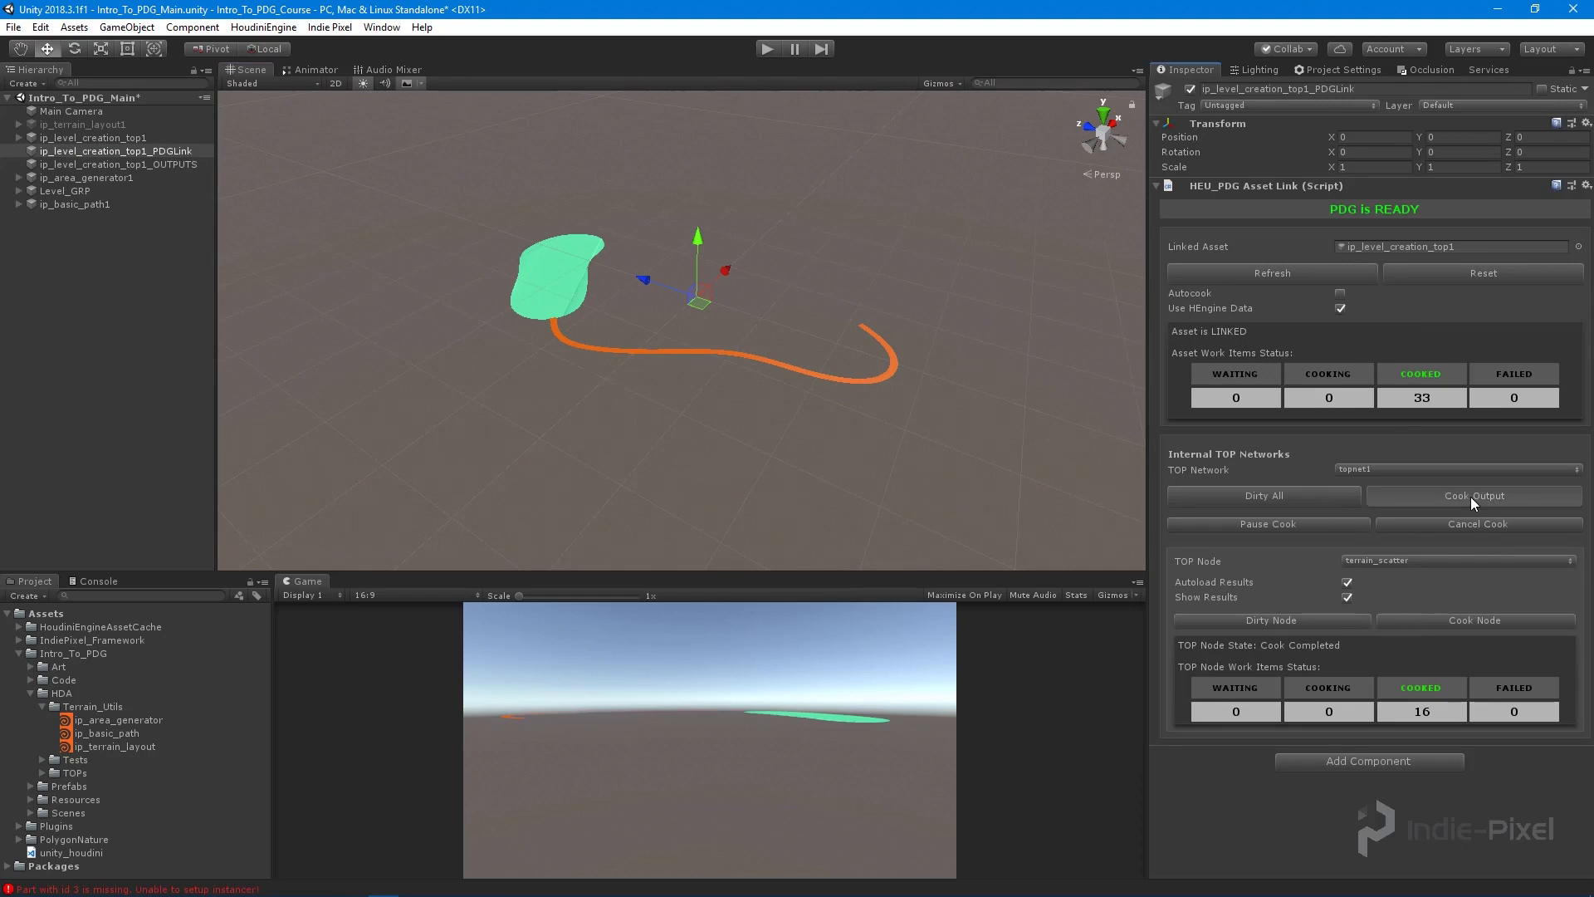
pyautogui.click(1472, 495)
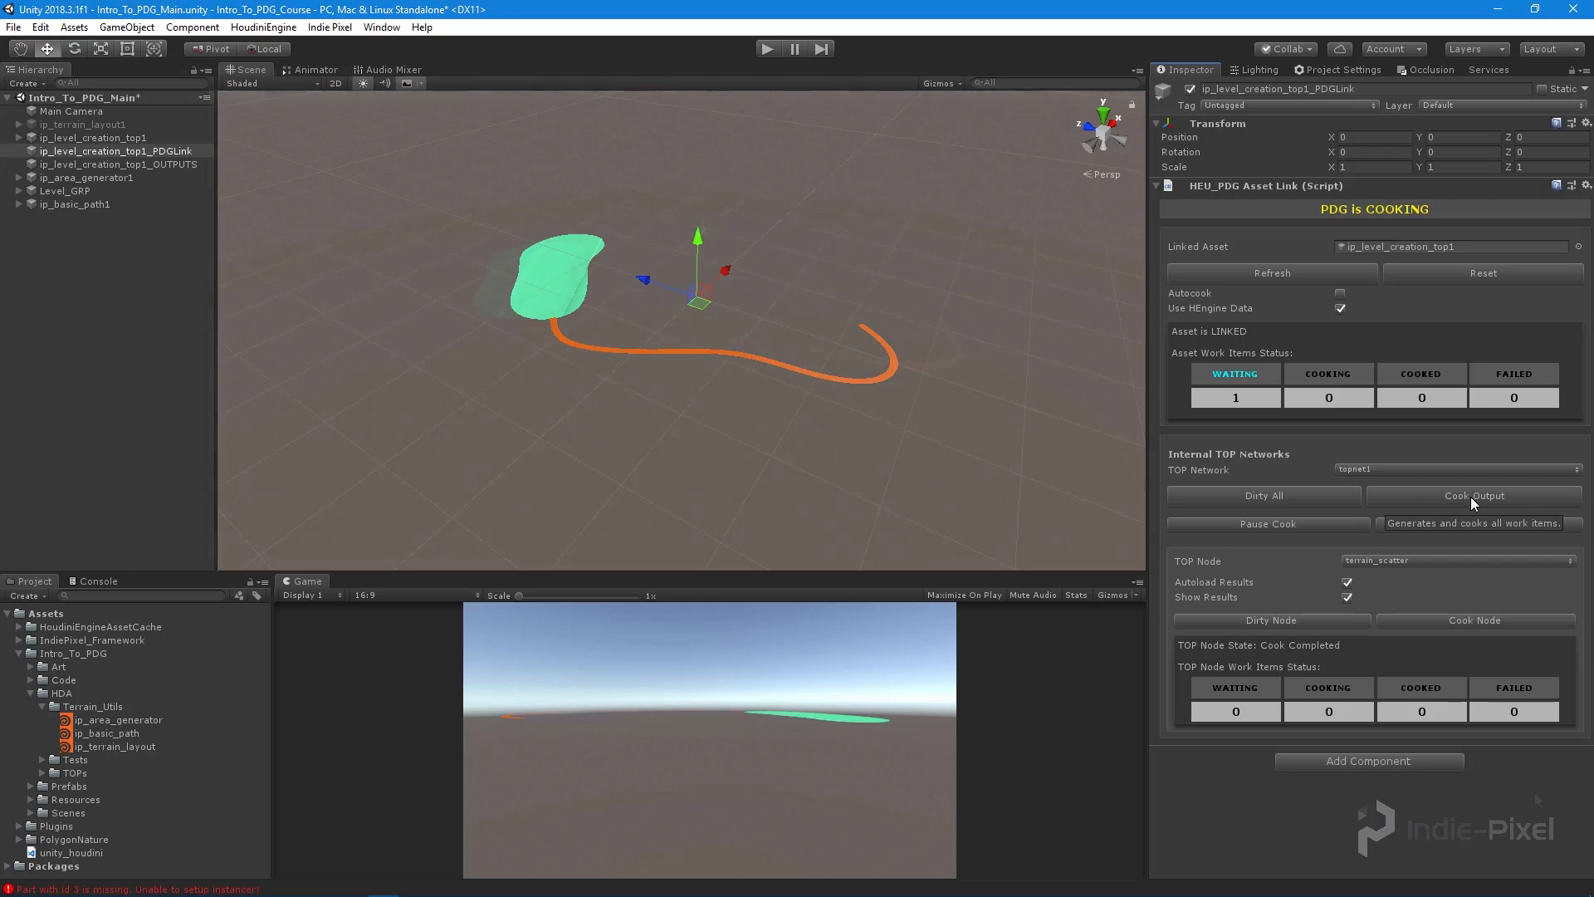
pyautogui.click(1475, 495)
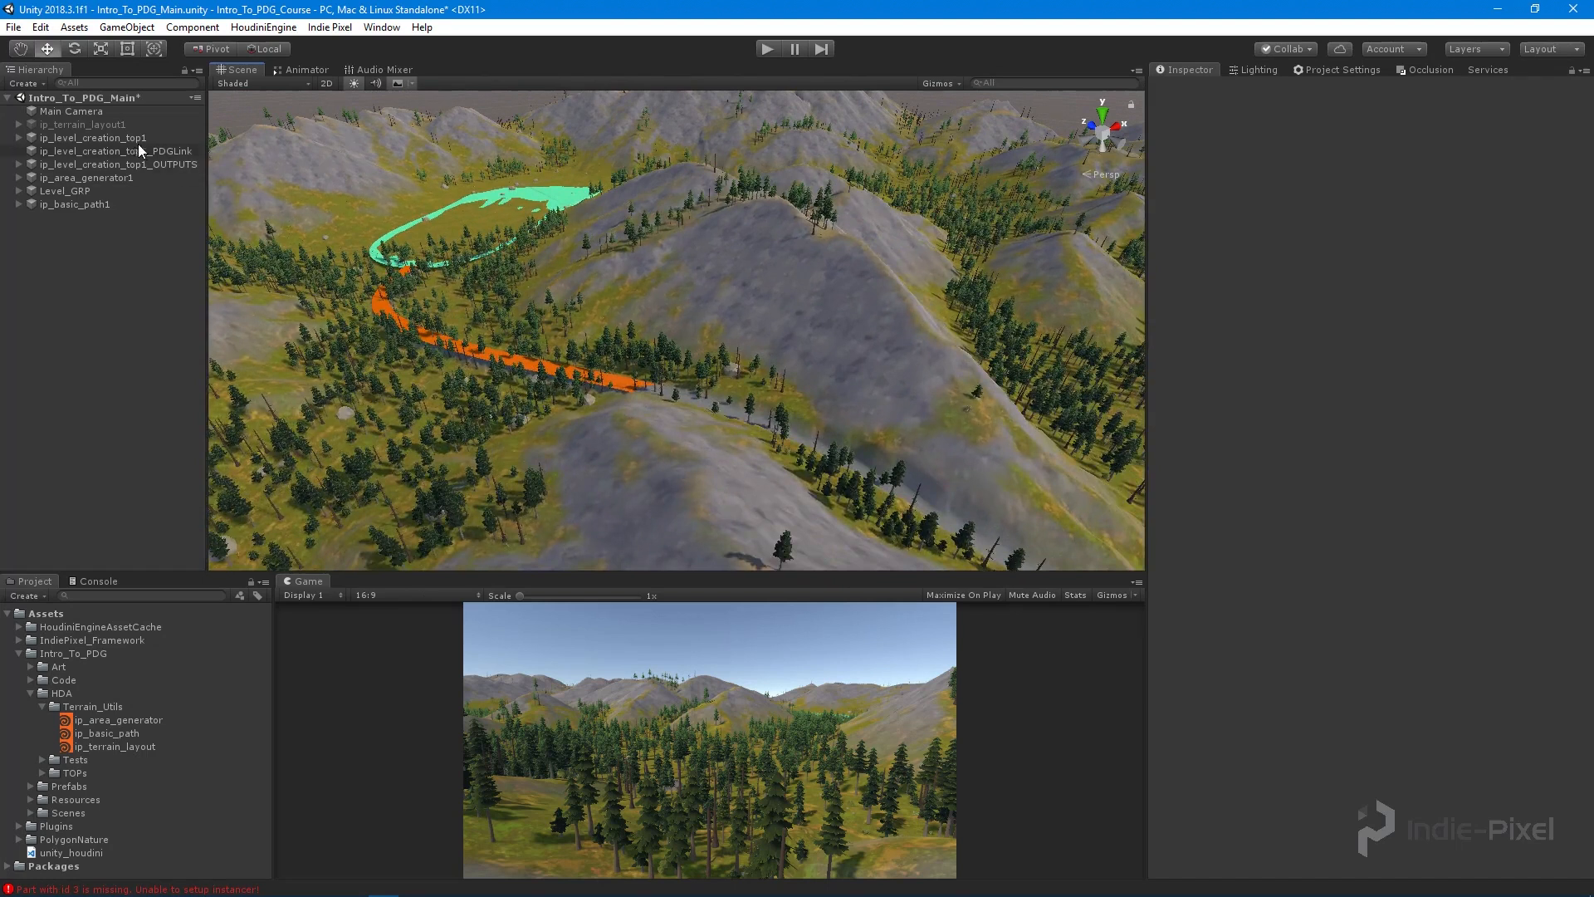
# Step: Review the Scattering settings of ip_level_creation_top1 and collapse them again
pyautogui.click(93, 138)
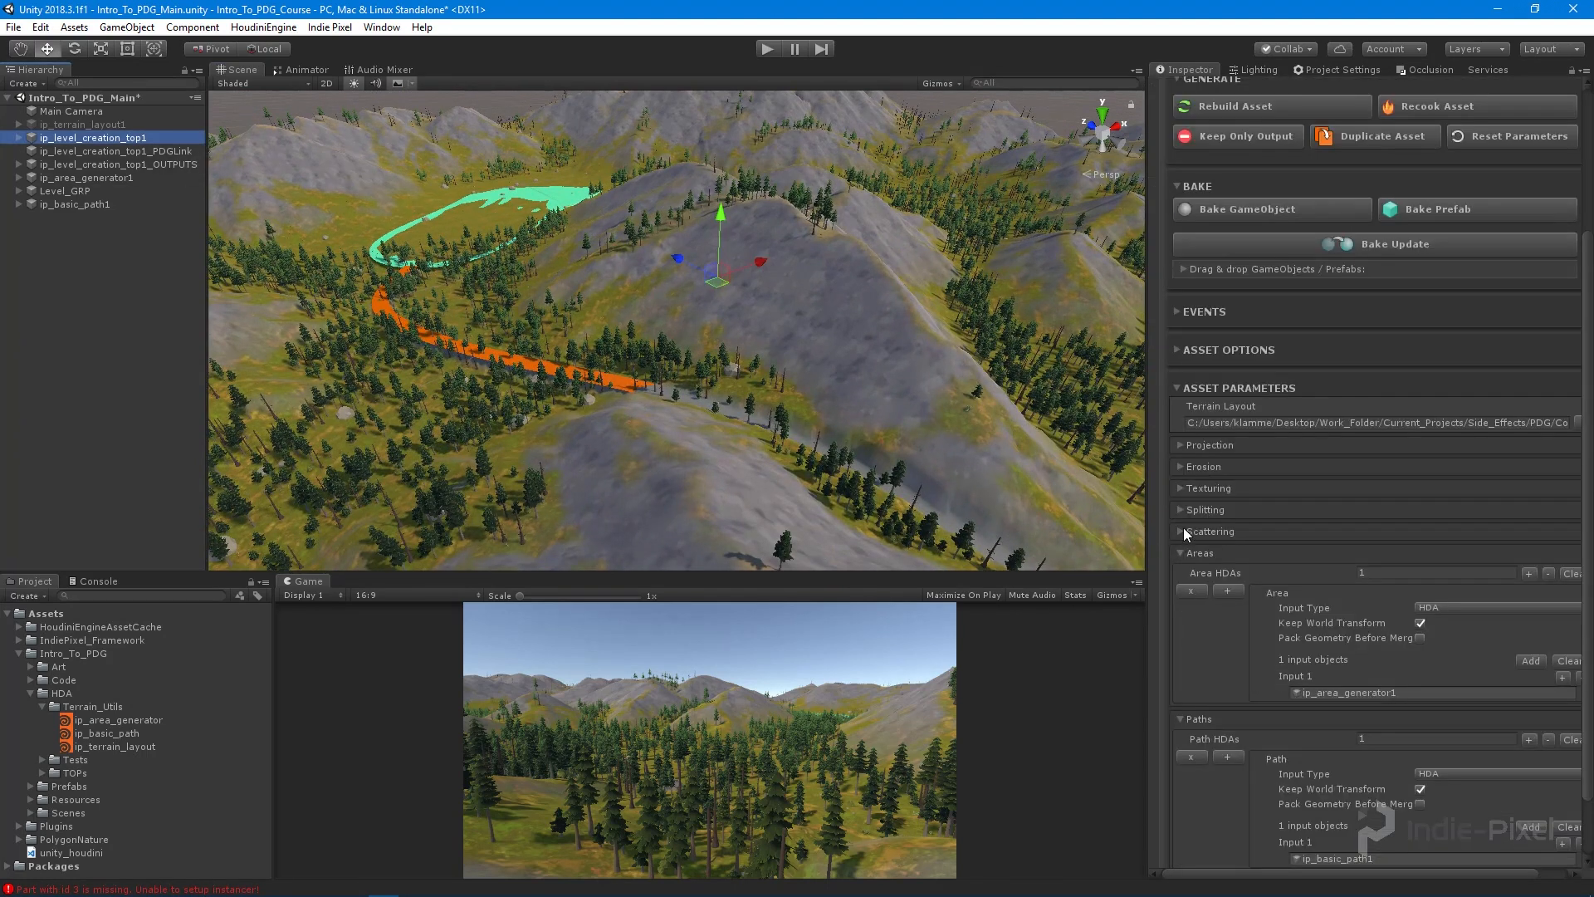
pyautogui.click(1183, 531)
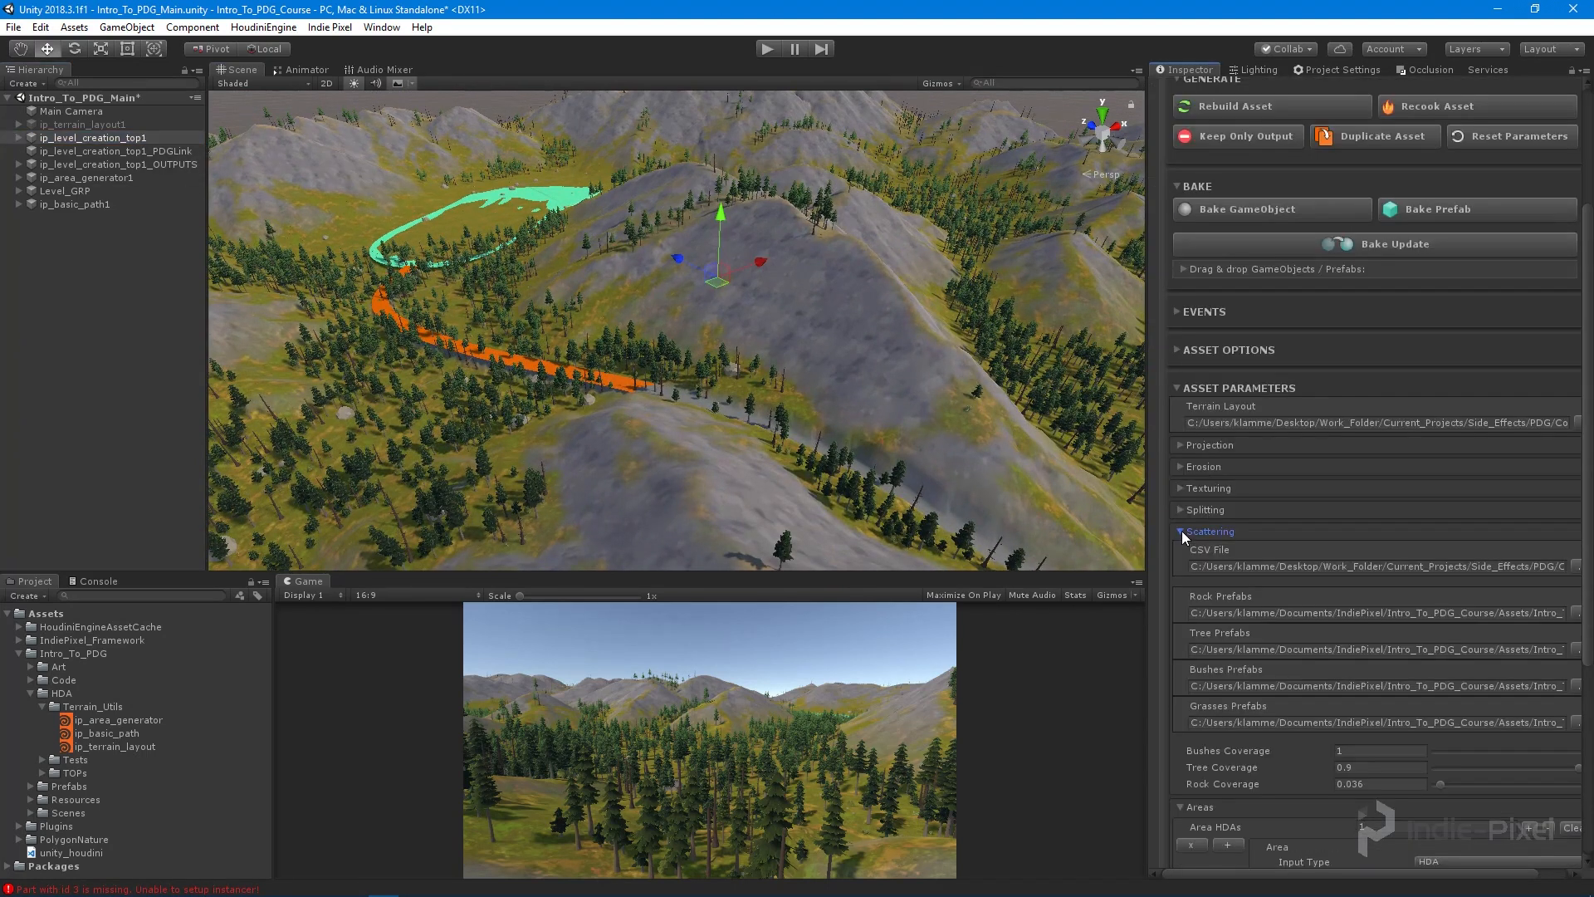
pyautogui.click(1182, 531)
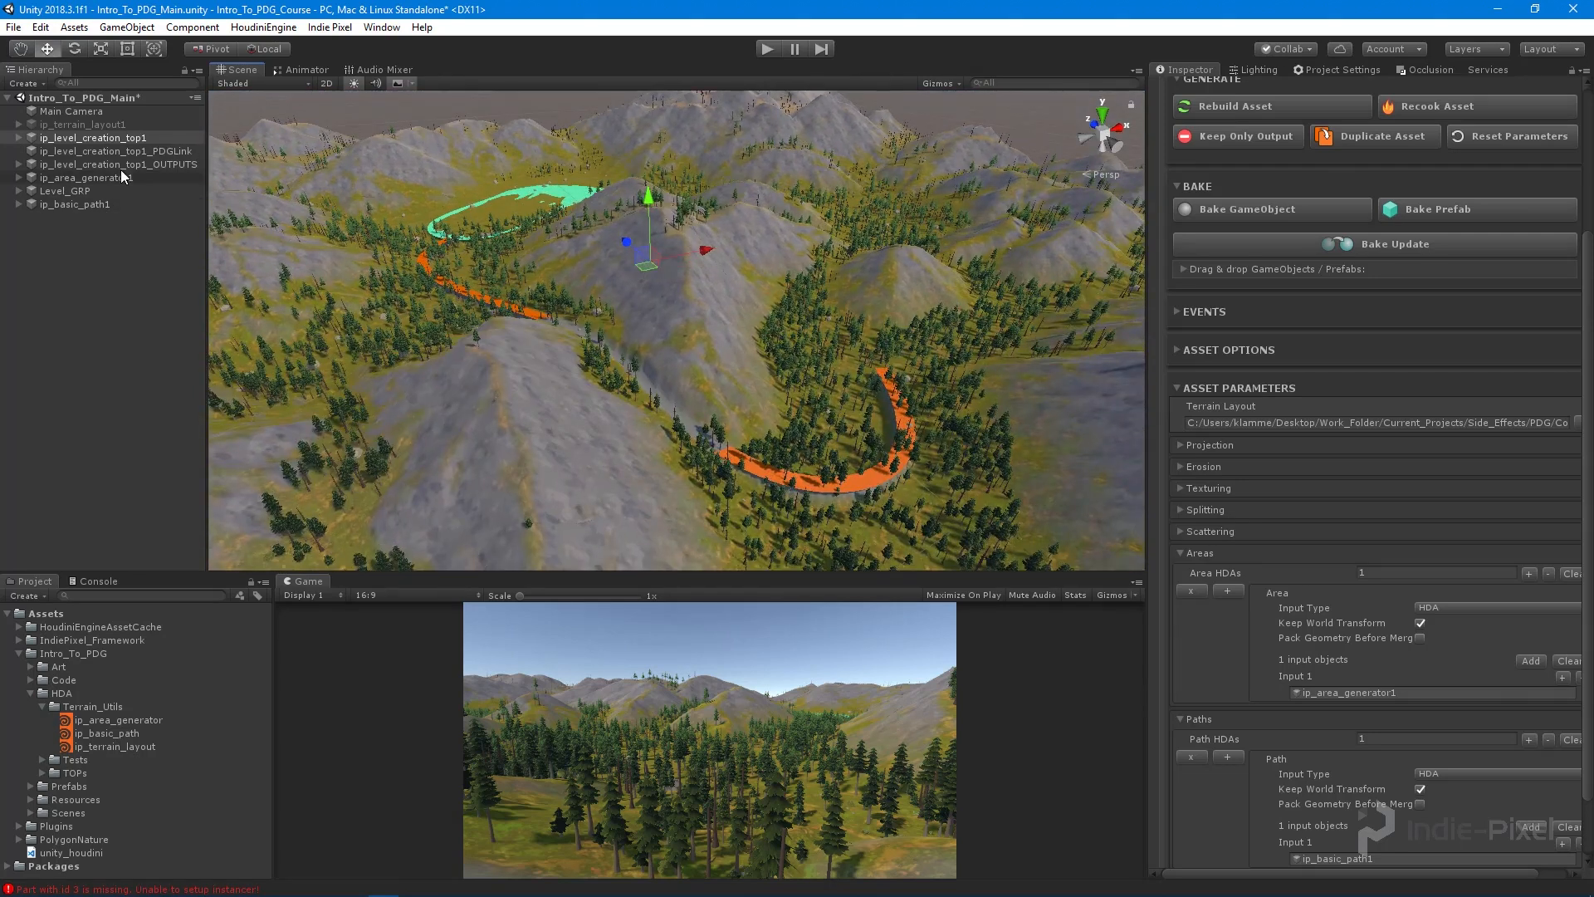
# Step: Enable Autocook, reshape the ip_basic_path1 curve and watch the PDGLink recook automatically
pyautogui.click(114, 151)
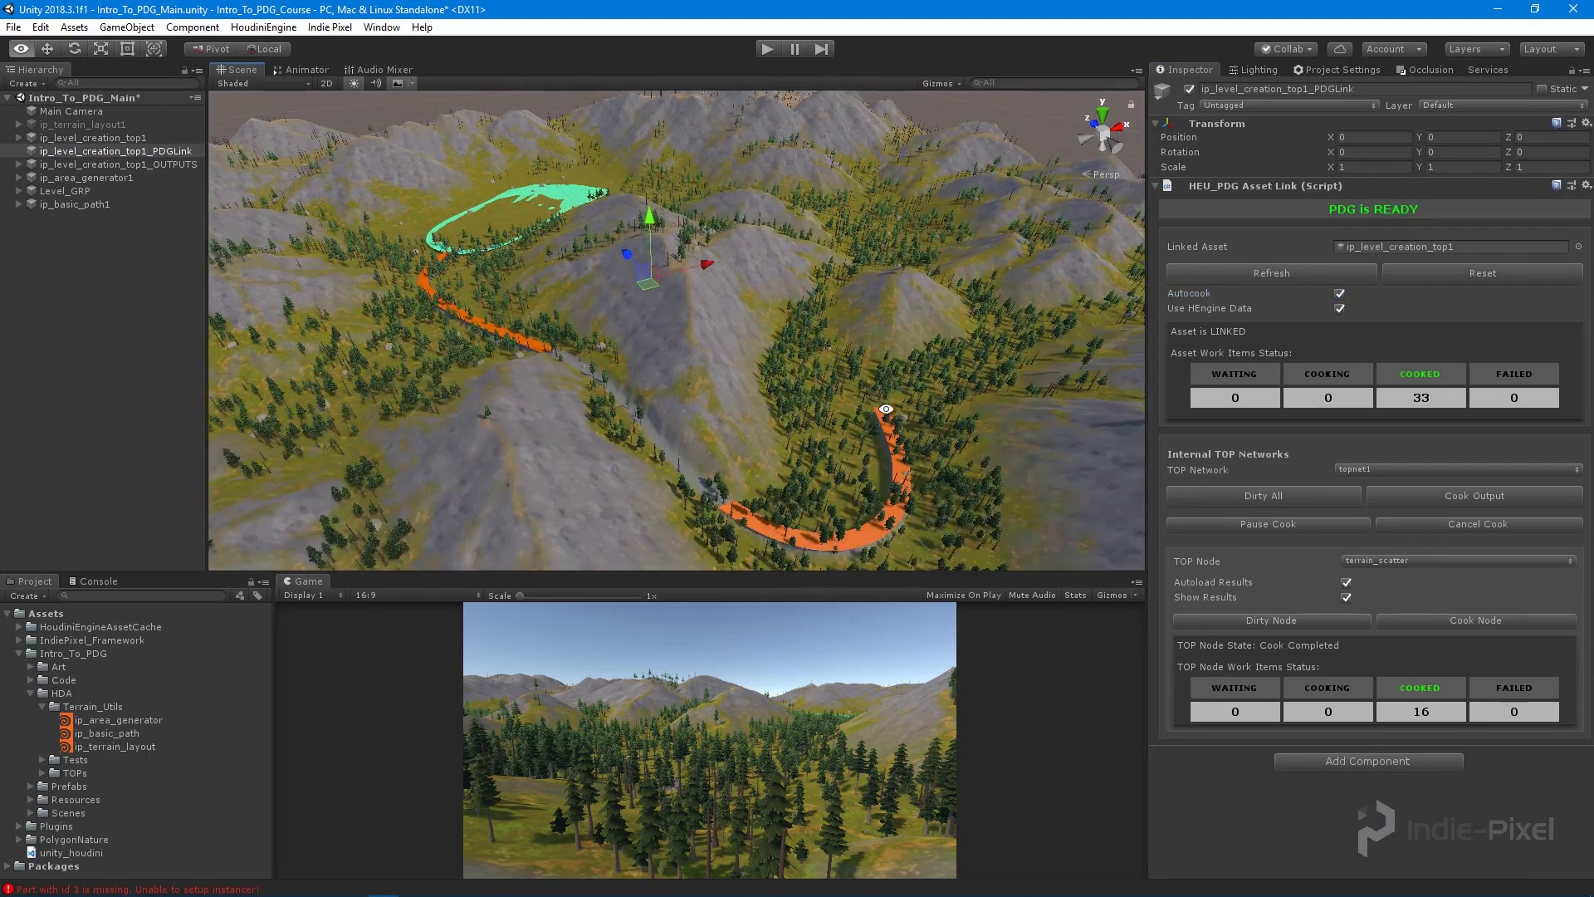
pyautogui.click(73, 202)
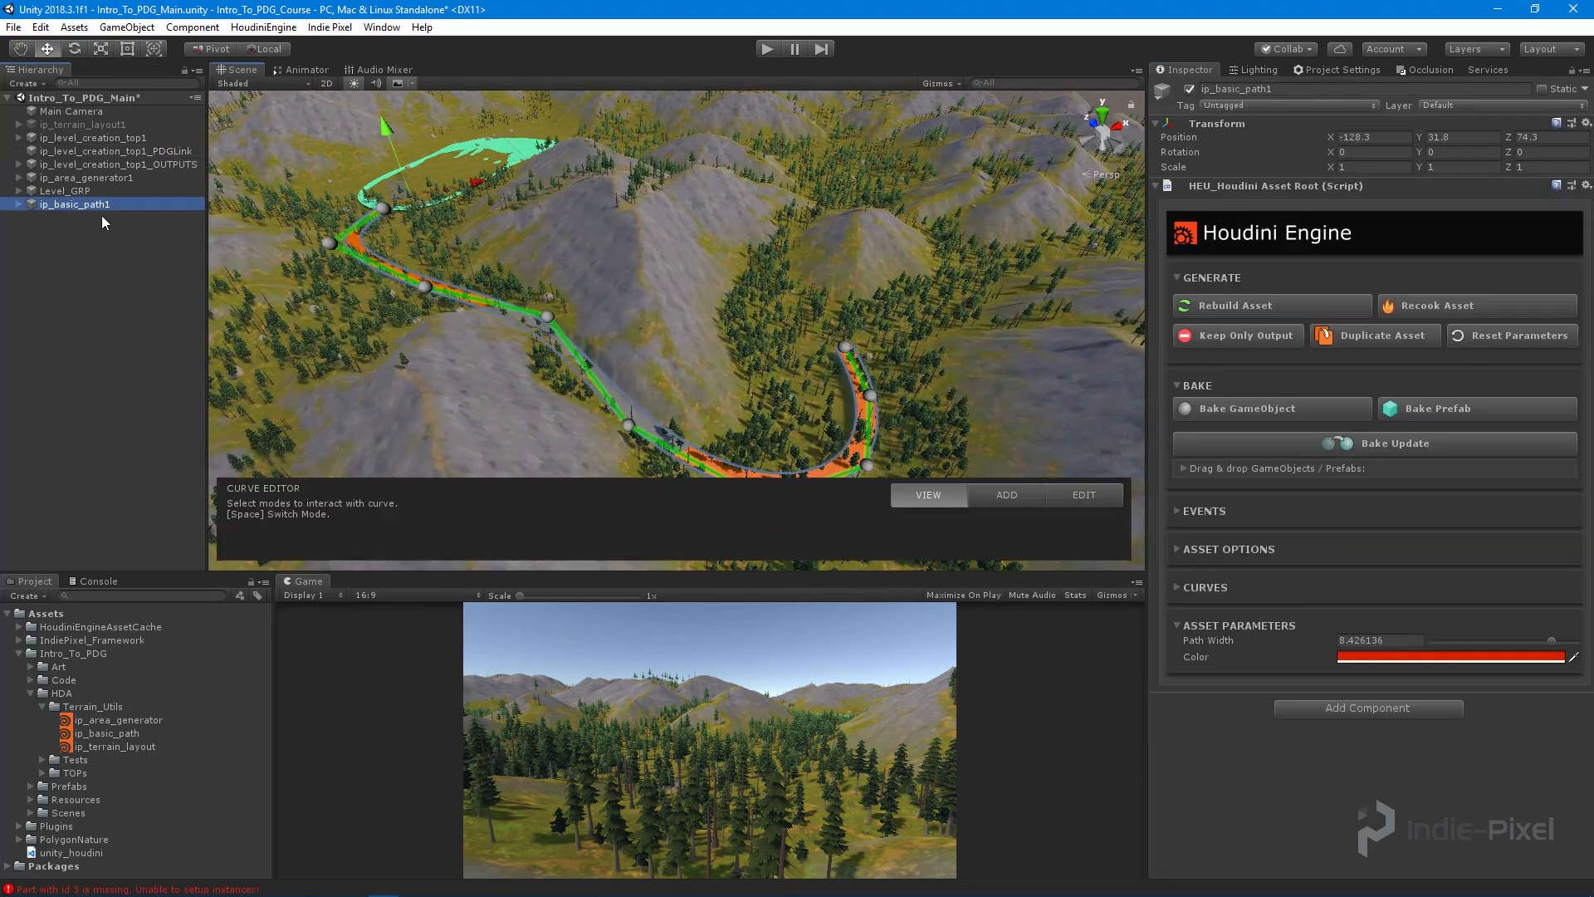
pyautogui.click(1082, 495)
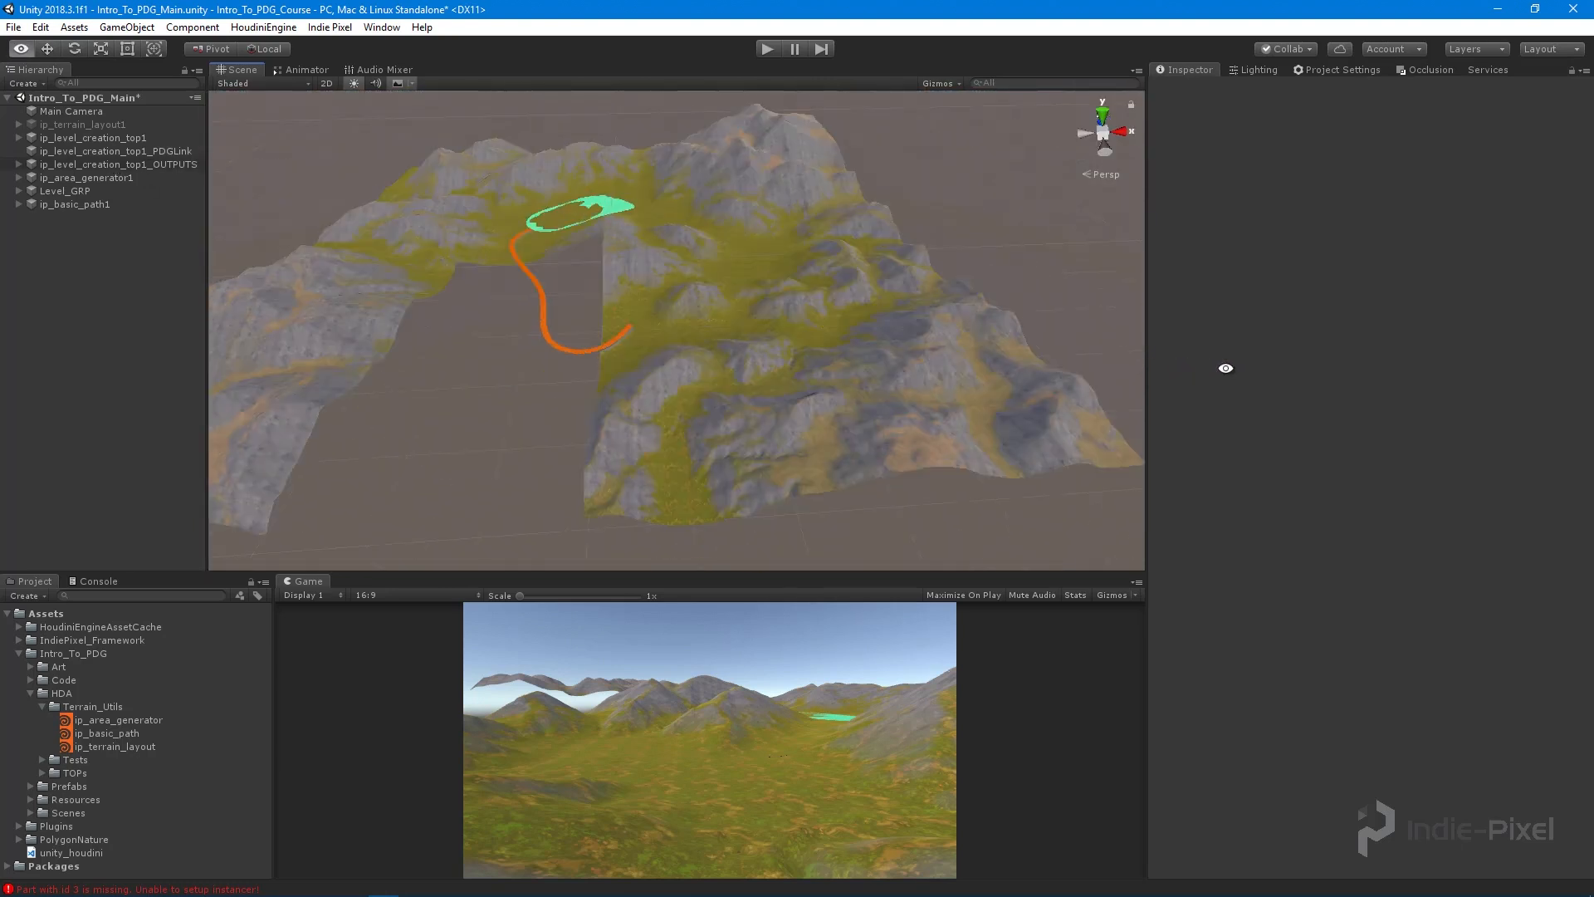
pyautogui.click(114, 151)
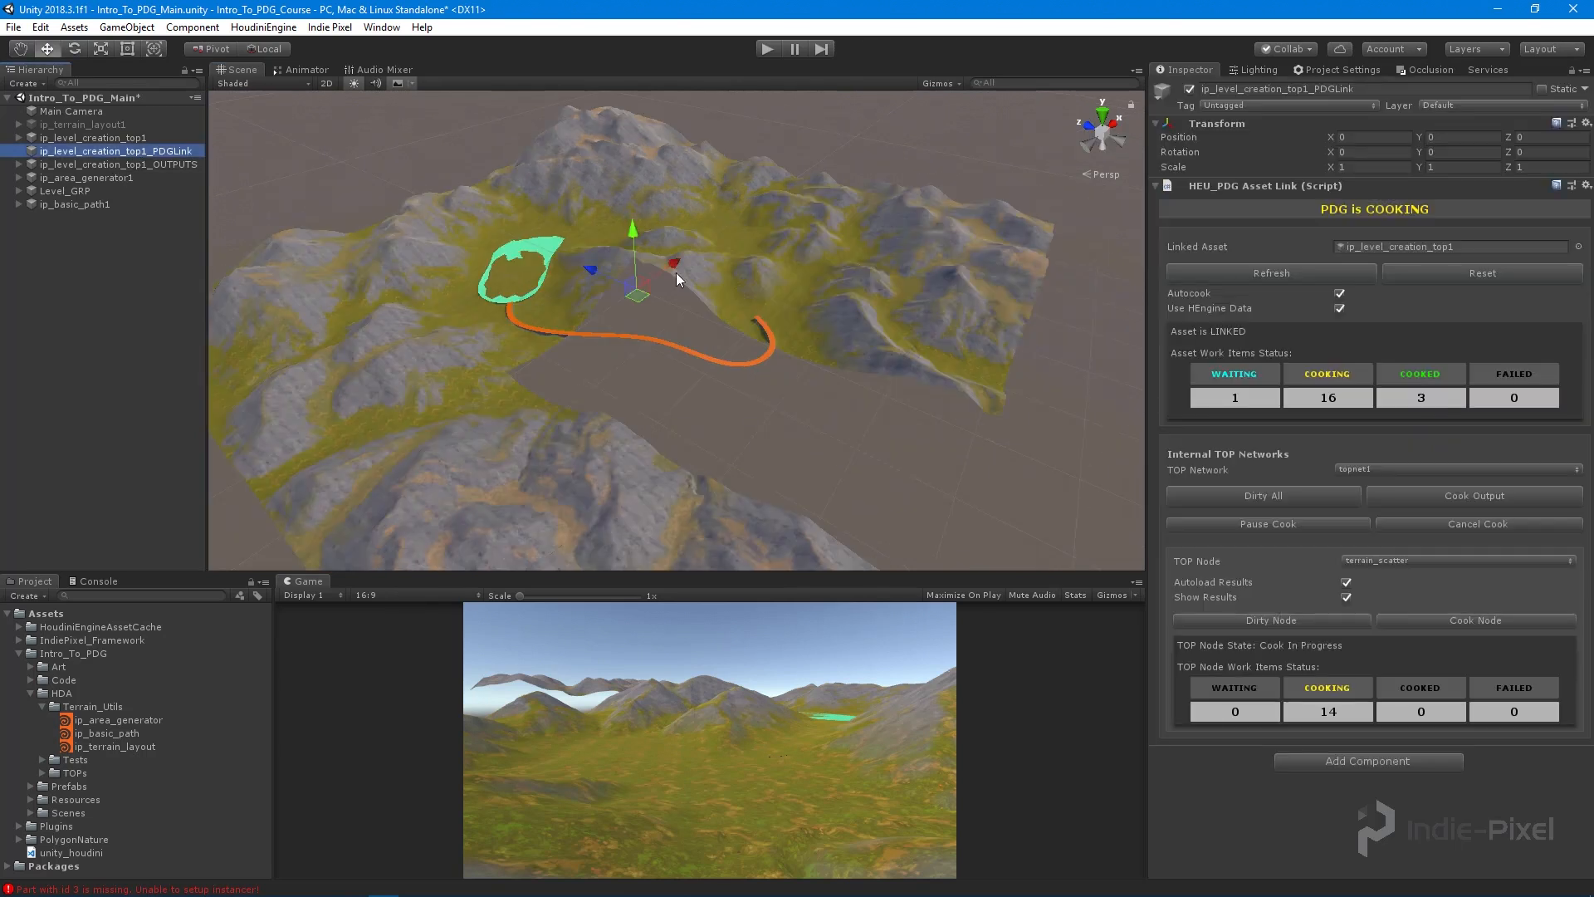